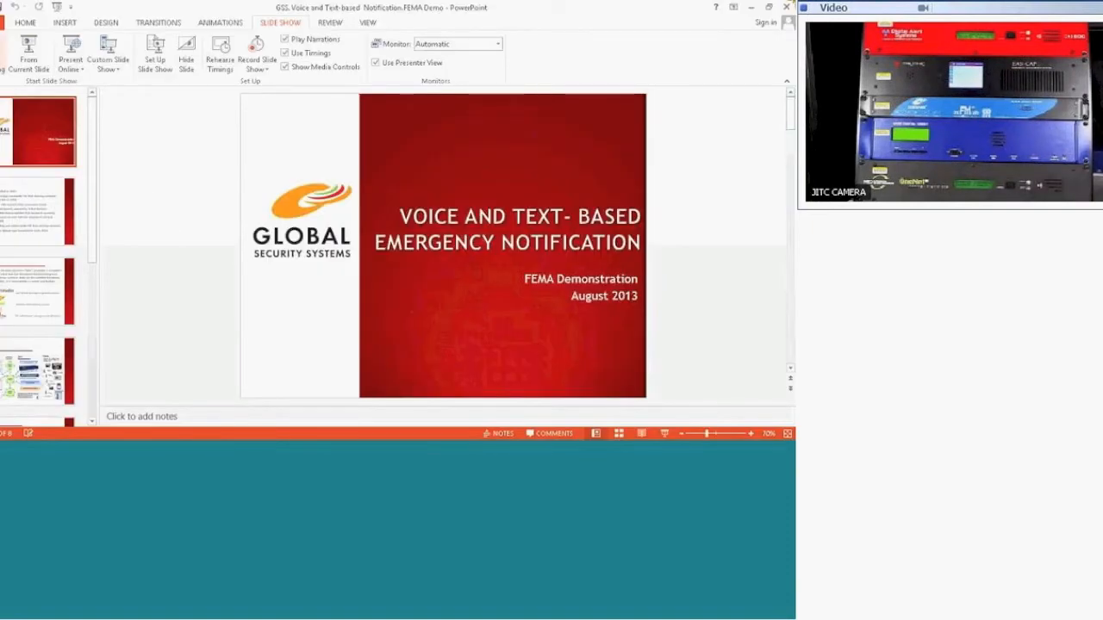
# Start the FEMA demonstration deck from its title slide in Presenter View
pyautogui.click(29, 52)
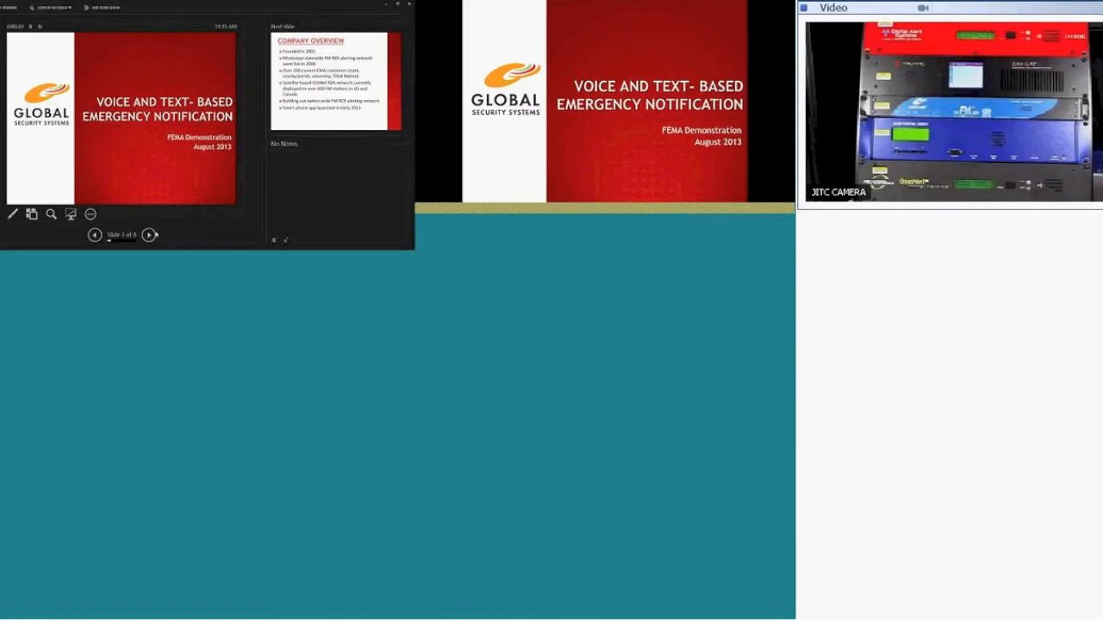
# Advance the slide show to slide 2, Company Overview
pyautogui.click(149, 235)
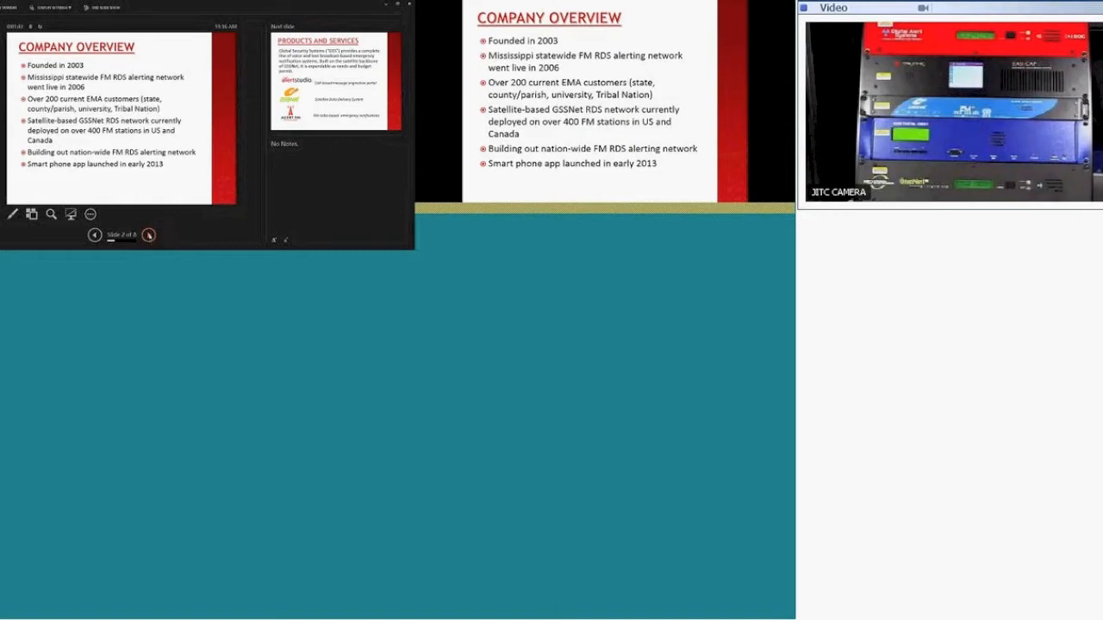
# Advance the slide show to slide 3, Products and Services
pyautogui.click(148, 234)
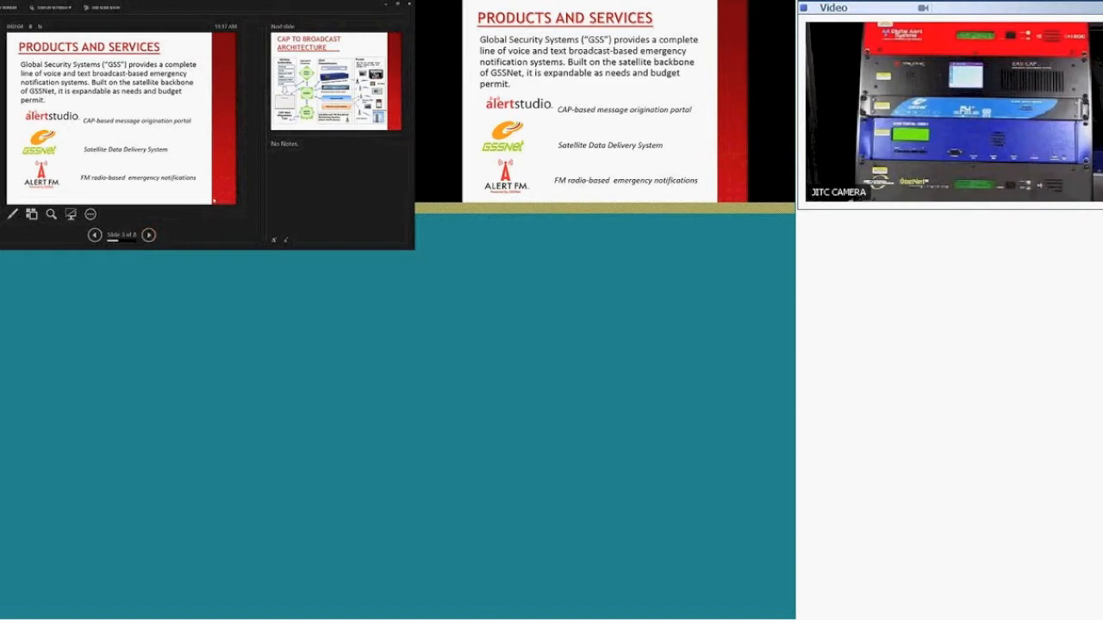
pyautogui.moveTo(148, 234)
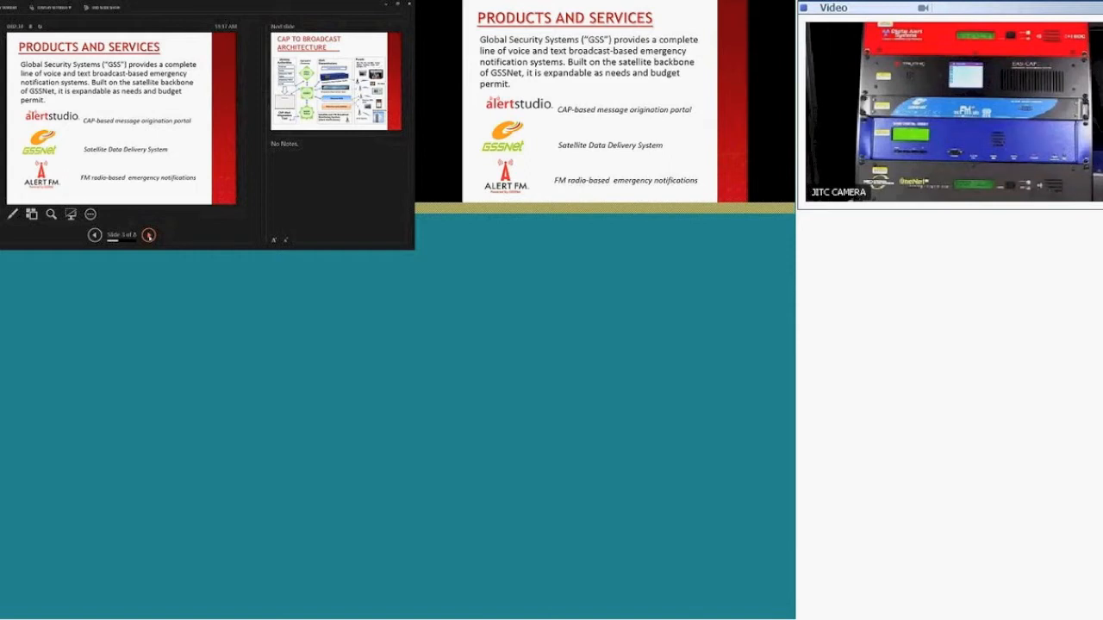
# Advance through the later slides past the GSSNet Satellite Delivery Network diagram
pyautogui.click(148, 235)
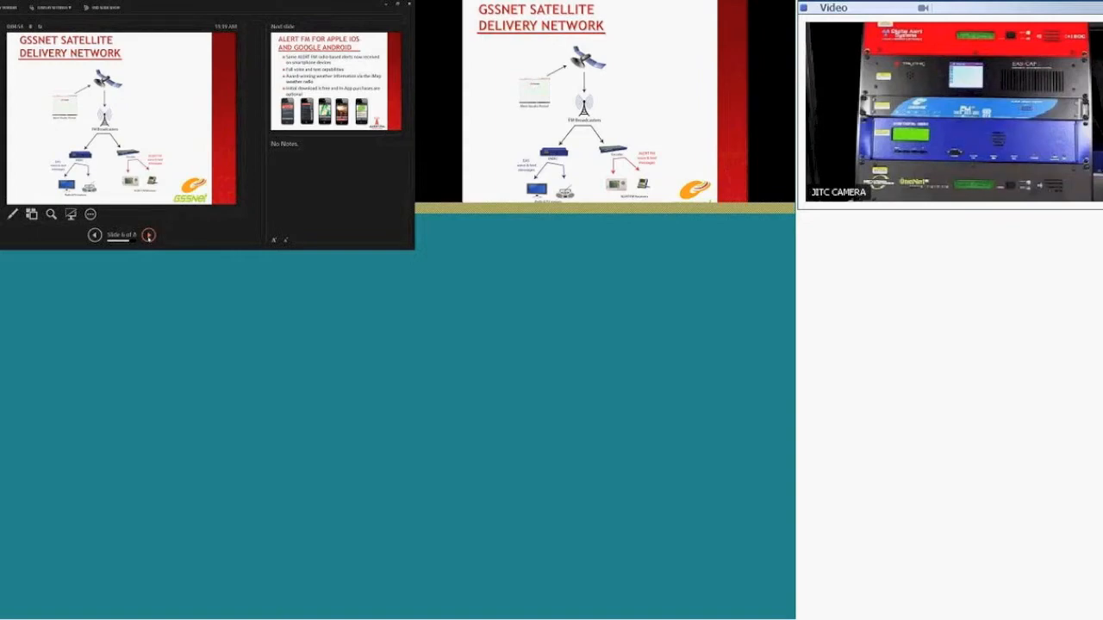
pyautogui.click(148, 235)
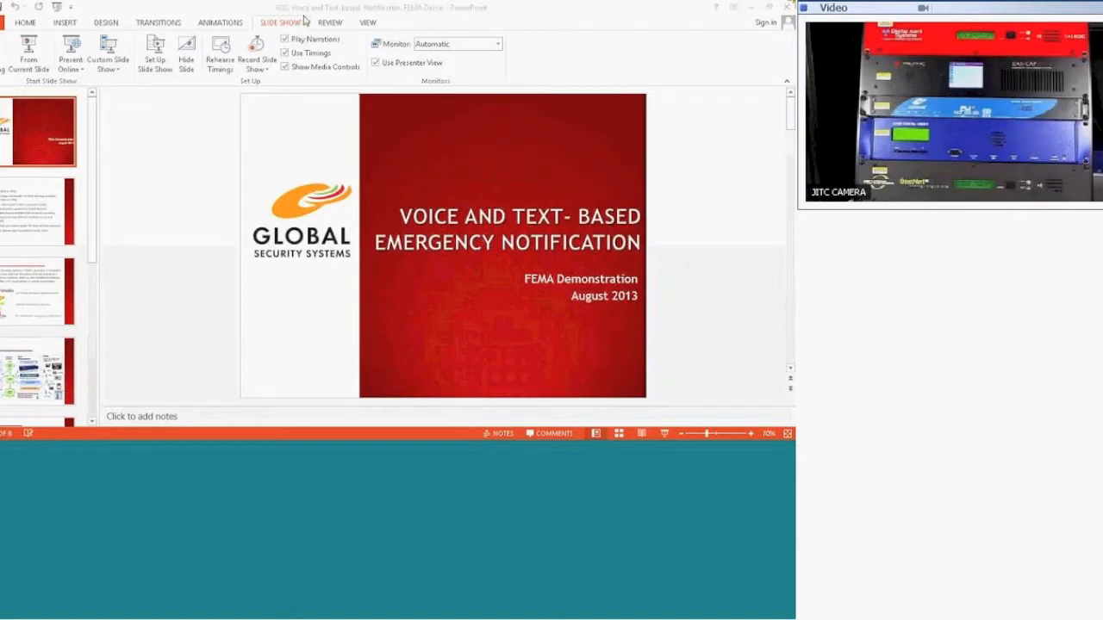
pyautogui.moveTo(369, 71)
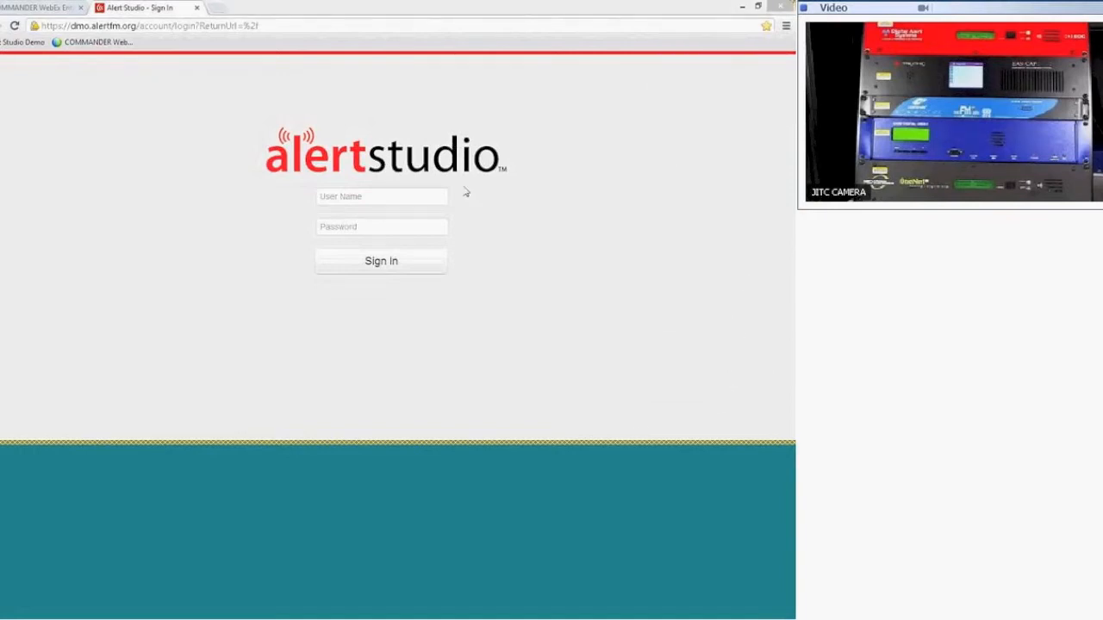
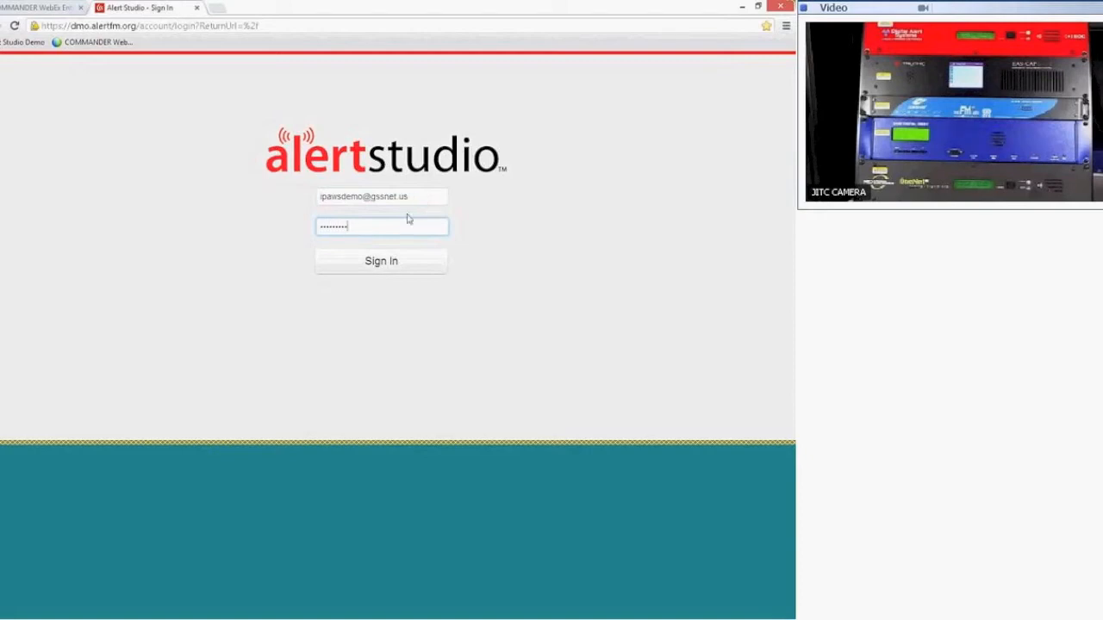
# Enter the login credentials and sign in to Alert Studio's demo organization
pyautogui.click(381, 261)
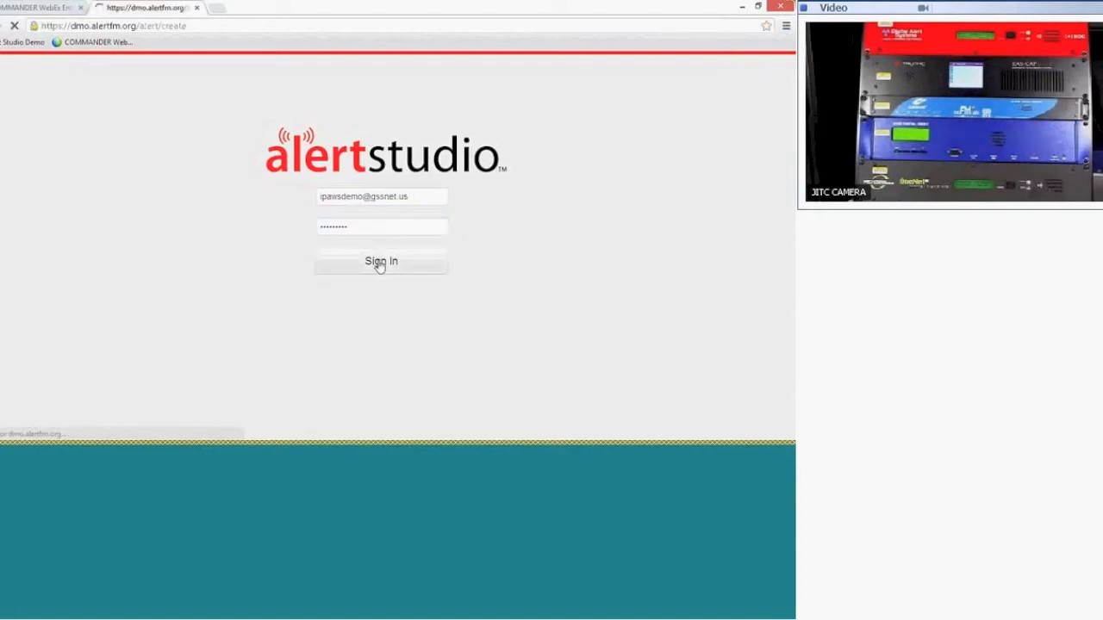
pyautogui.click(381, 261)
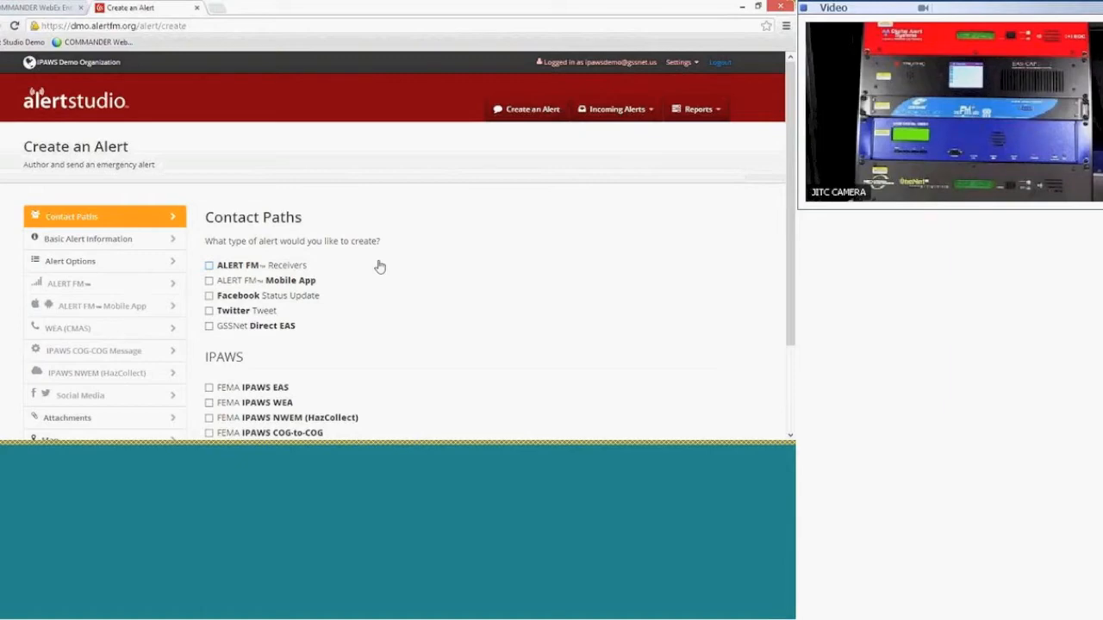
pyautogui.moveTo(561, 227)
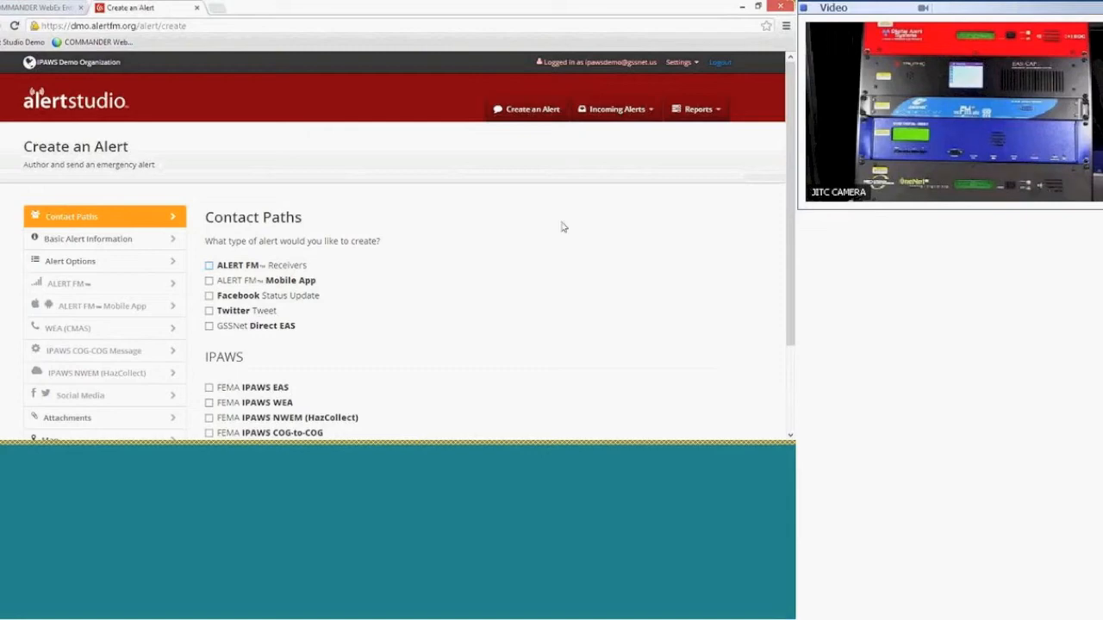
pyautogui.moveTo(506, 173)
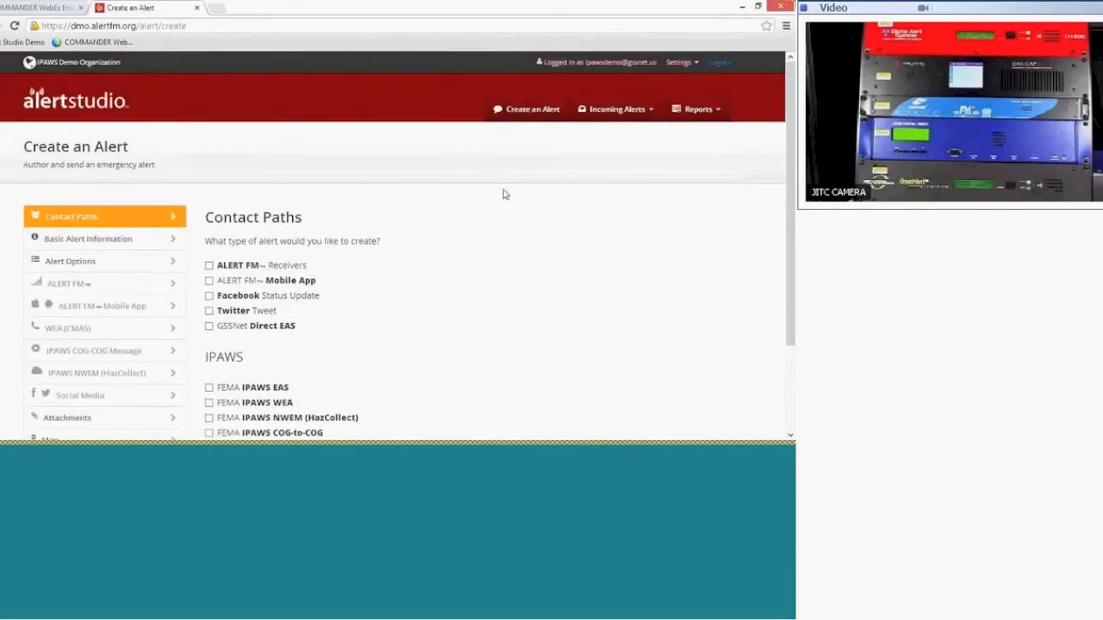
pyautogui.moveTo(678, 62)
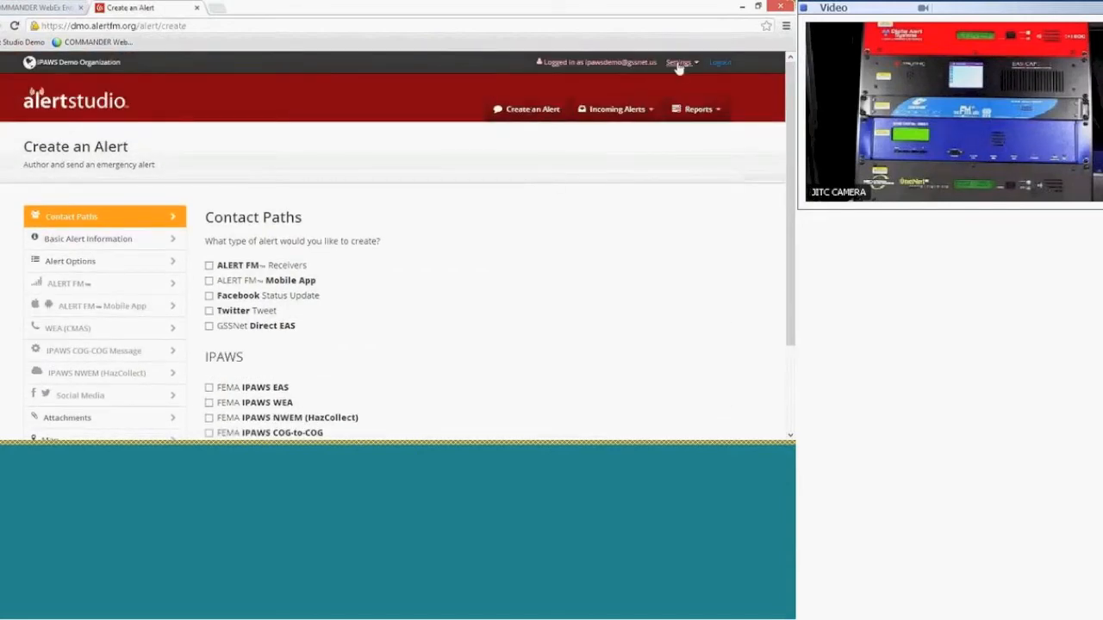
# Open Settings > IPAWS Status and get a successful IPAWS service ping
pyautogui.click(680, 62)
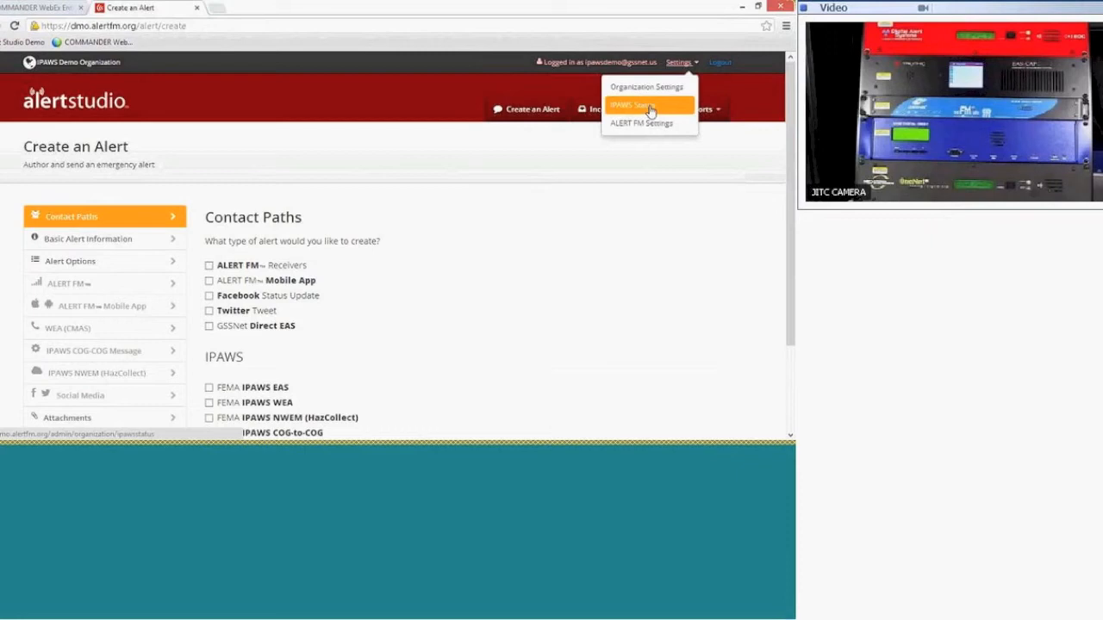
pyautogui.click(634, 104)
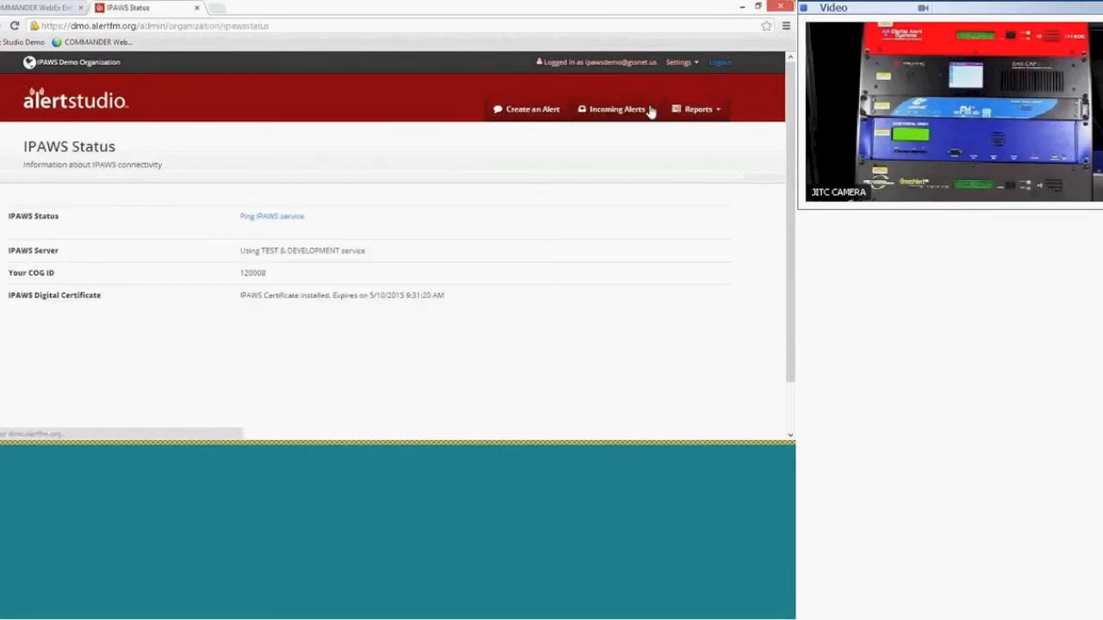
pyautogui.click(271, 217)
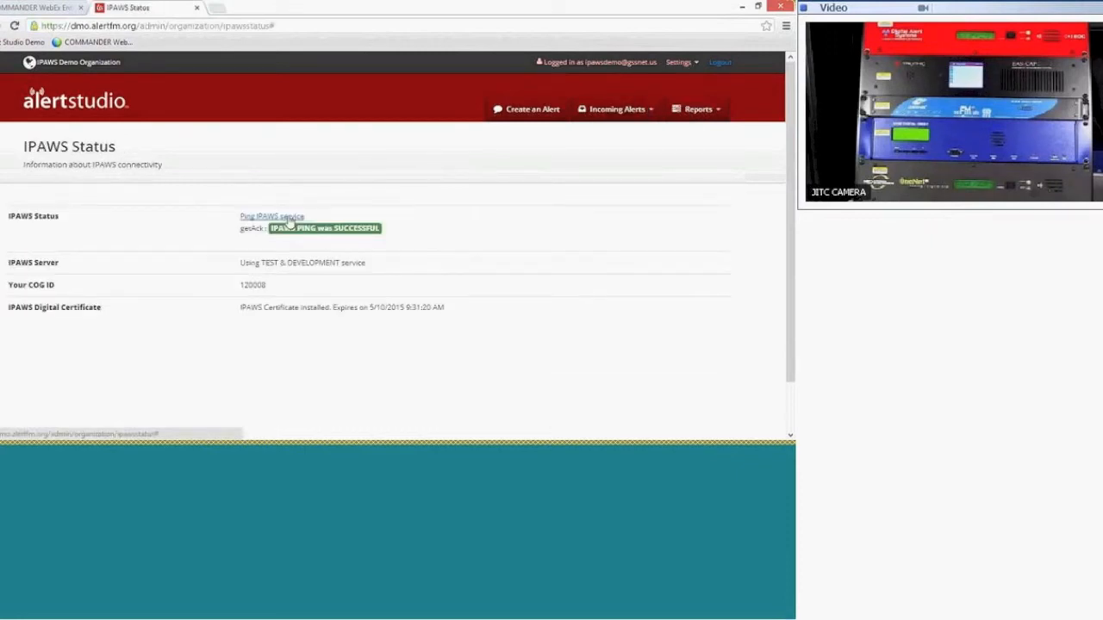
pyautogui.moveTo(388, 169)
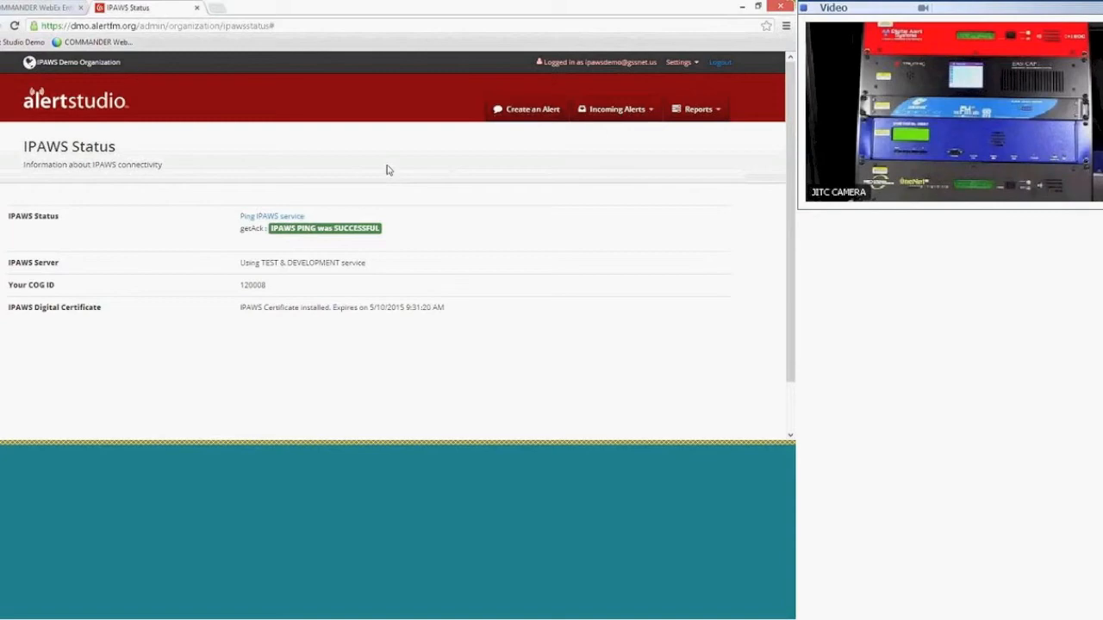
pyautogui.moveTo(242, 285)
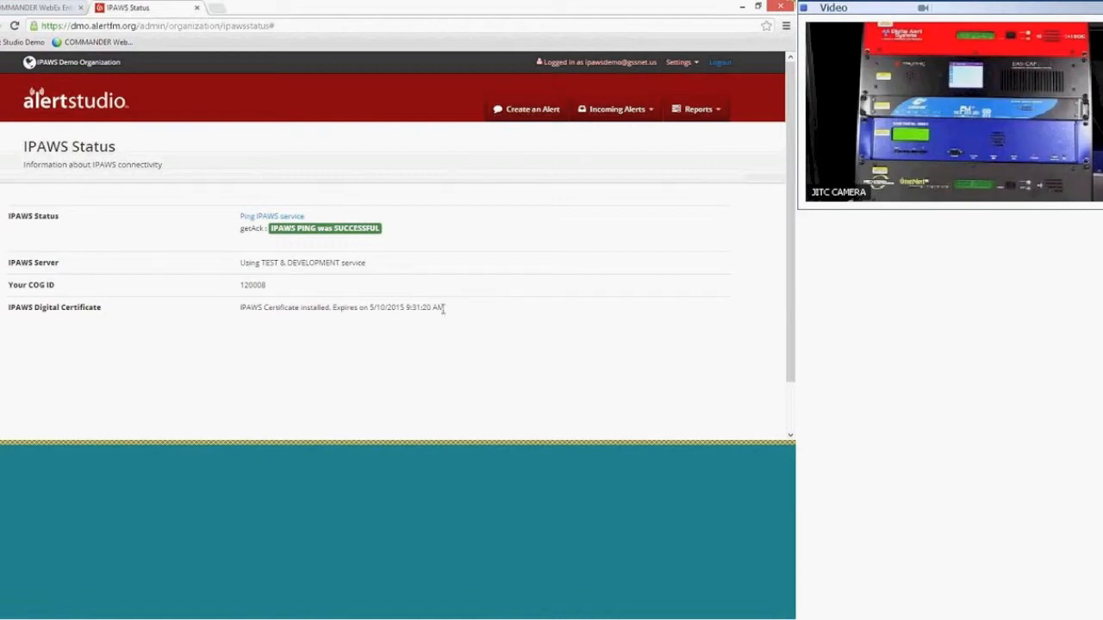
pyautogui.moveTo(526, 119)
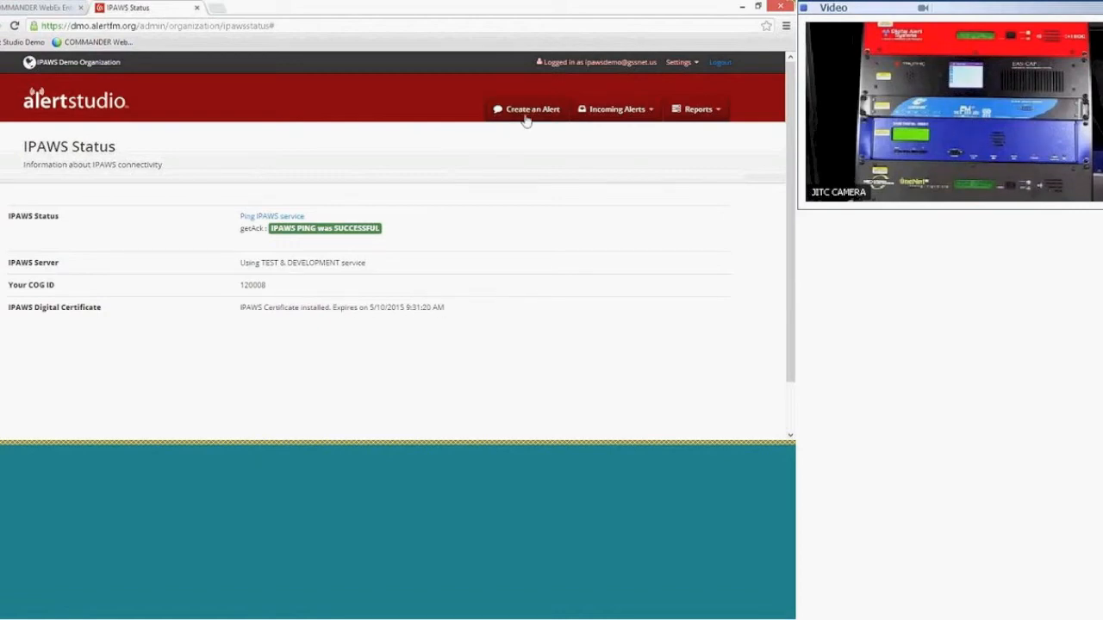
pyautogui.moveTo(532, 109)
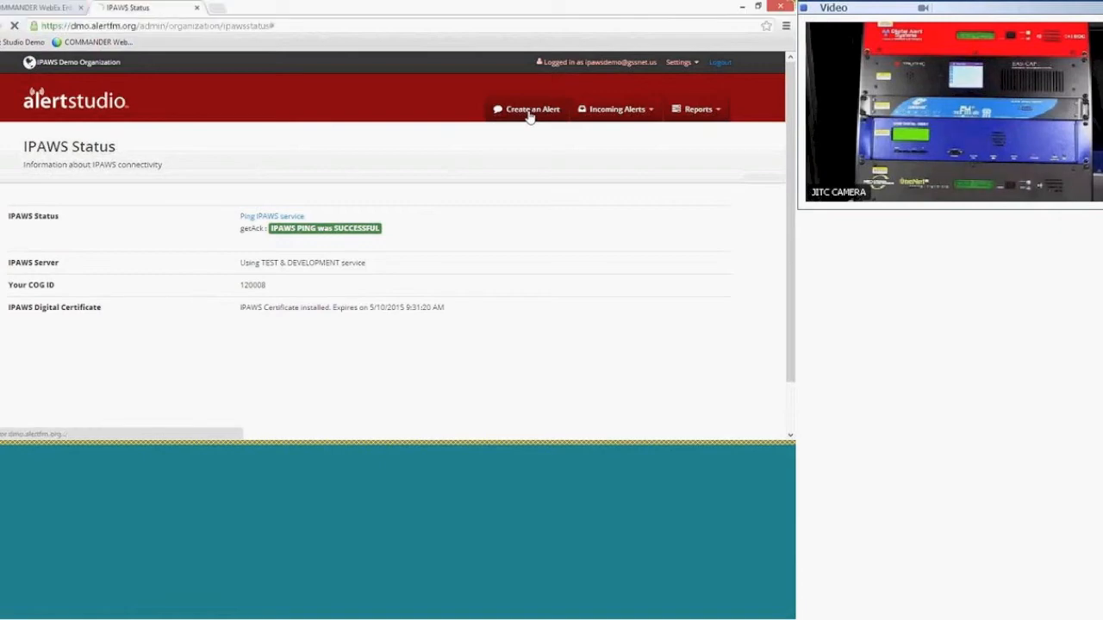
# Start a new alert with FEMA IPAWS EAS, WEA and NWEM (HazCollect) paths checked
pyautogui.click(531, 108)
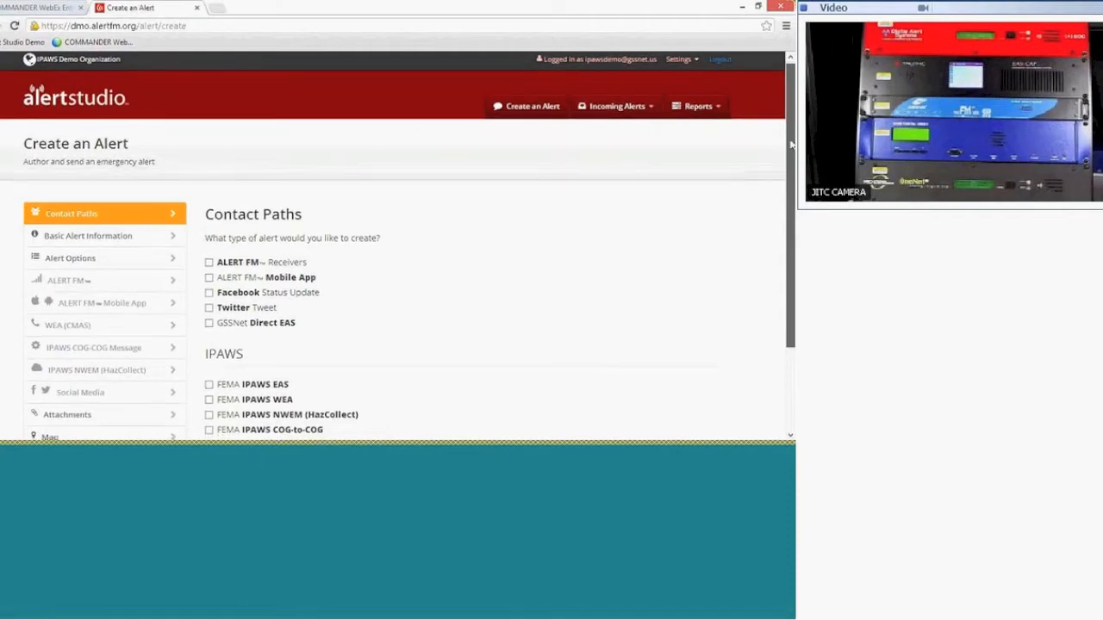
pyautogui.scroll(-3)
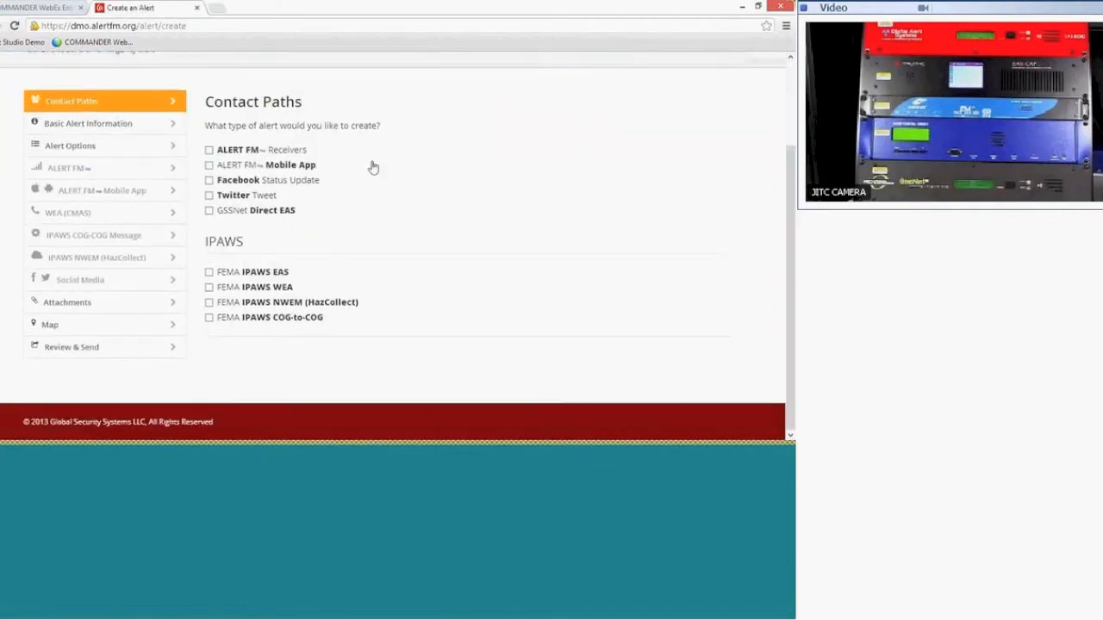
pyautogui.moveTo(280, 173)
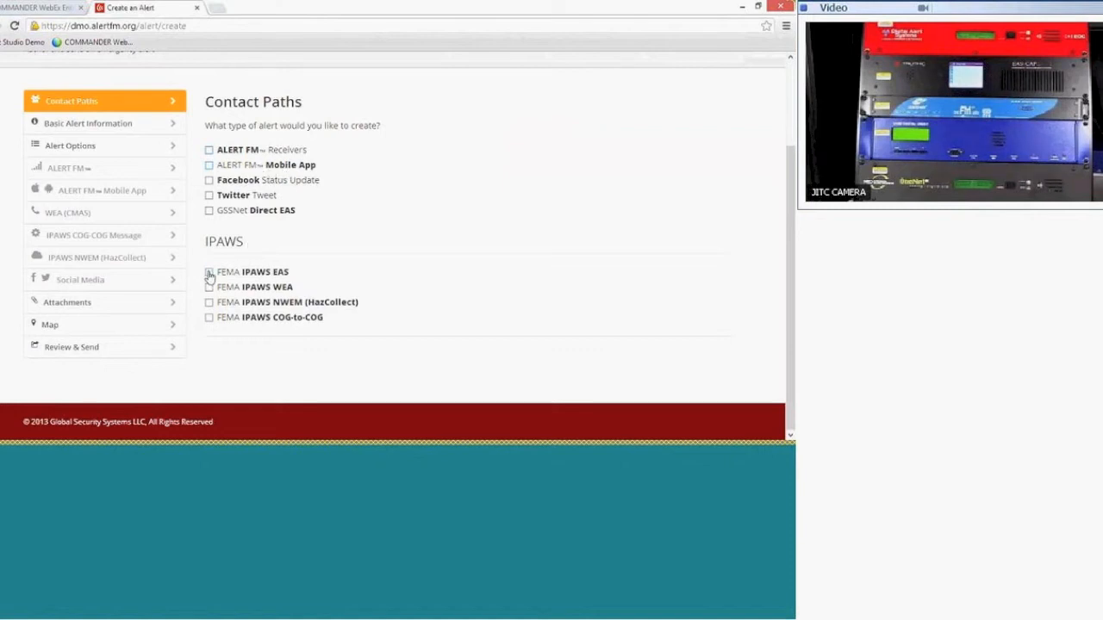
pyautogui.click(209, 271)
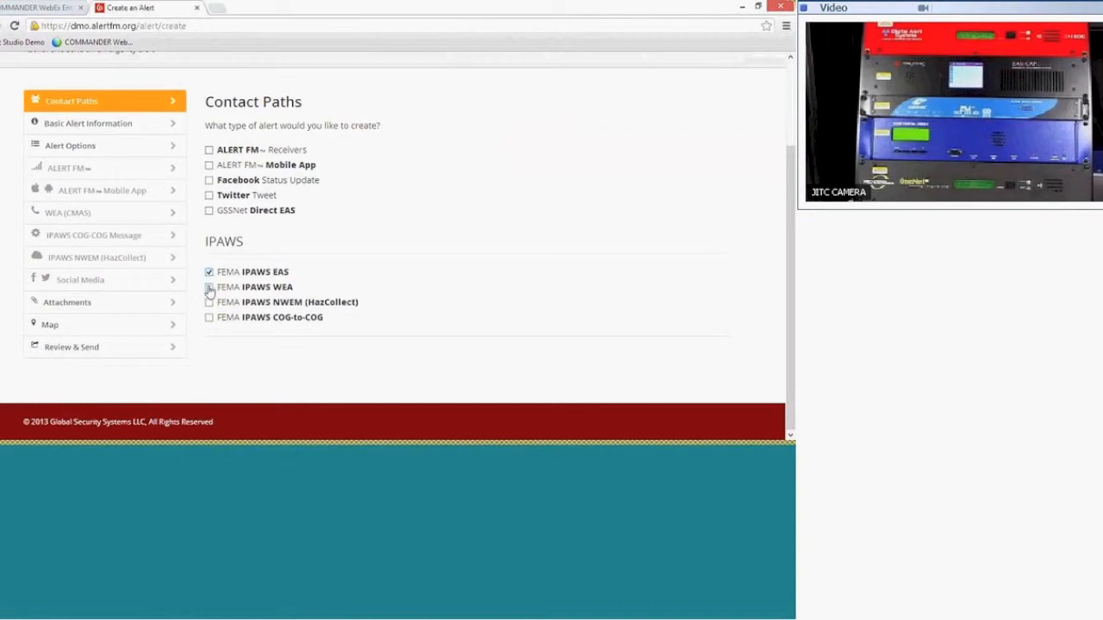
pyautogui.click(208, 287)
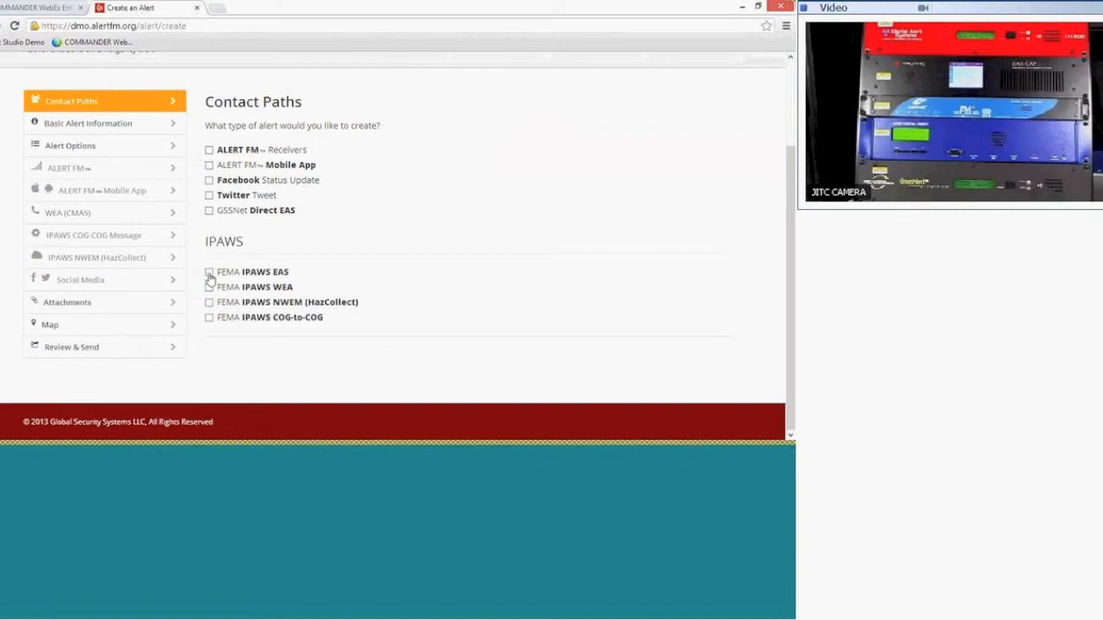
pyautogui.click(209, 287)
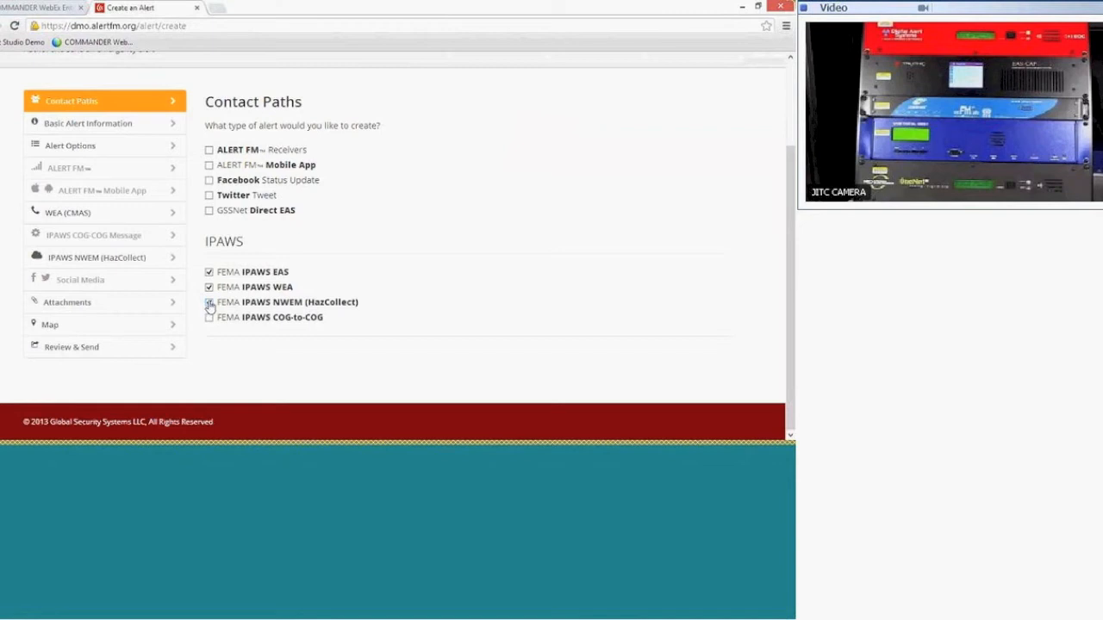
# Enter headline 'TEST ONLY Nuclear accident near Indian Head Nuclear Plant' plus description and instructions
pyautogui.click(209, 302)
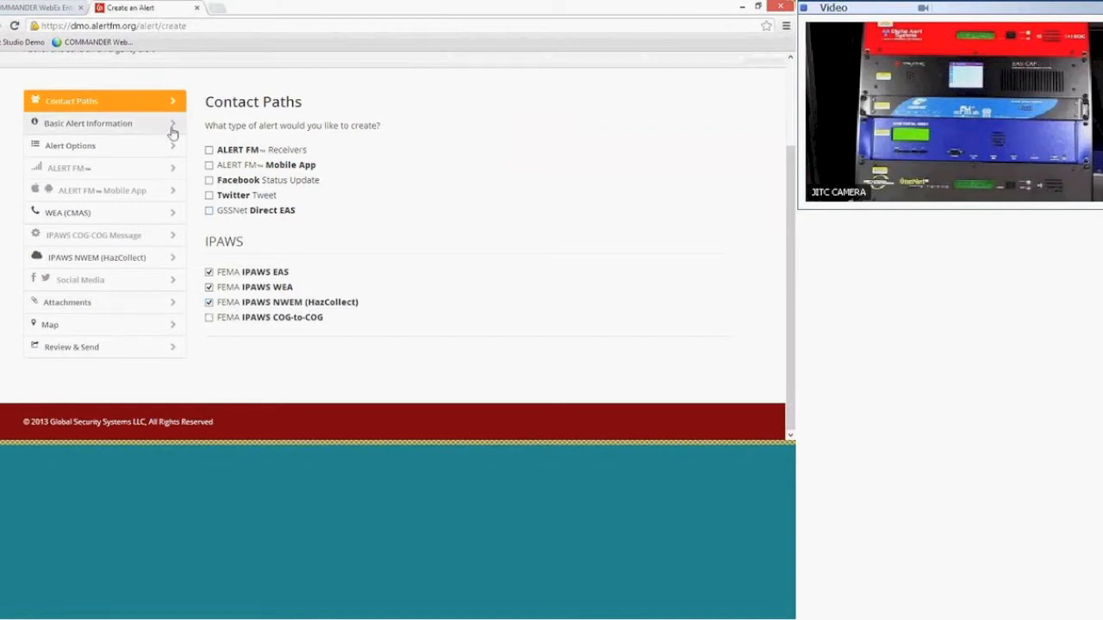
pyautogui.click(88, 123)
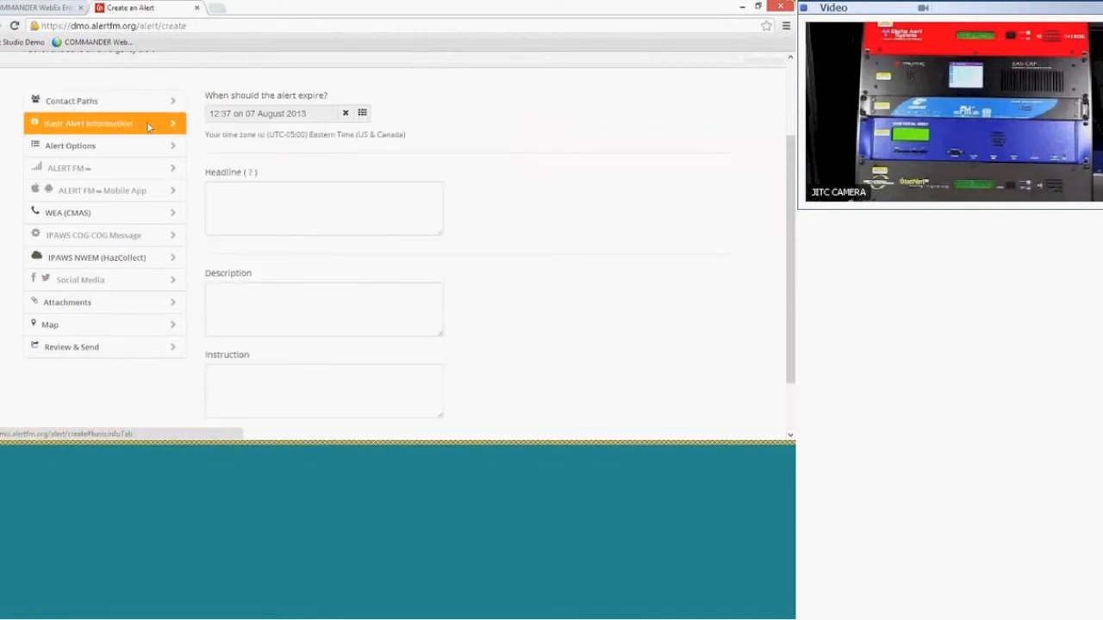
pyautogui.click(323, 207)
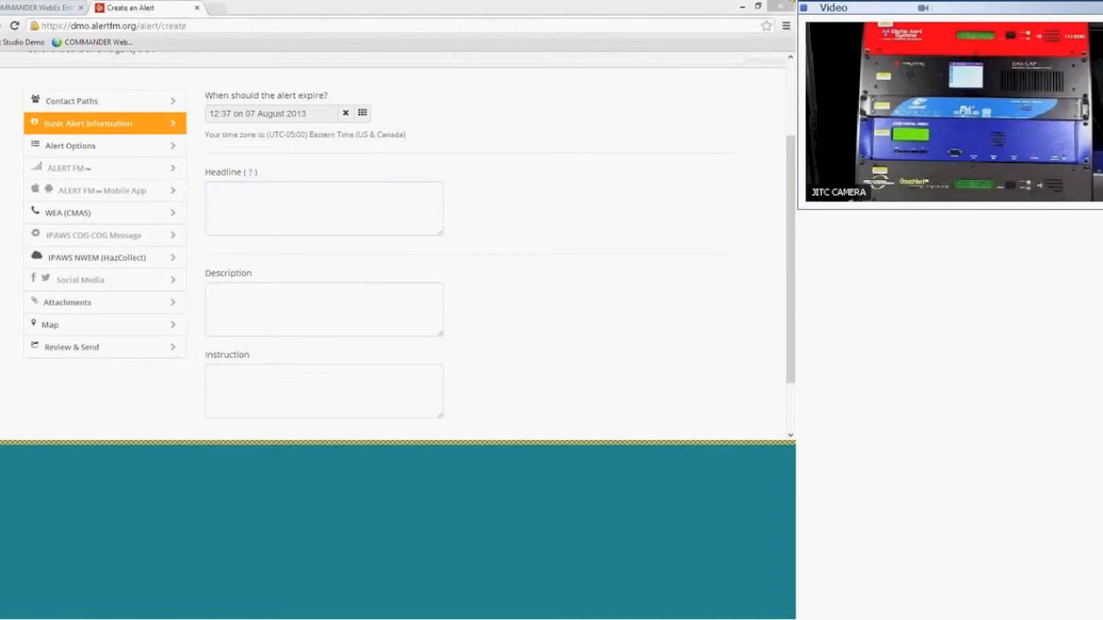
pyautogui.click(323, 207)
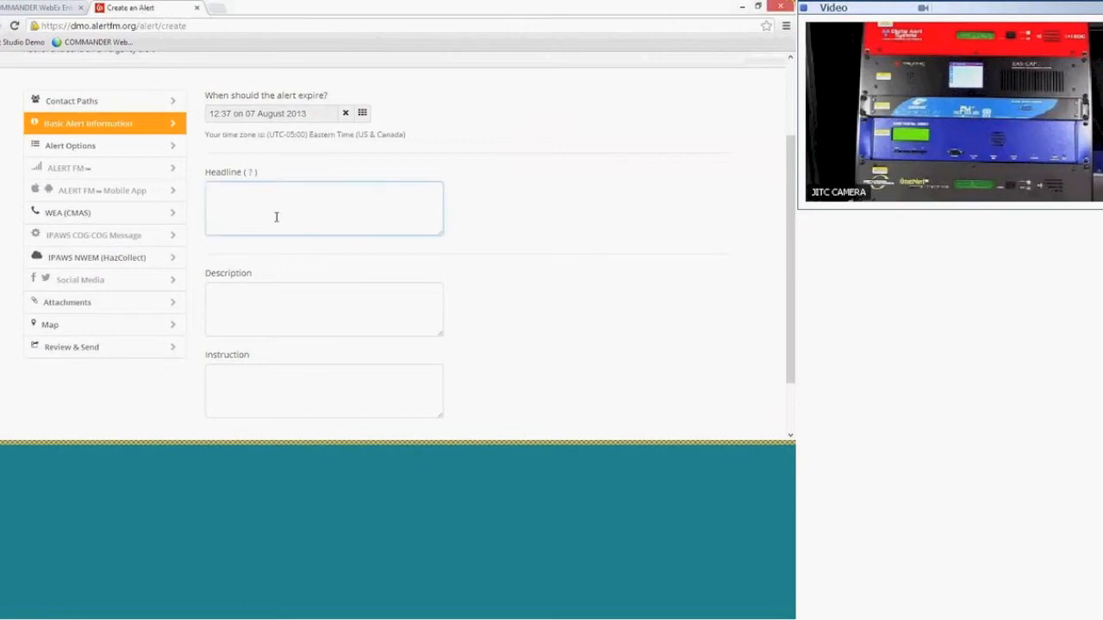
pyautogui.write('TEST ONLY  Nuclear accident near Indian Head Nuclear Plant')
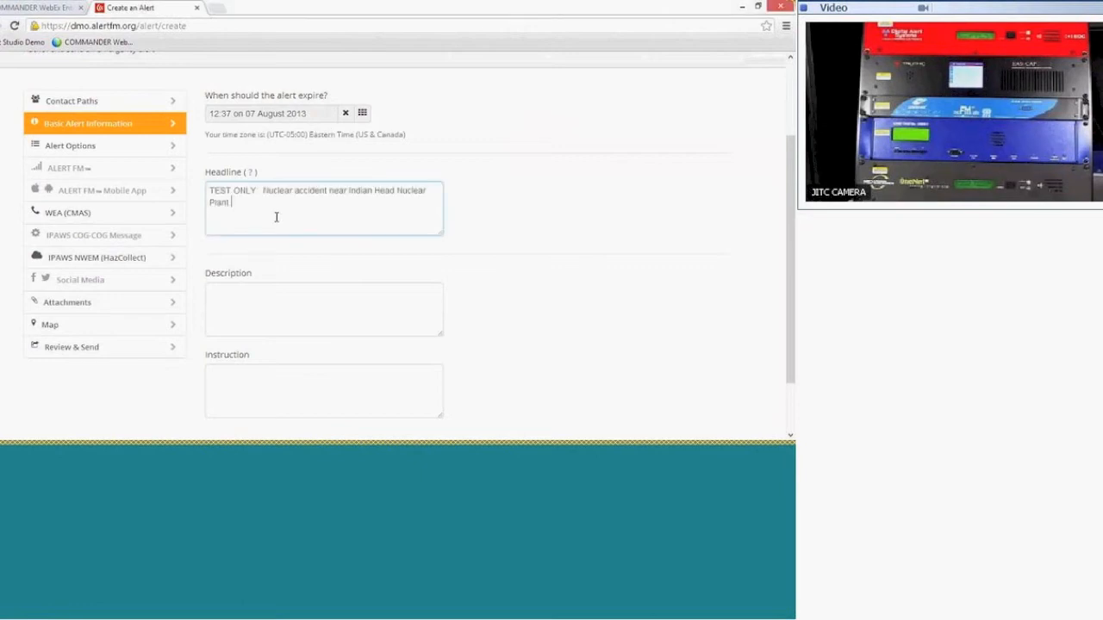
pyautogui.click(324, 309)
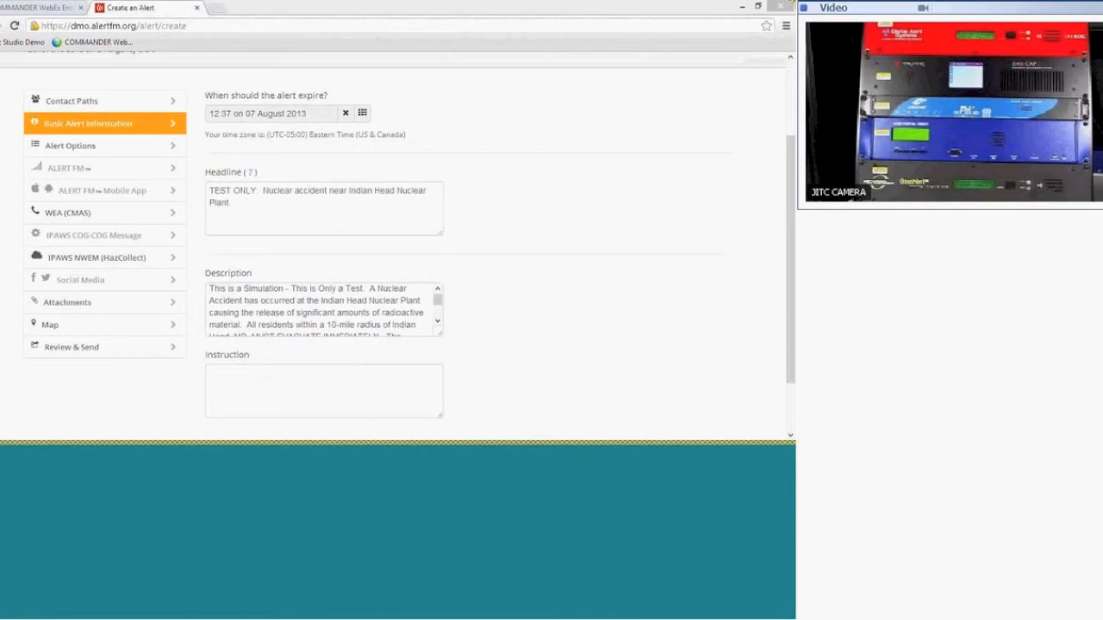
pyautogui.moveTo(305, 462)
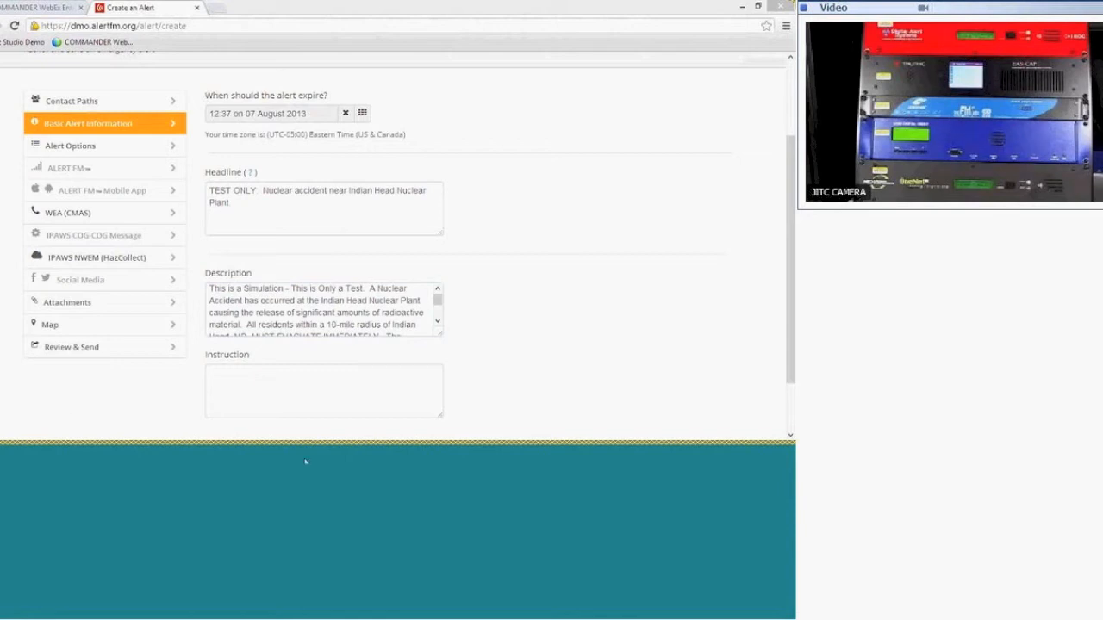
pyautogui.write('In the affected areas. Schoolchildren will be transported to shelters and parents will be notified via media where to meet their children. Stay tuned for additional emergency information. This is a Simulation. This is Only a Test.')
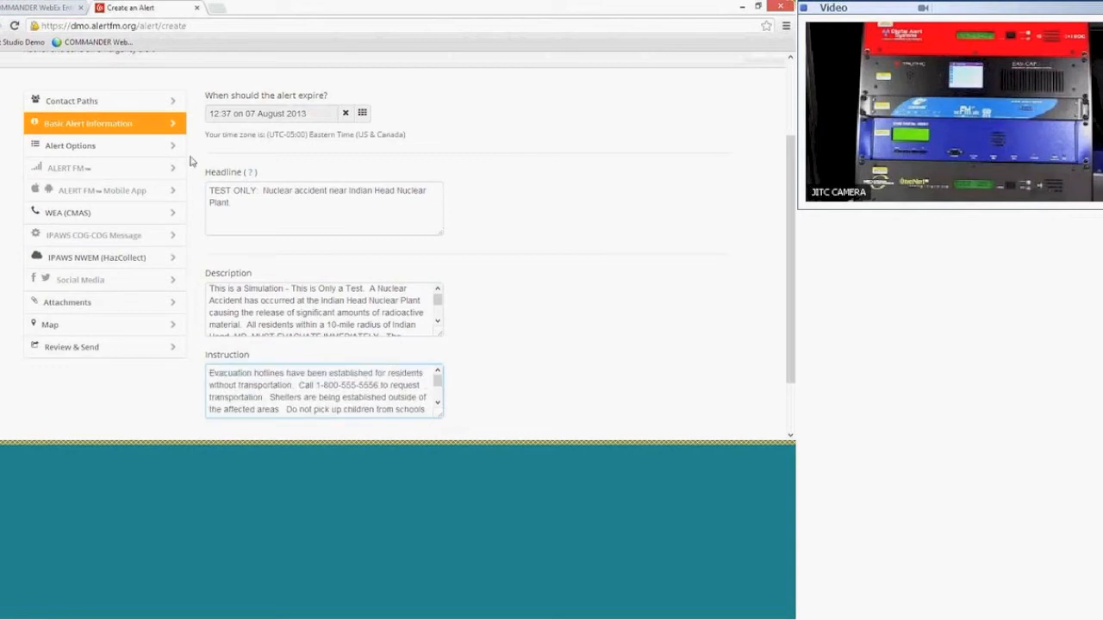
# Tick Charles County, MD and choose EVI - Evacuation Immediate as the event type
pyautogui.click(70, 145)
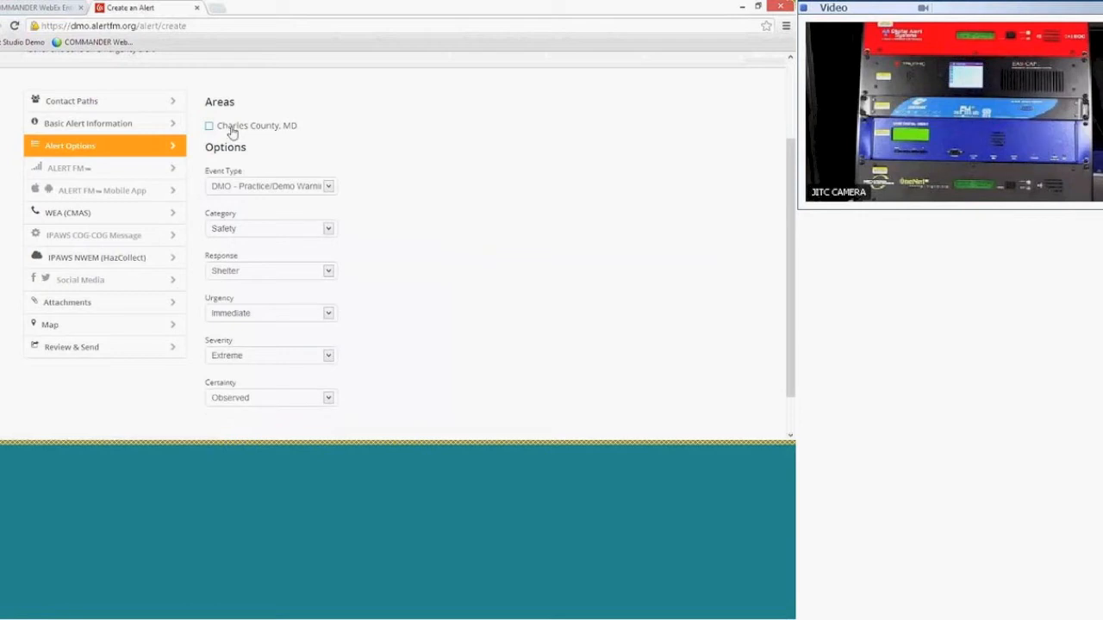
pyautogui.click(208, 126)
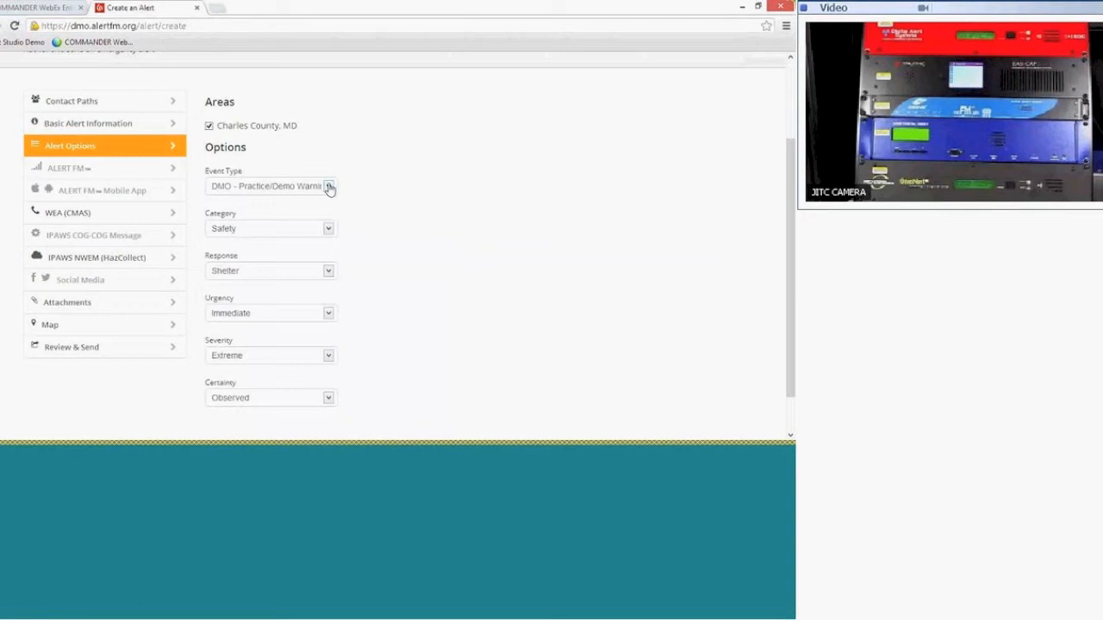
pyautogui.click(328, 186)
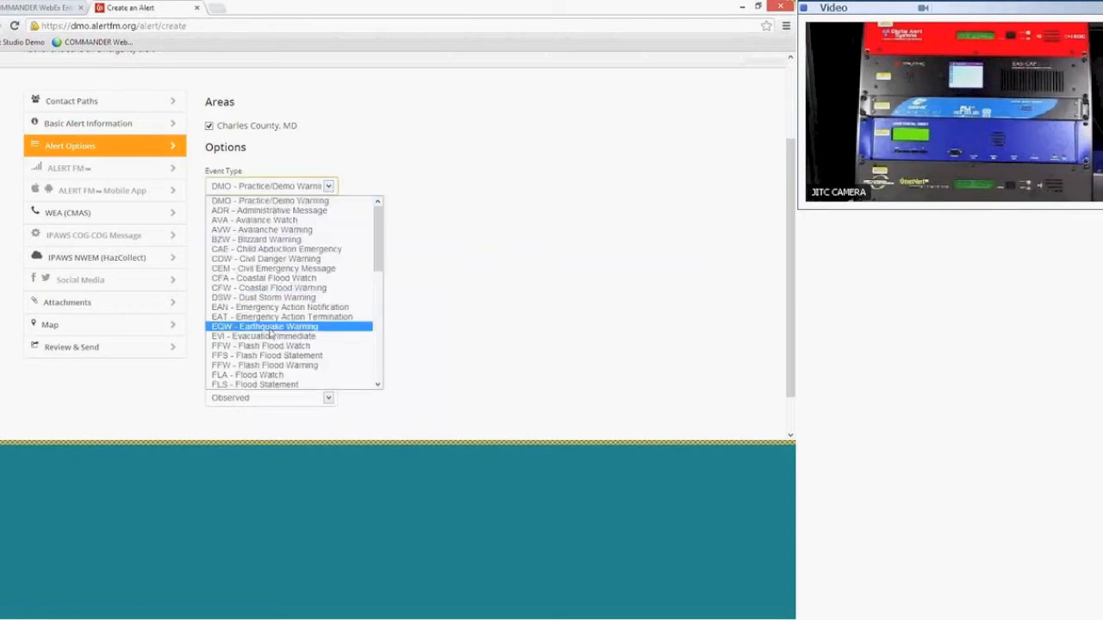
pyautogui.click(263, 336)
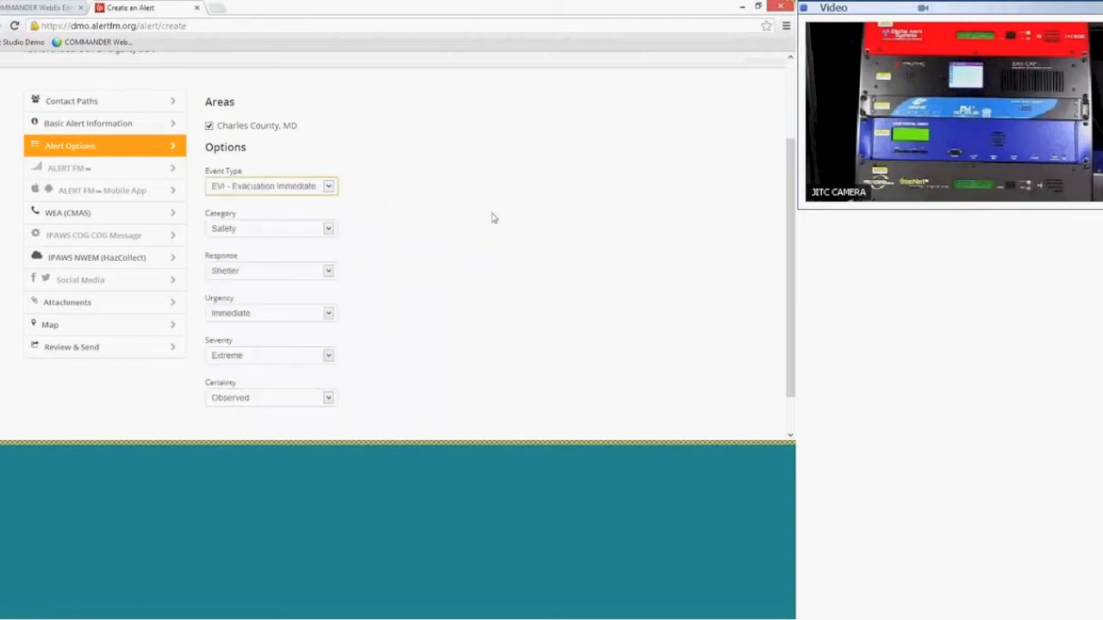
pyautogui.moveTo(360, 211)
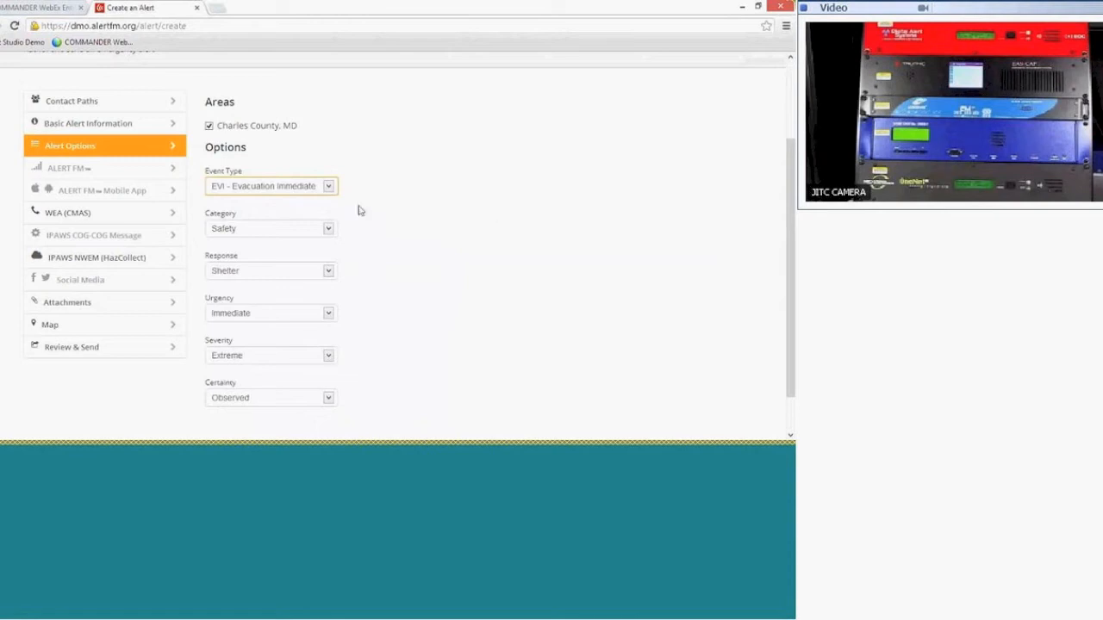
pyautogui.click(327, 186)
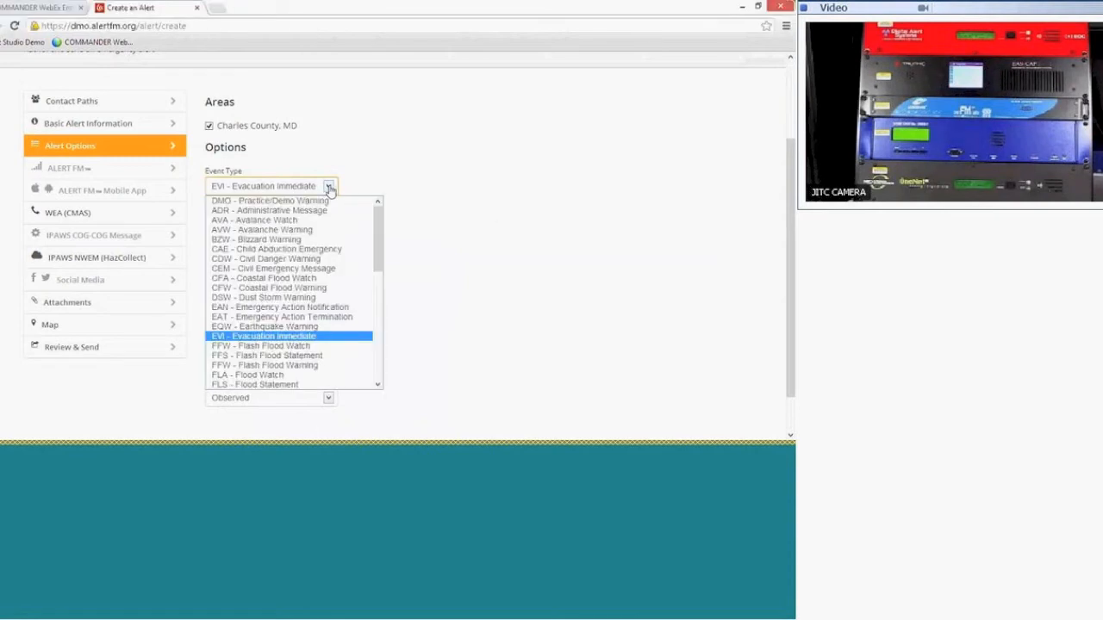
pyautogui.click(263, 337)
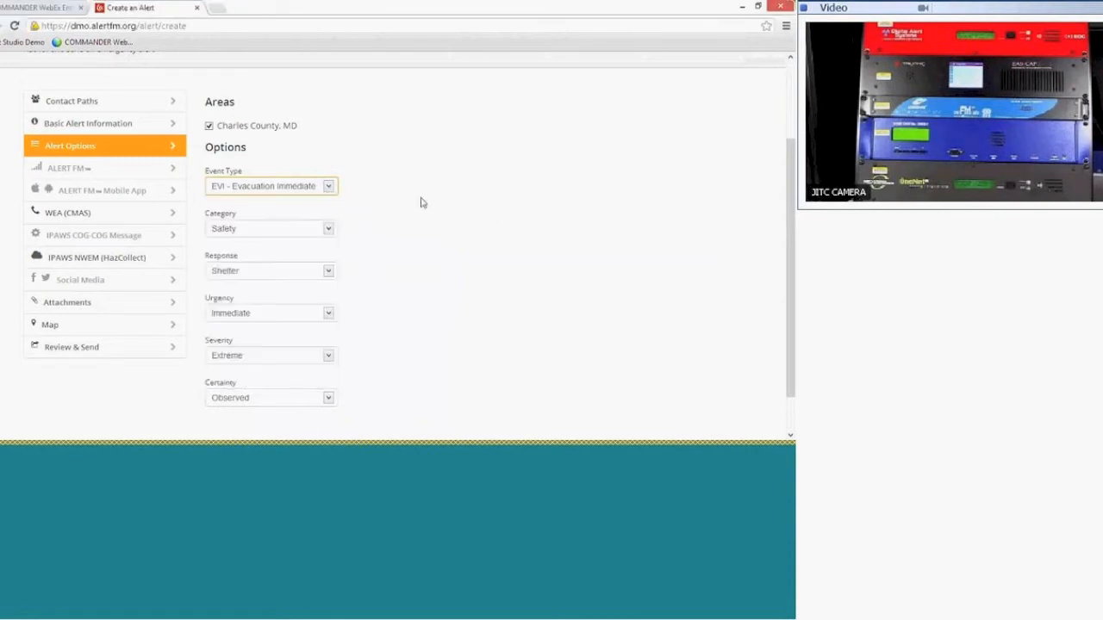
pyautogui.moveTo(158, 127)
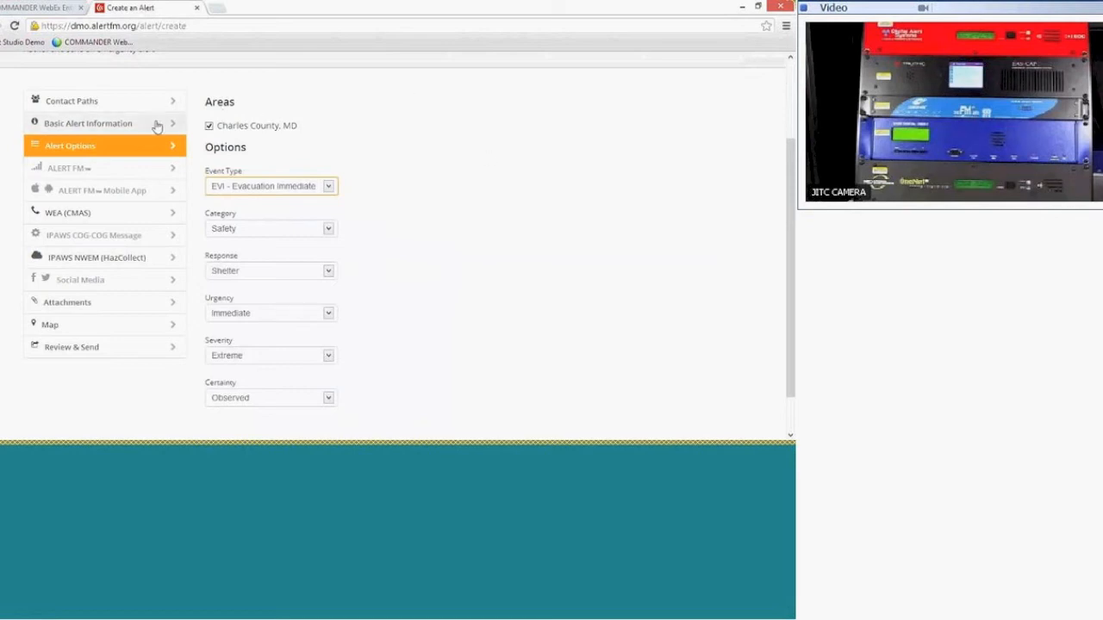
pyautogui.moveTo(77, 213)
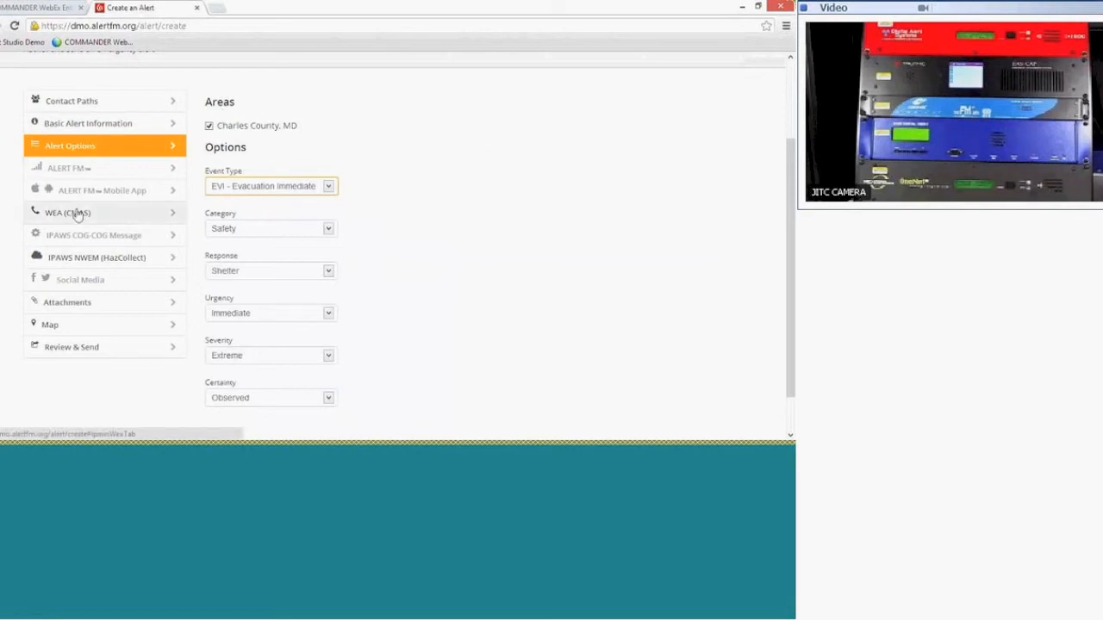
# Enter WEA text 'Test-Nuclear Accident. Evacuate EPZ1 Indian Head, Bryans Rd, Bennsville, Port Tobacco'
pyautogui.click(67, 213)
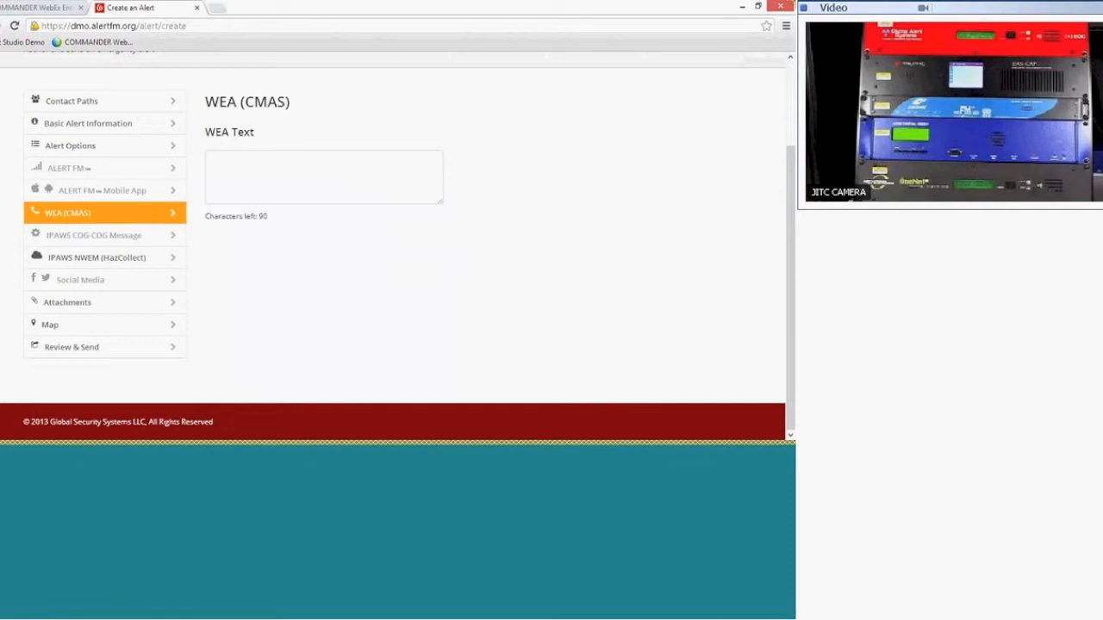
pyautogui.moveTo(123, 414)
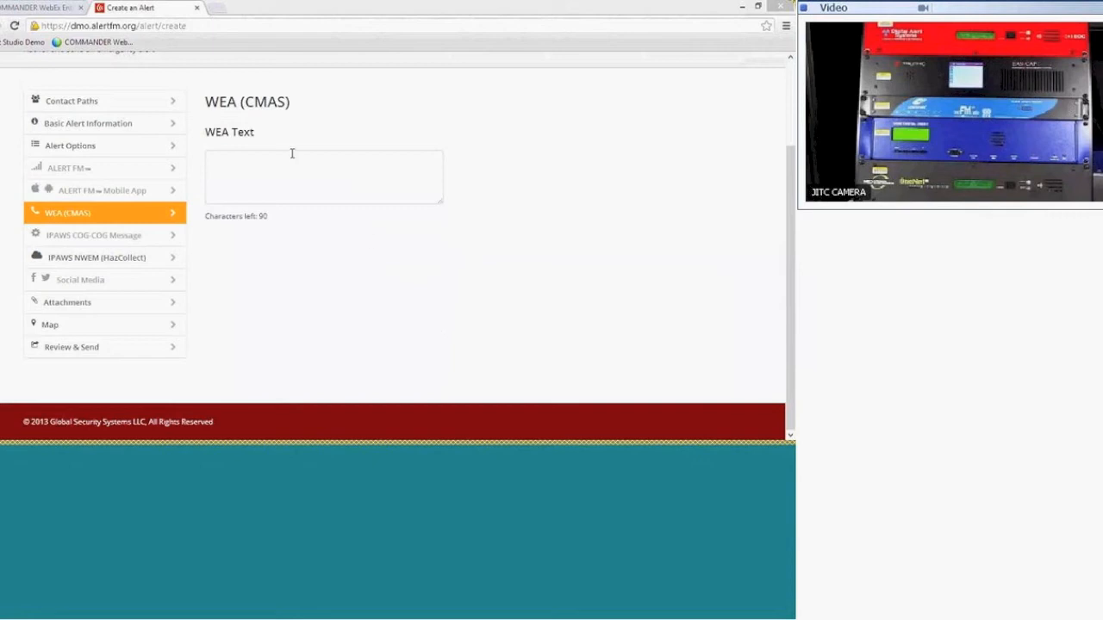
pyautogui.write('Test-Nuclear Accident. Evacuate EPZ1 Indian Head, Bryans Rd, Bennsville, Port Tobacco-EMA')
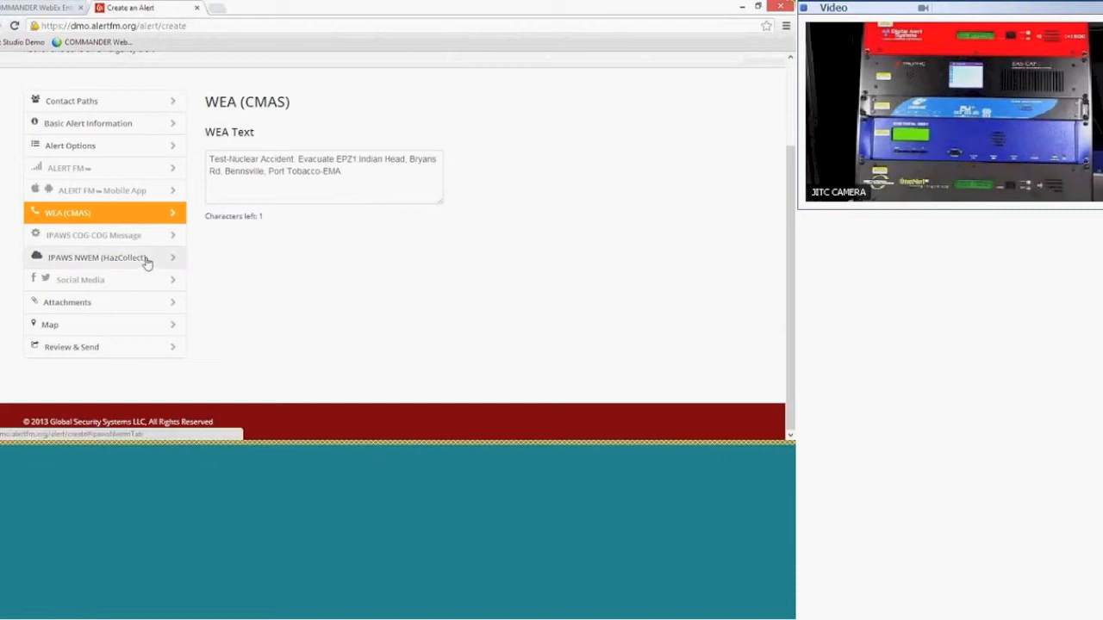
# Show the Attachments section with the call-in authorization code and file upload options
pyautogui.click(98, 258)
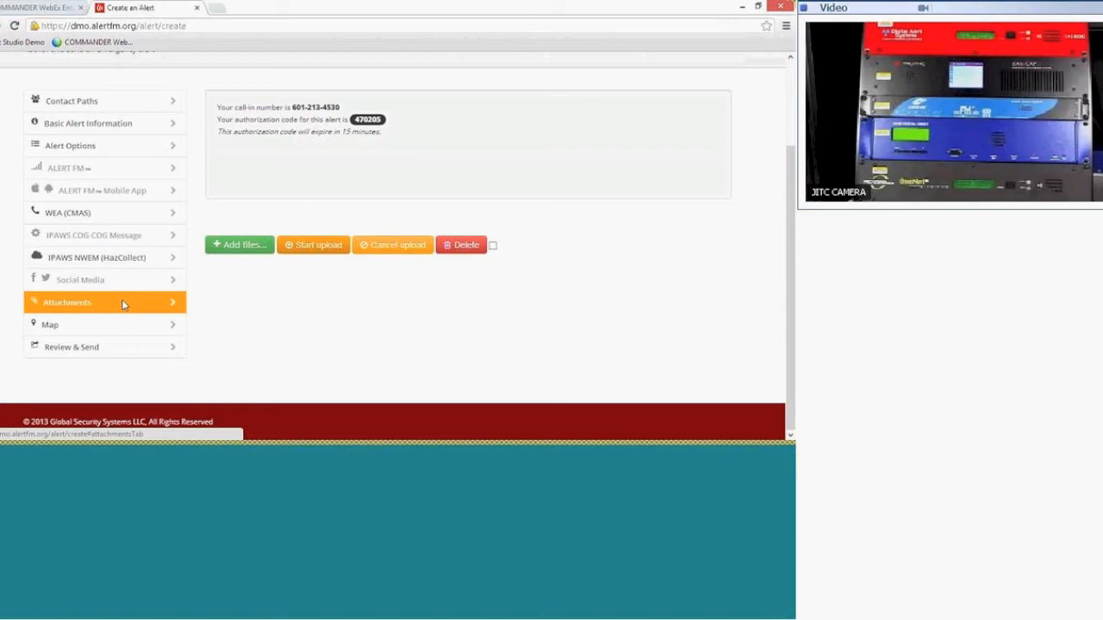
pyautogui.moveTo(124, 330)
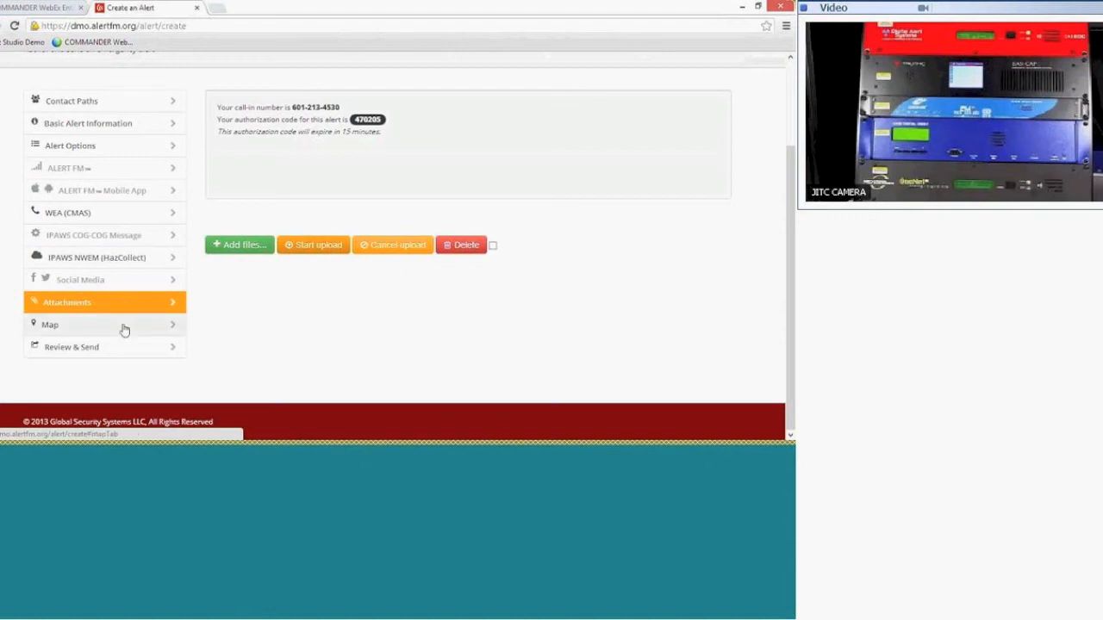
pyautogui.moveTo(659, 90)
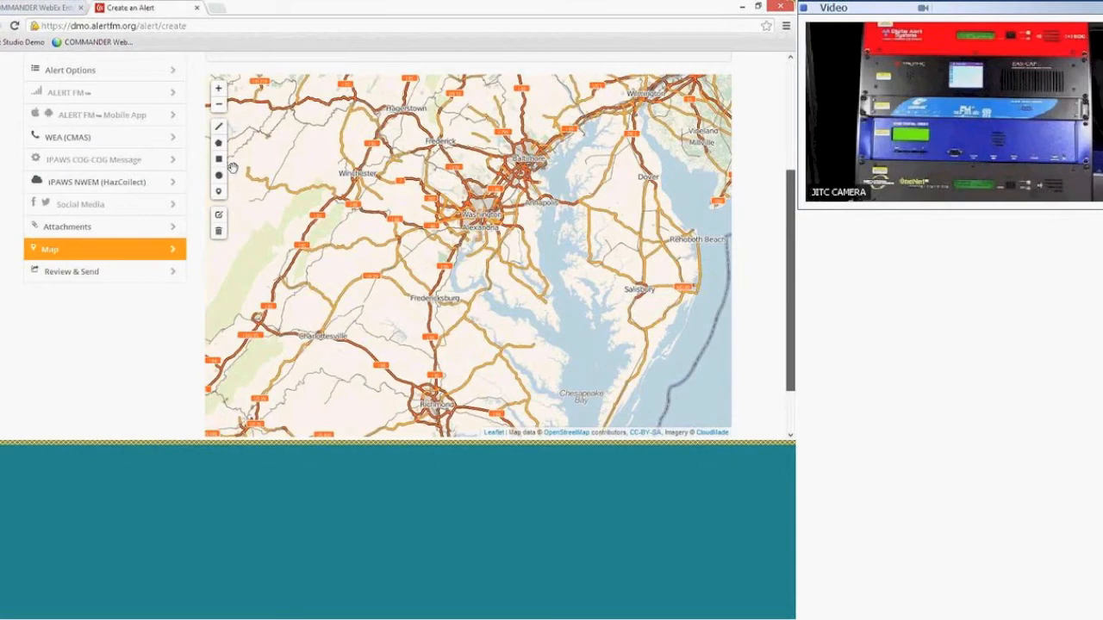
# Draw a polygon alert area around Indian Head along the Potomac, then zoom out
pyautogui.click(219, 159)
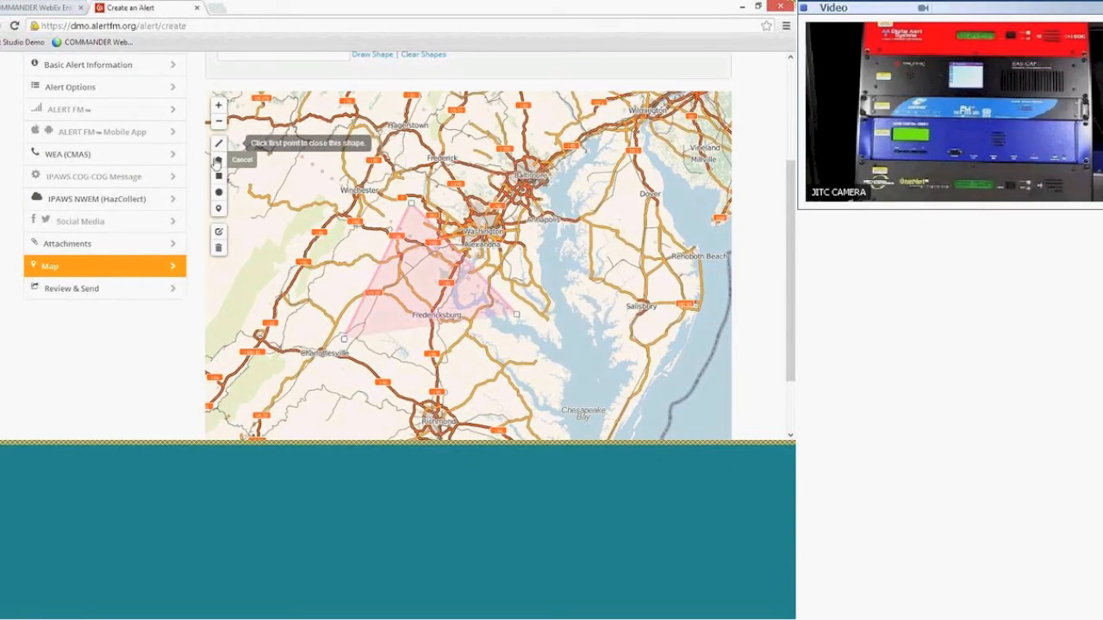
pyautogui.scroll(3)
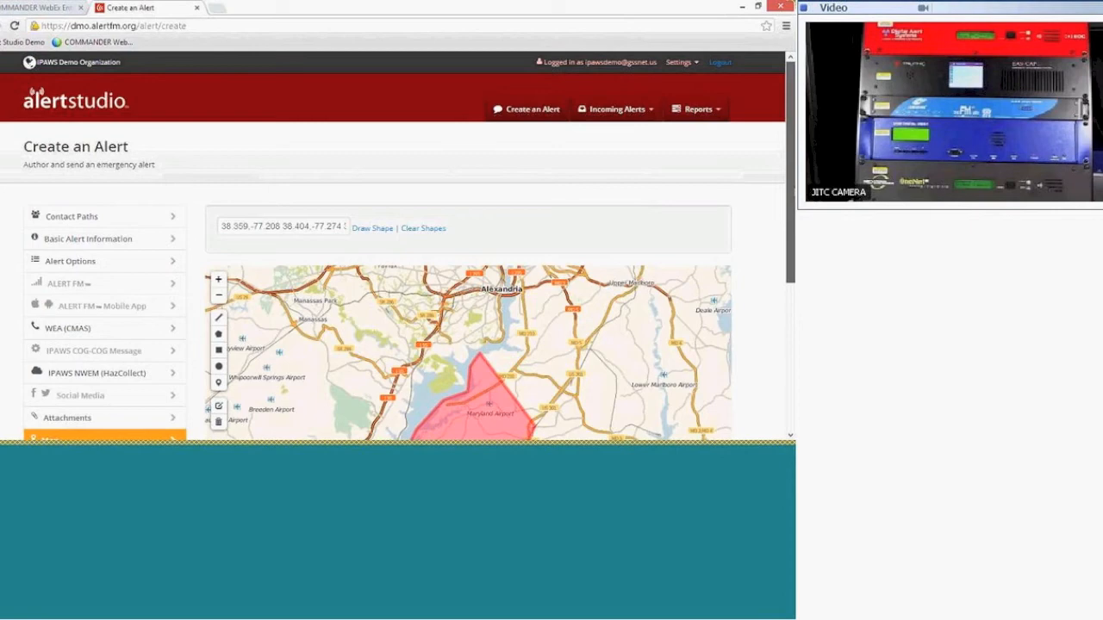
pyautogui.scroll(-3)
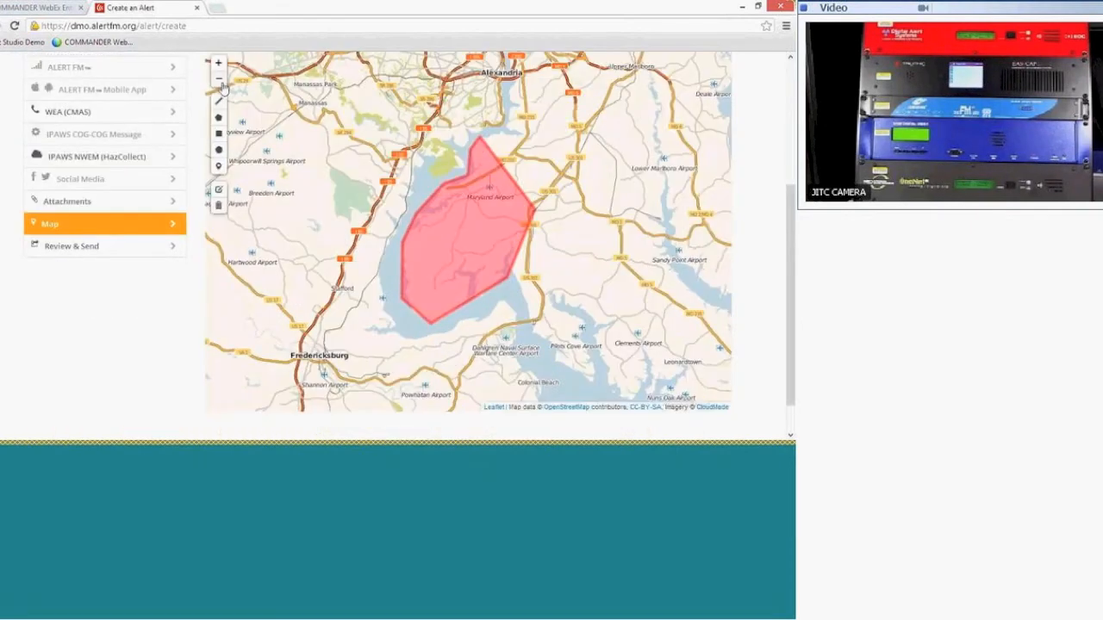
pyautogui.click(218, 77)
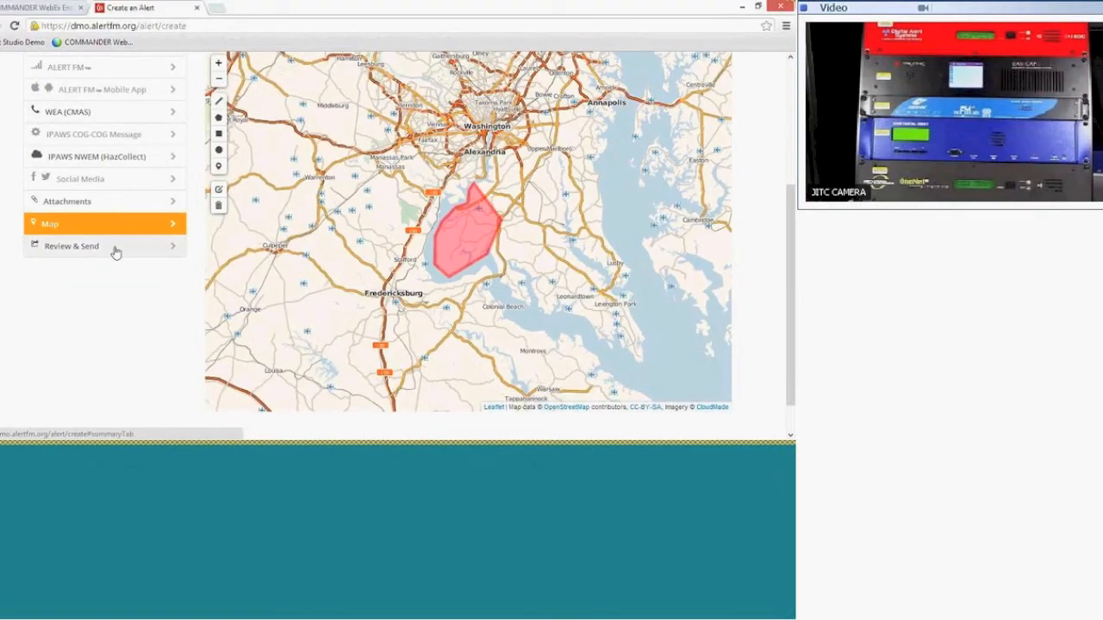
# Look over the nuclear accident alert's Review & Send summary and send it
pyautogui.click(71, 246)
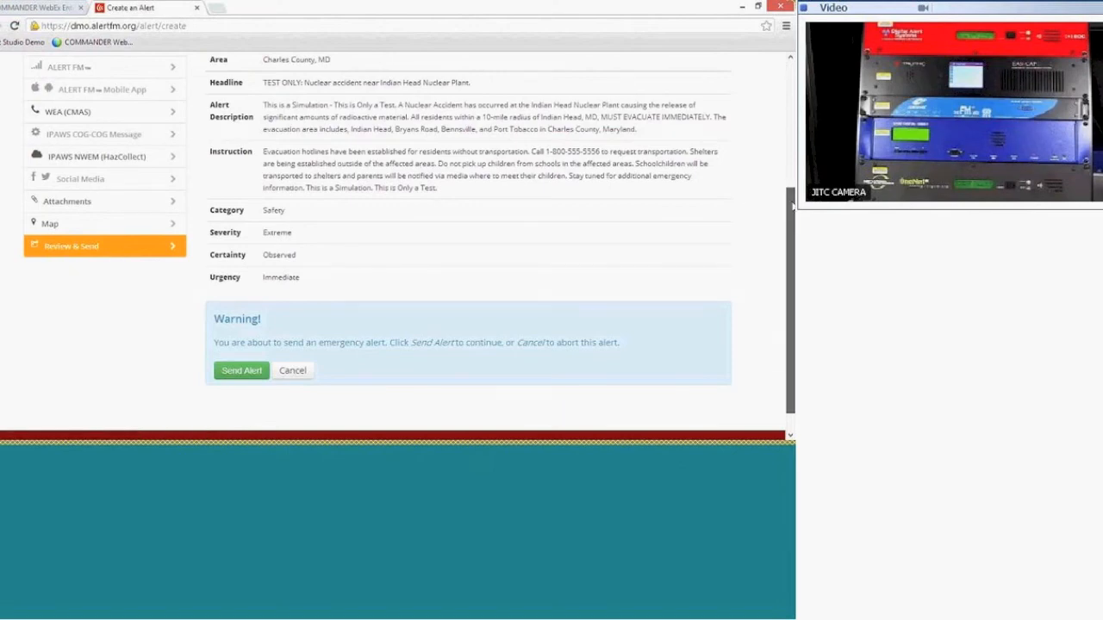
pyautogui.scroll(3)
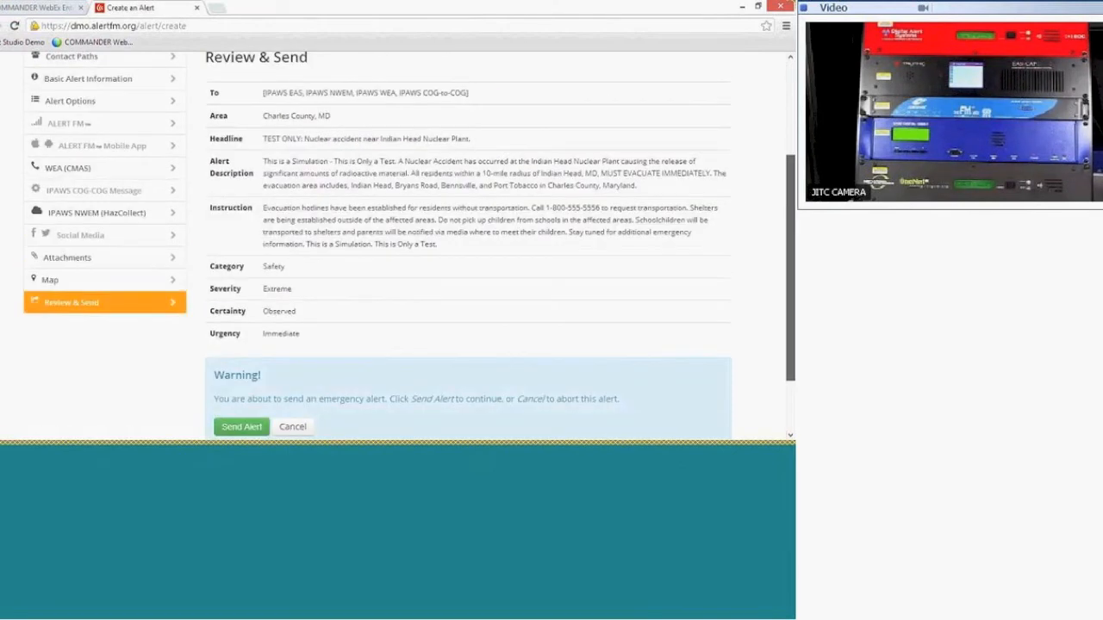
pyautogui.scroll(3)
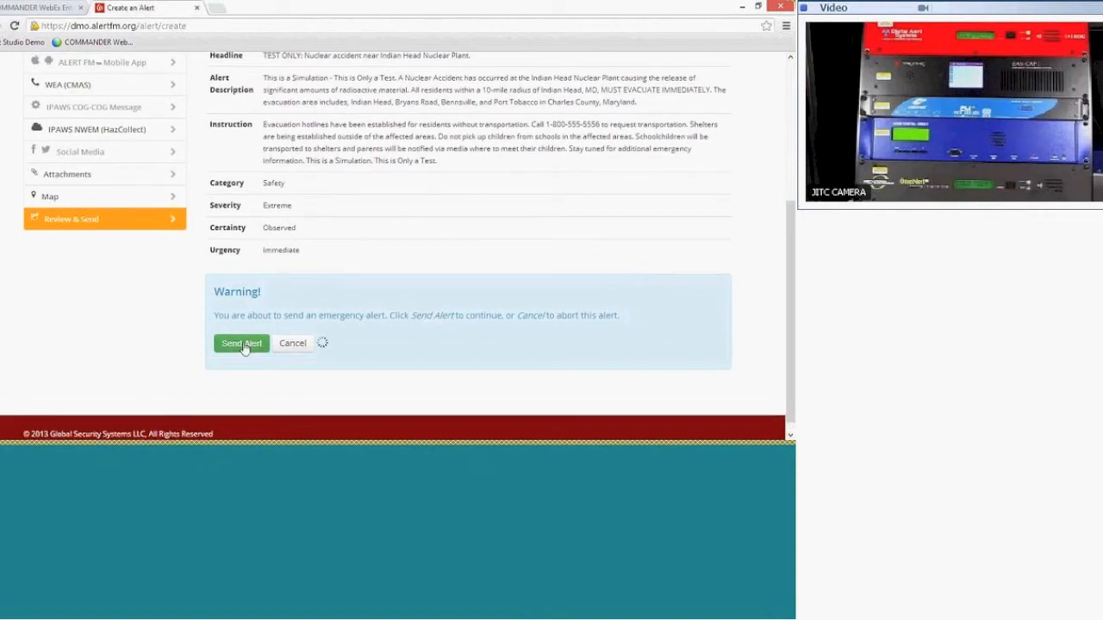
pyautogui.click(241, 343)
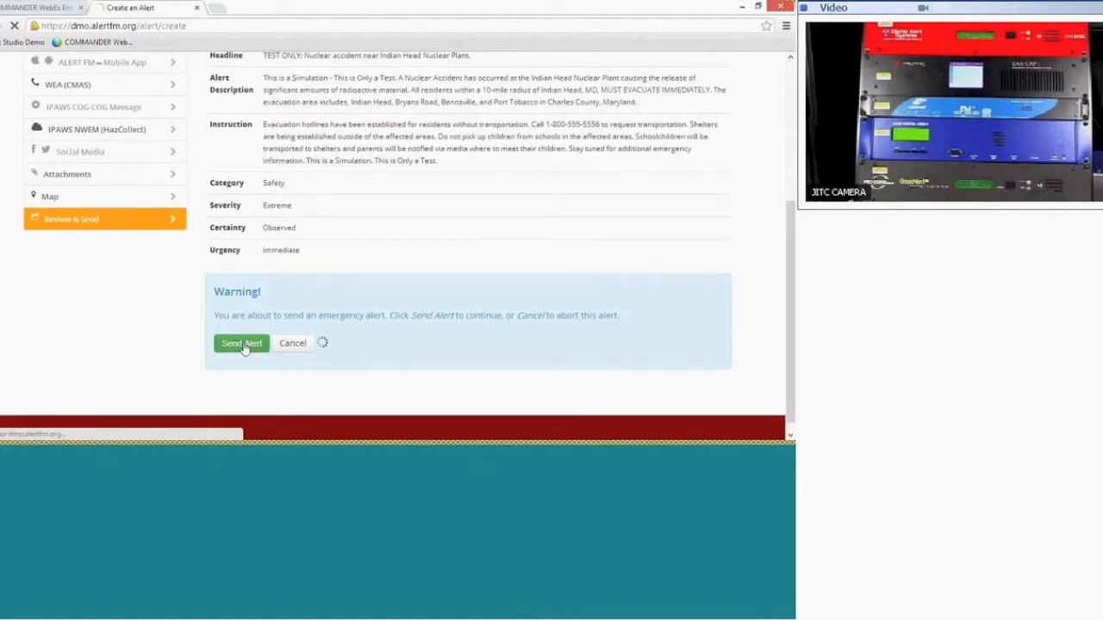
# Open the newest alert's receipt and confirm Success for CAP Exchange, IPAWS, NWEM, EAS, WEA
pyautogui.click(241, 343)
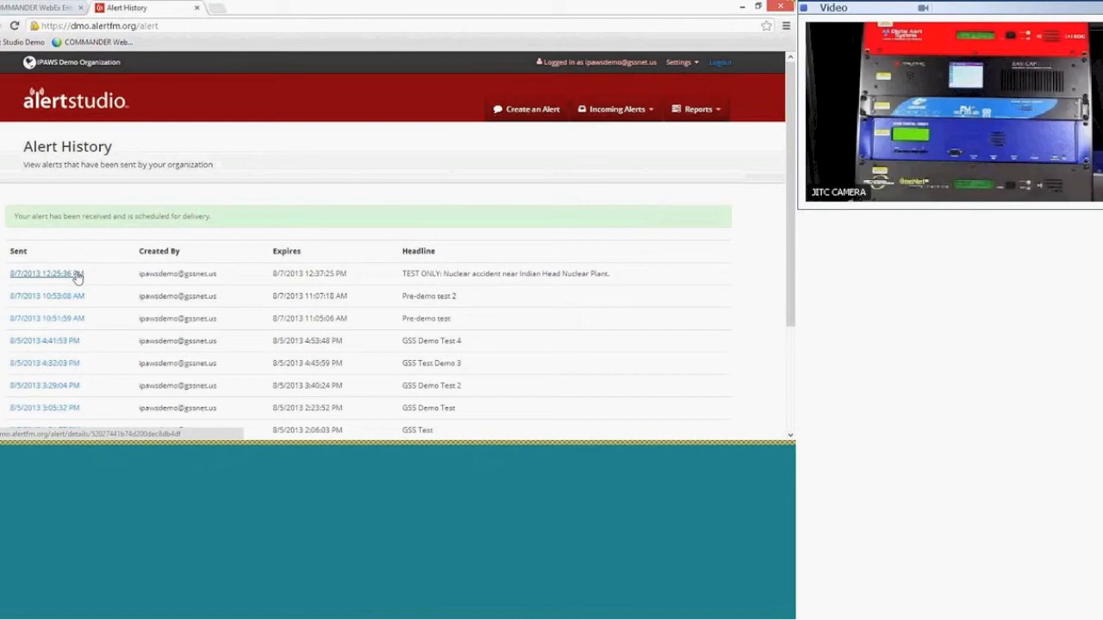
pyautogui.click(46, 273)
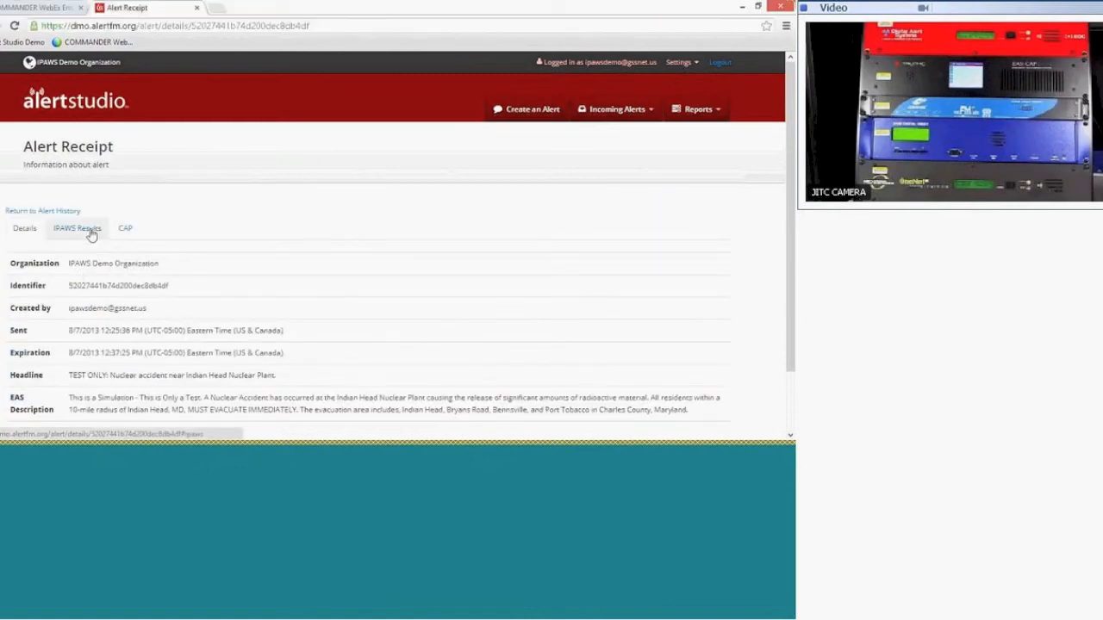
pyautogui.click(78, 229)
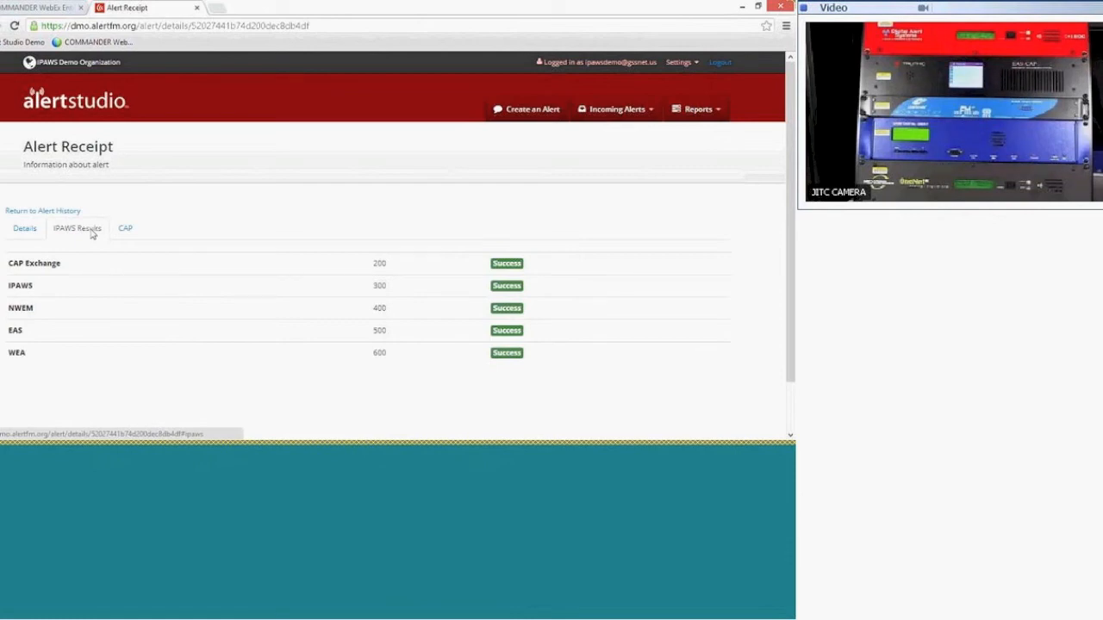
pyautogui.moveTo(78, 237)
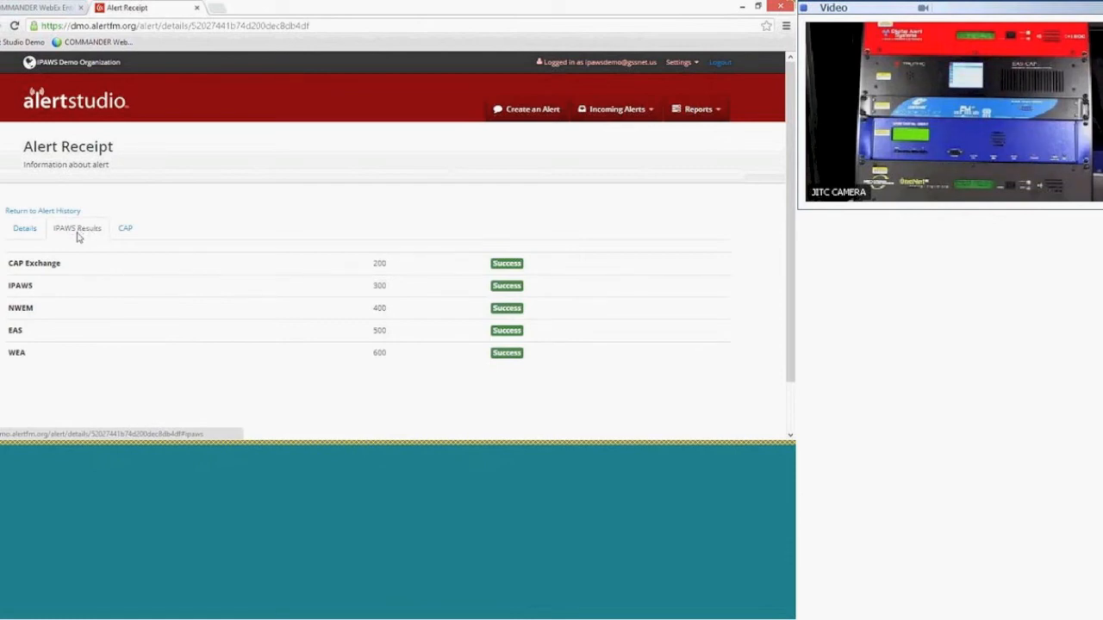
pyautogui.moveTo(73, 258)
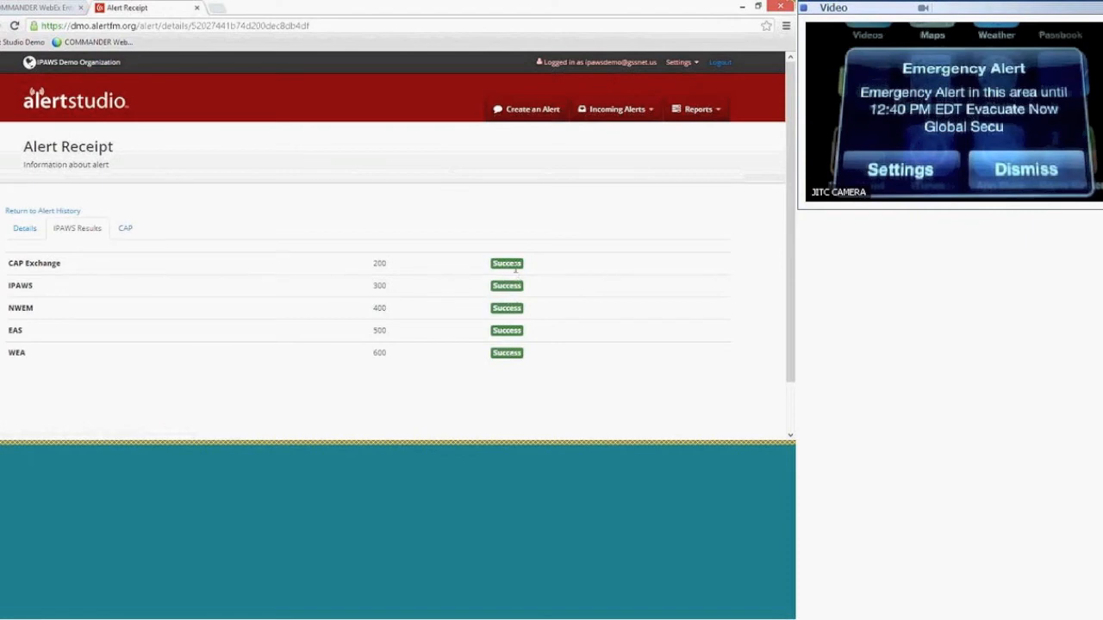
pyautogui.moveTo(104, 257)
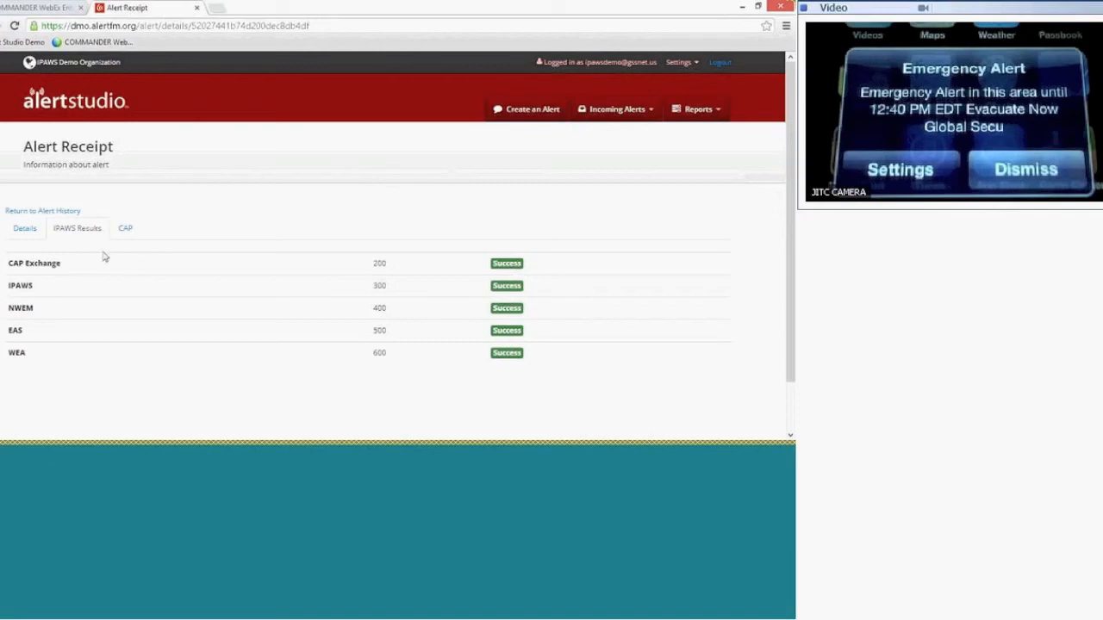
# Review the receipt's CAP XML, then start a new alert at Contact Paths
pyautogui.click(125, 229)
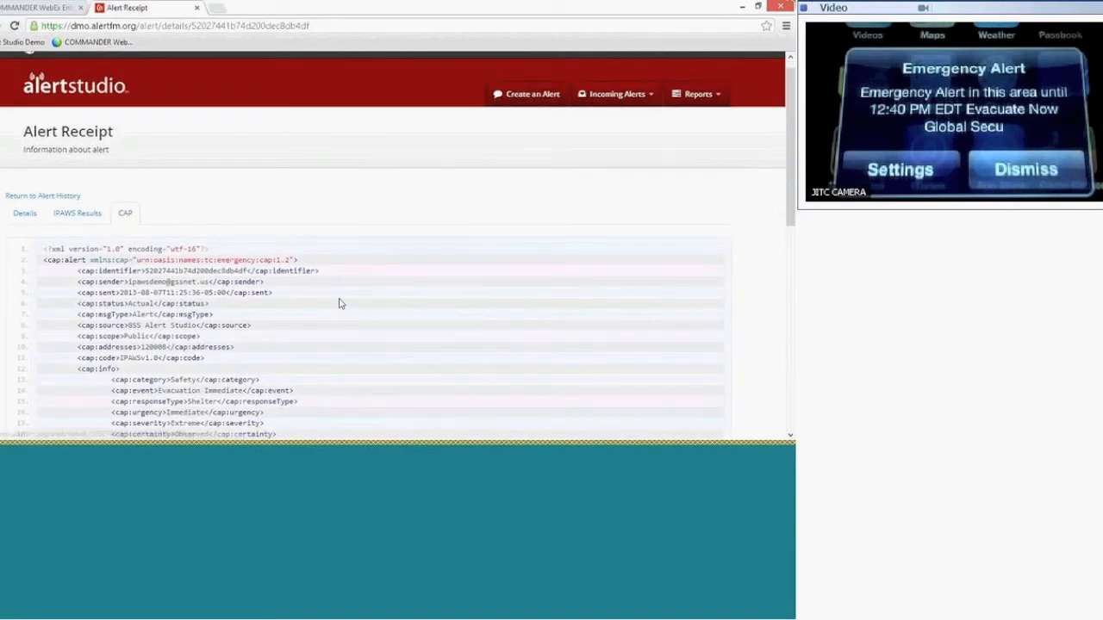
pyautogui.click(24, 227)
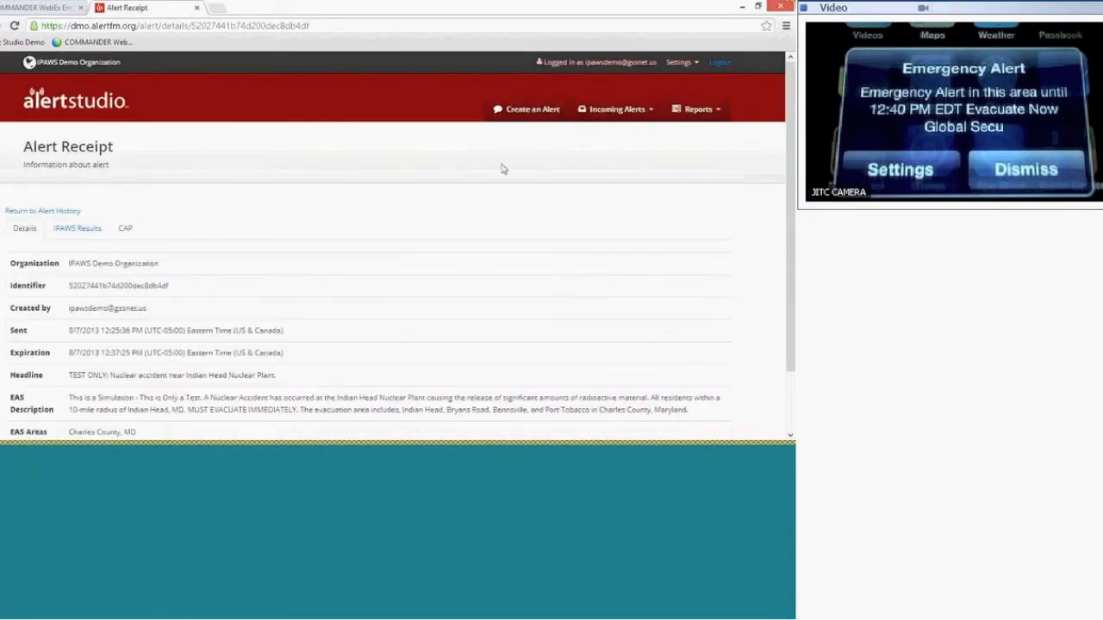
pyautogui.click(531, 110)
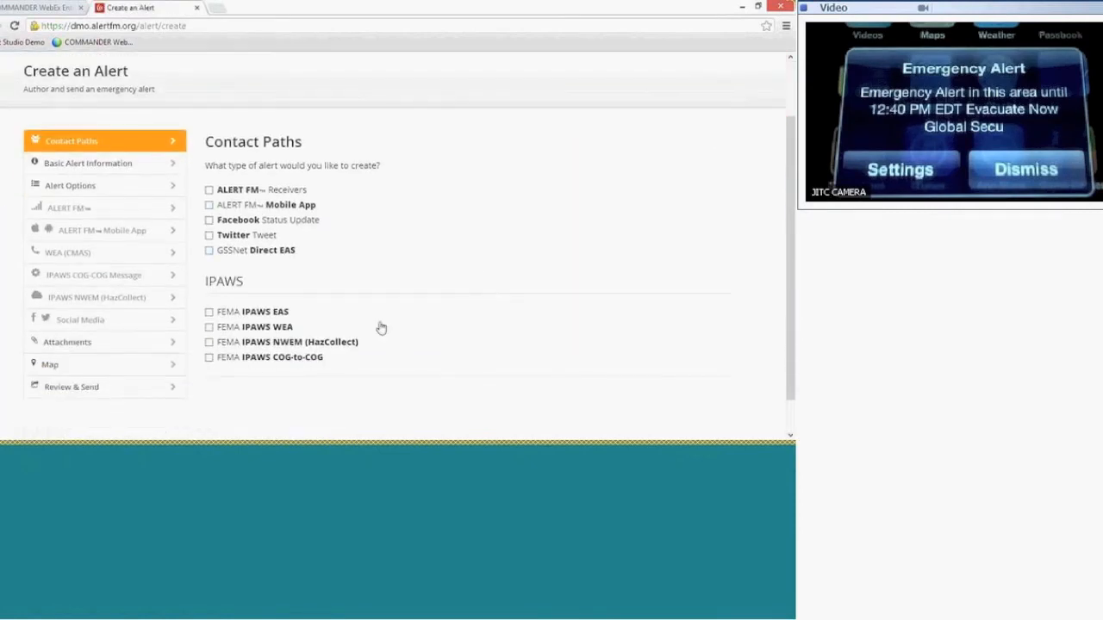
# Mark the alert COG-to-COG with the Indian Head headline and EAS/NWEM/WEA description
pyautogui.click(209, 357)
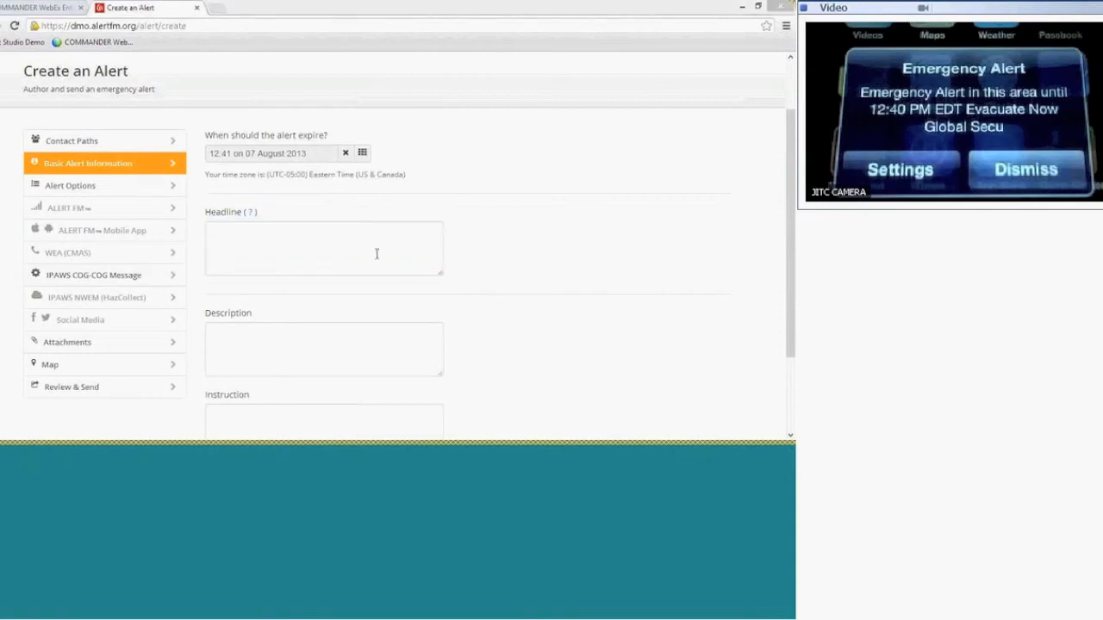
pyautogui.write('Nuclear accident near Indian Head Nuclear Plant.')
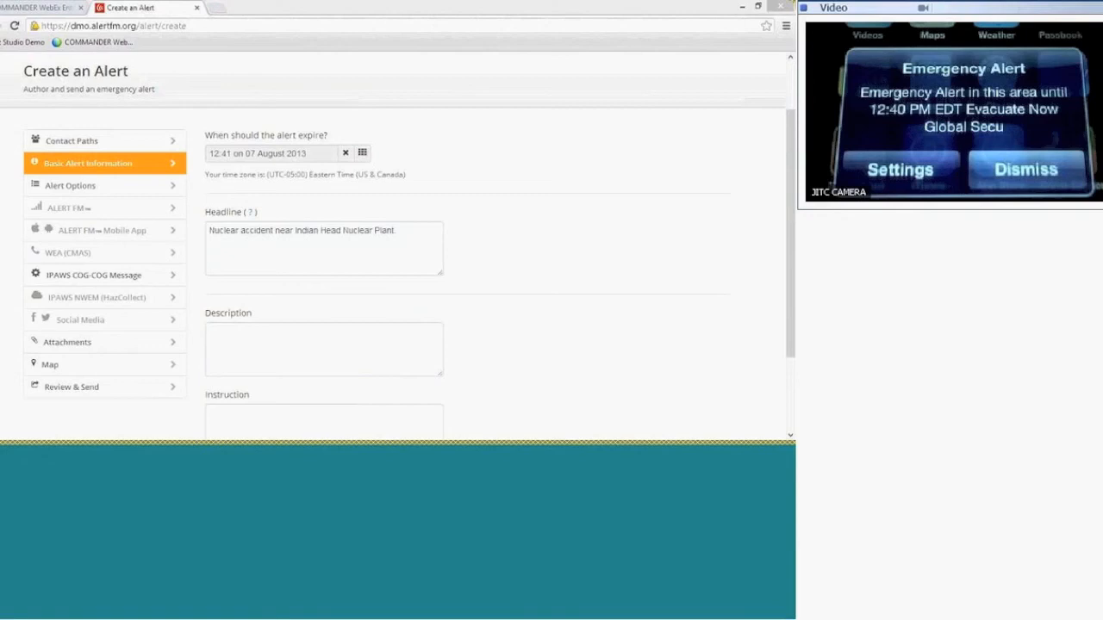
pyautogui.moveTo(272, 321)
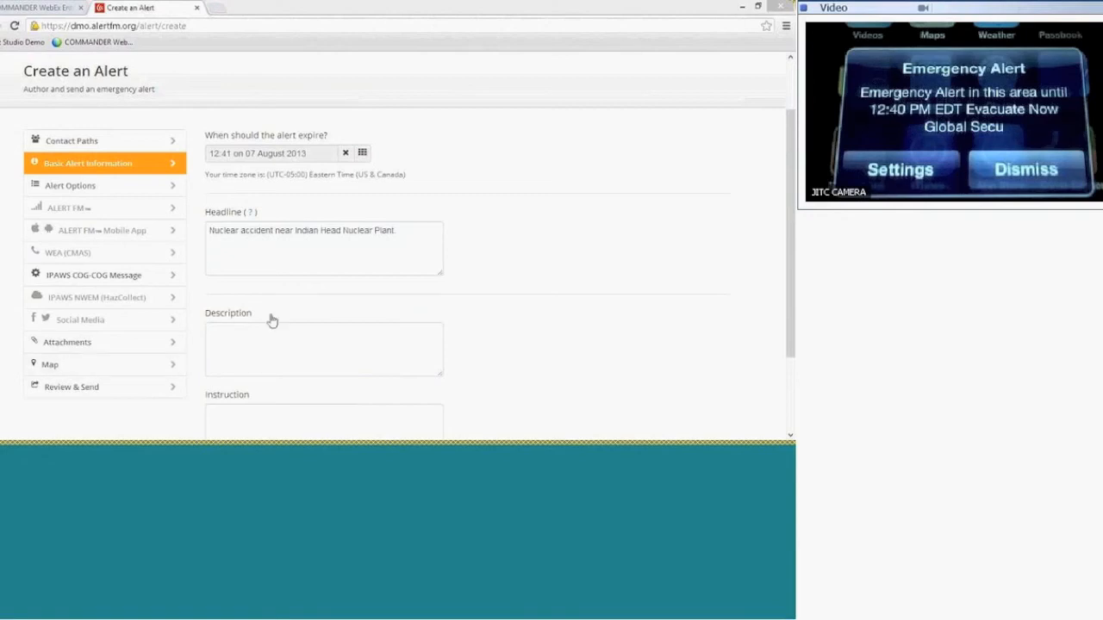
pyautogui.write("Informing you that we've sent information about this incident to the public via EAS, NWEM and WEA")
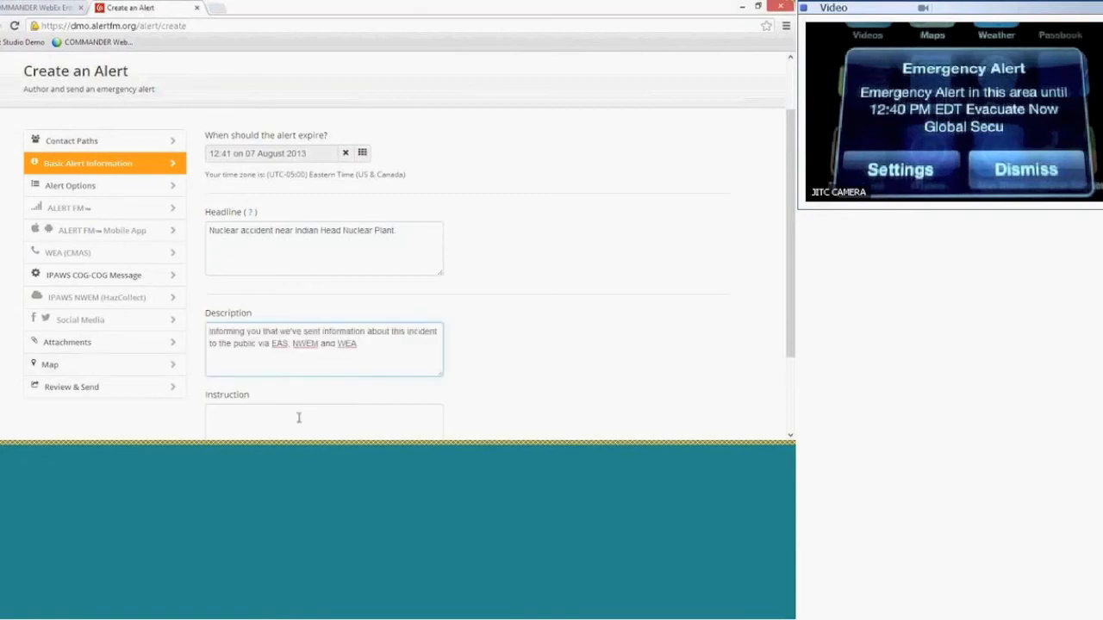
pyautogui.scroll(-3)
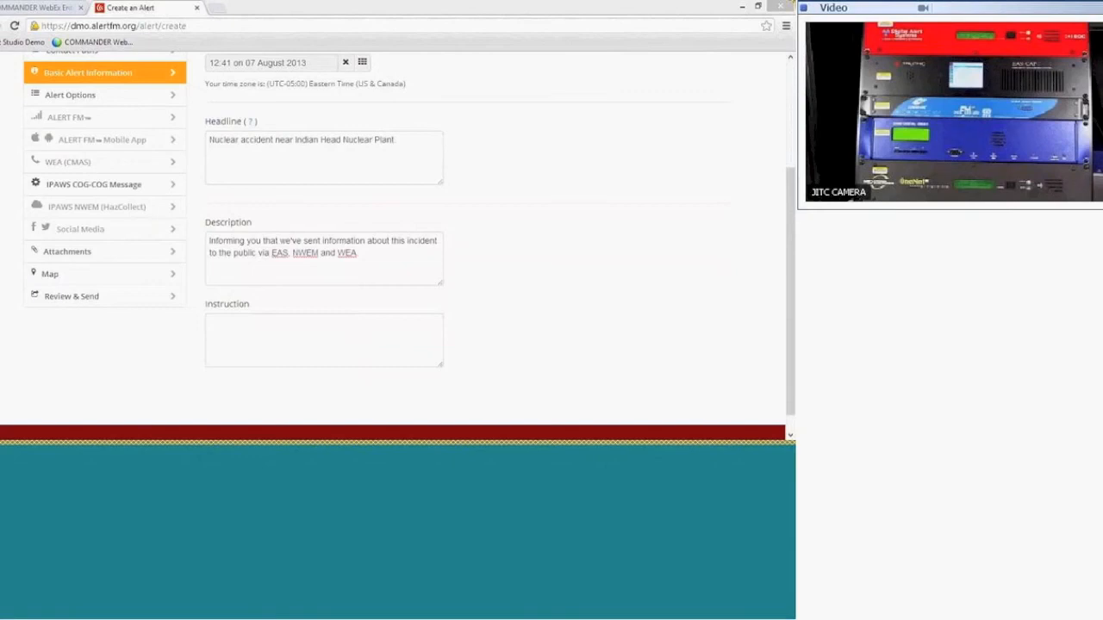
pyautogui.click(345, 340)
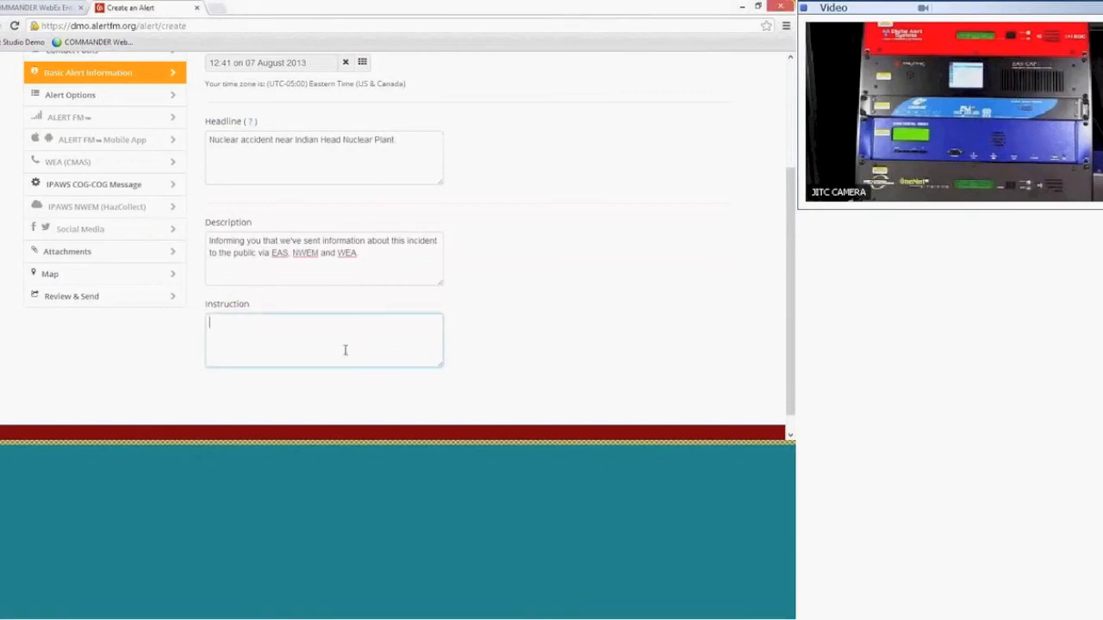
# Target Charles County, MD and set event type EVI - Evacuation Immediate
pyautogui.click(70, 95)
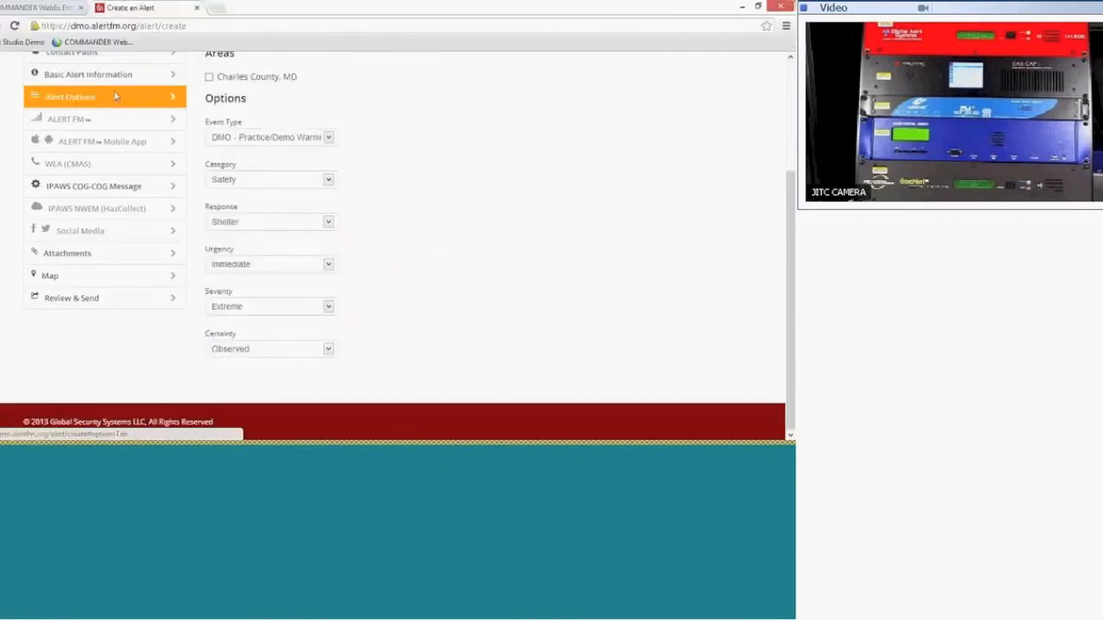
pyautogui.click(328, 137)
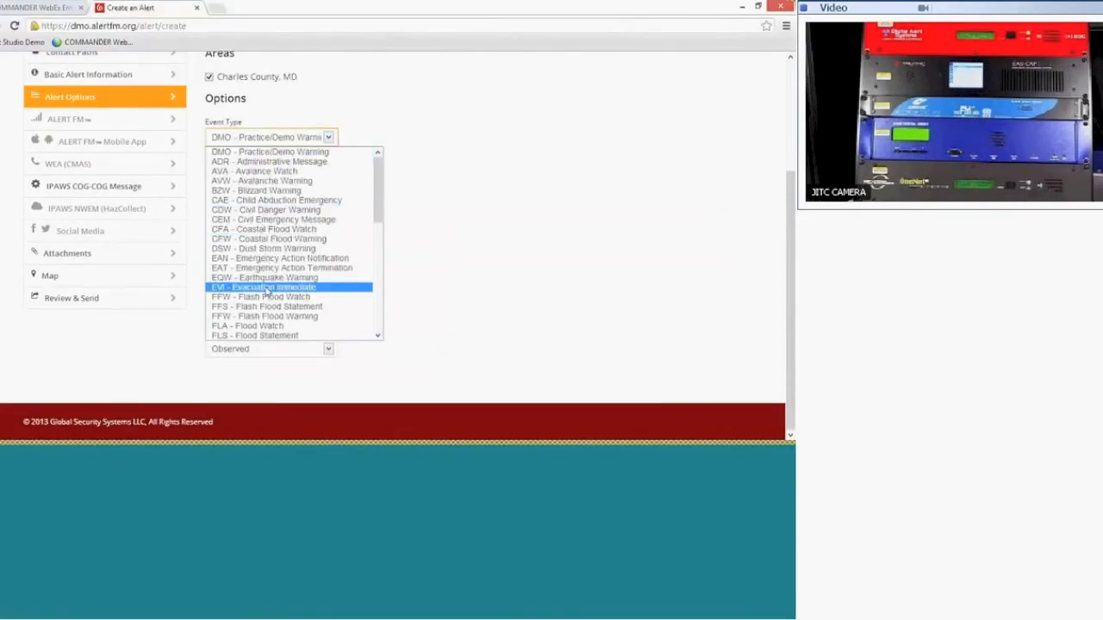
pyautogui.click(265, 287)
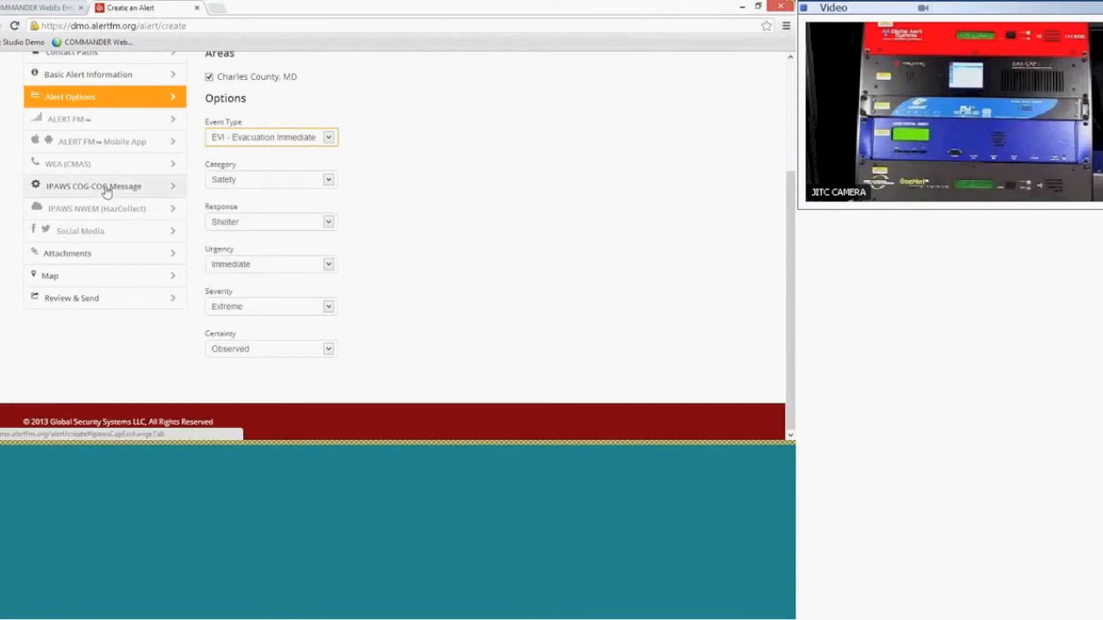
pyautogui.click(93, 186)
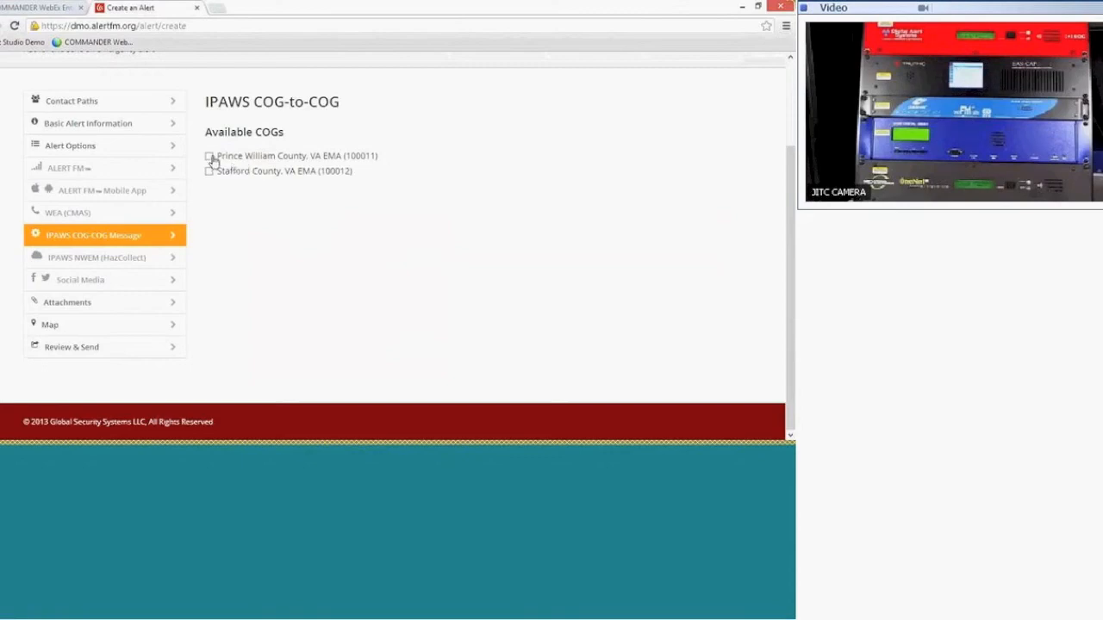
# Check Prince William County, VA EMA (100011) under Available COGs
pyautogui.click(211, 156)
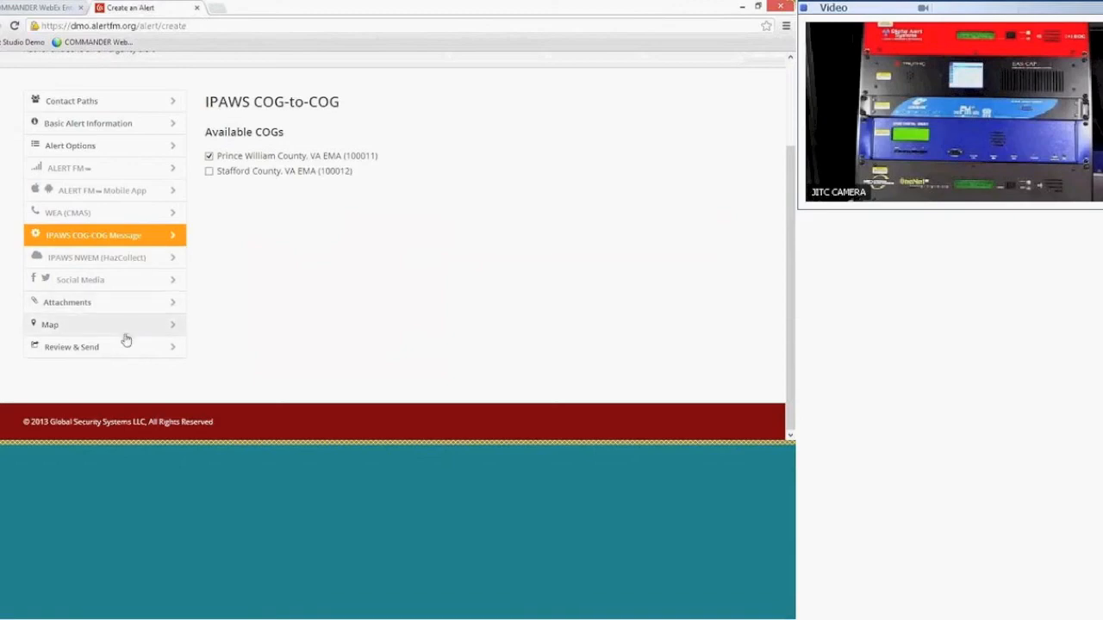
pyautogui.click(104, 325)
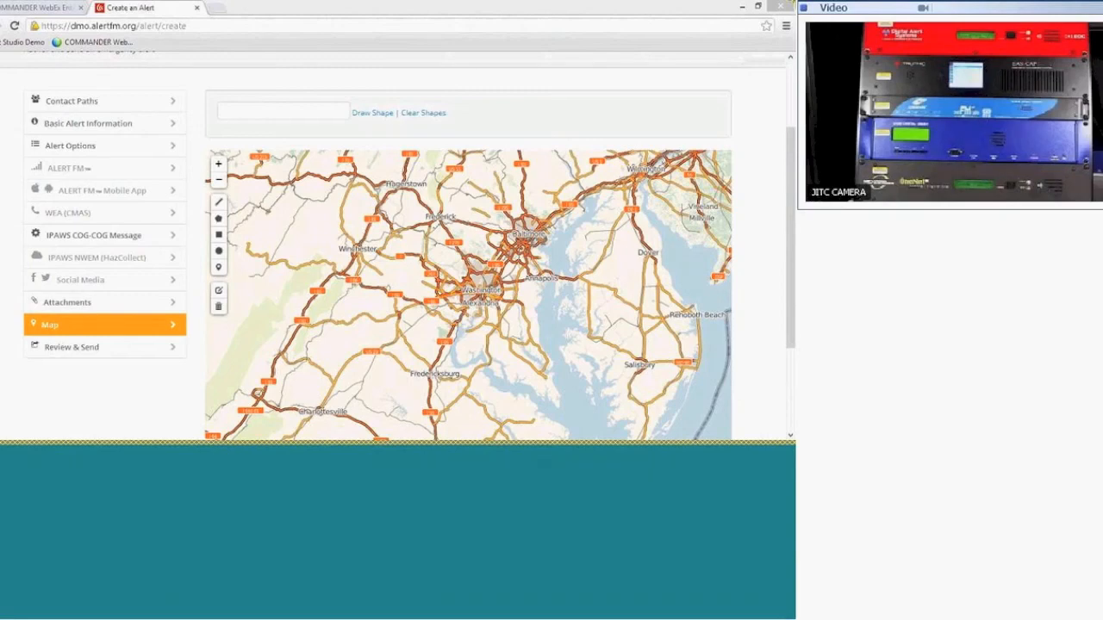
# Plot the entered coordinates as a polygon along the river south of Alexandria
pyautogui.click(282, 112)
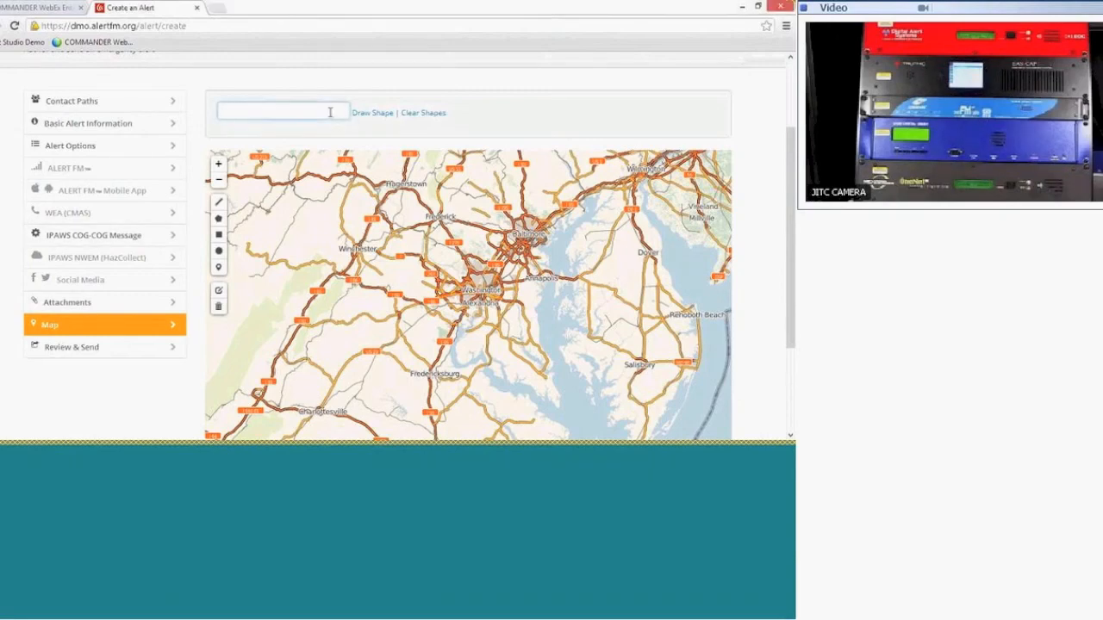
pyautogui.click(372, 113)
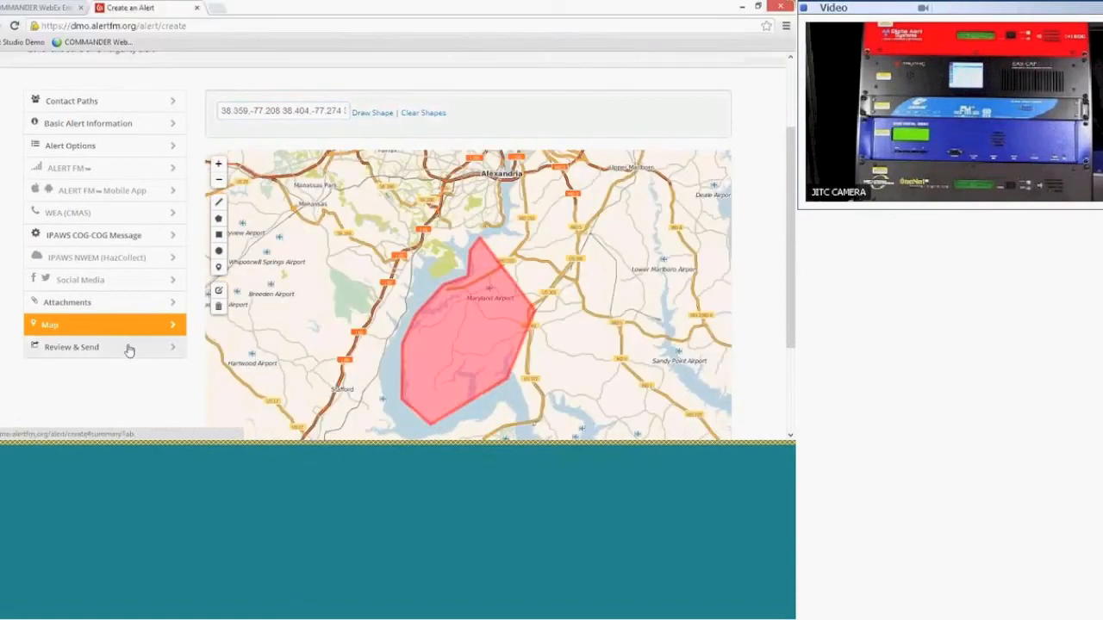
pyautogui.click(71, 347)
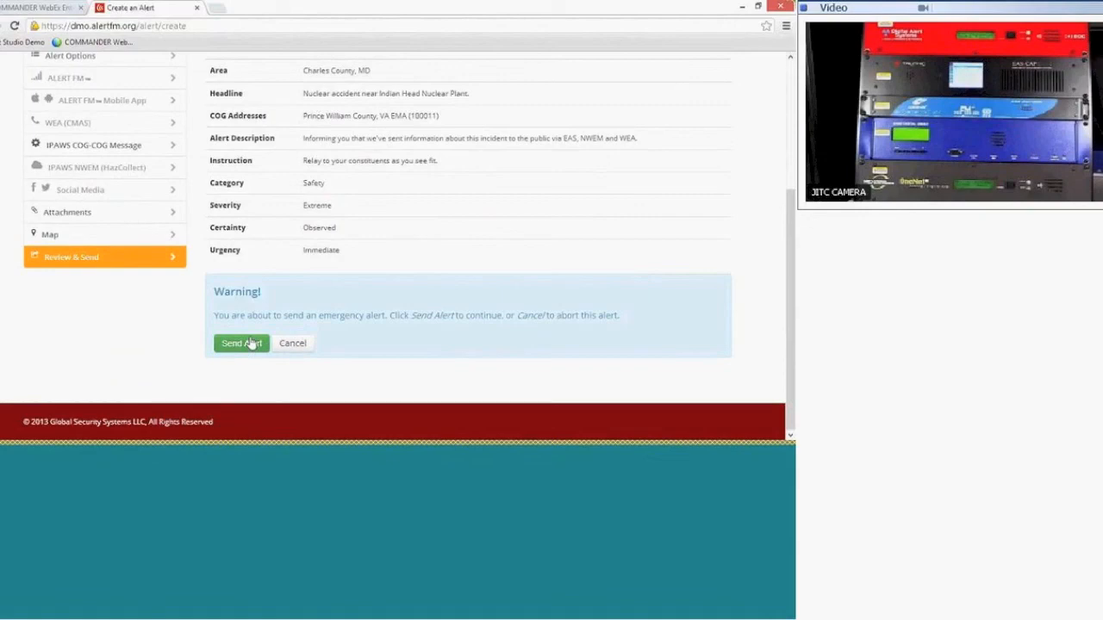
# Send the COG-to-COG alert and confirm it heads the Alert History
pyautogui.click(241, 343)
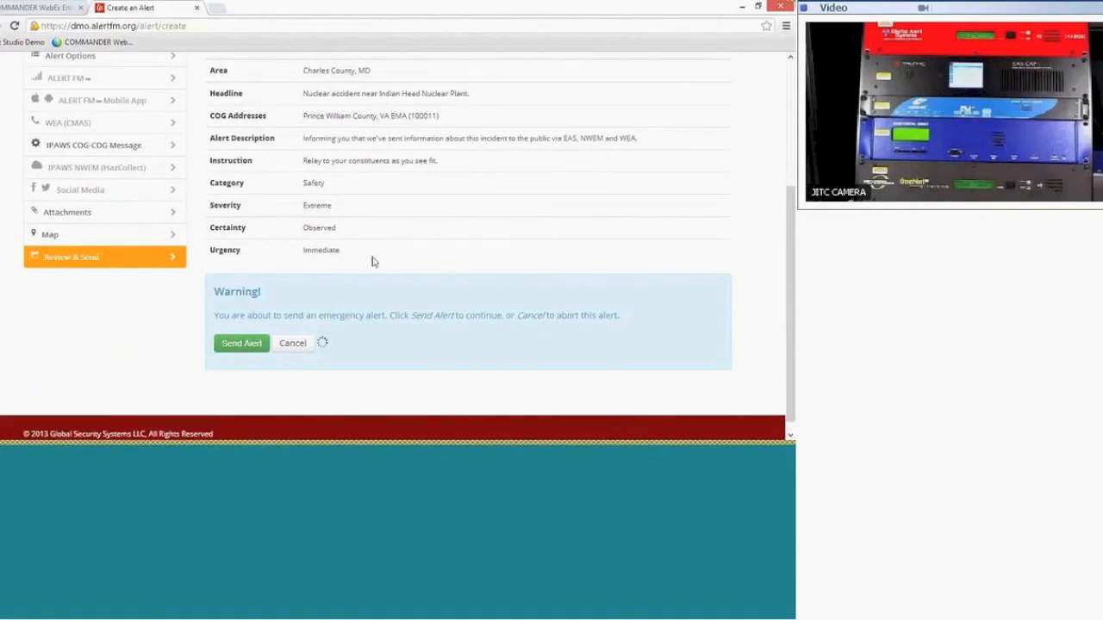
pyautogui.click(241, 343)
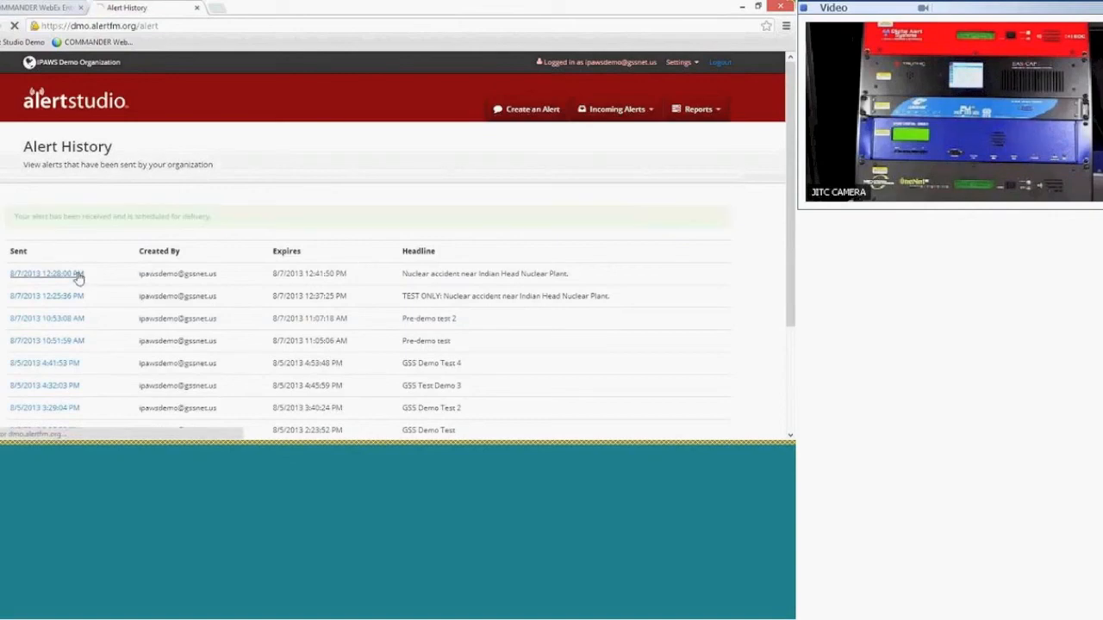
# Open the new alert's receipt to see CAP Exchange and IPAWS succeeded; NWEM, EAS, WEA not relayed
pyautogui.click(48, 273)
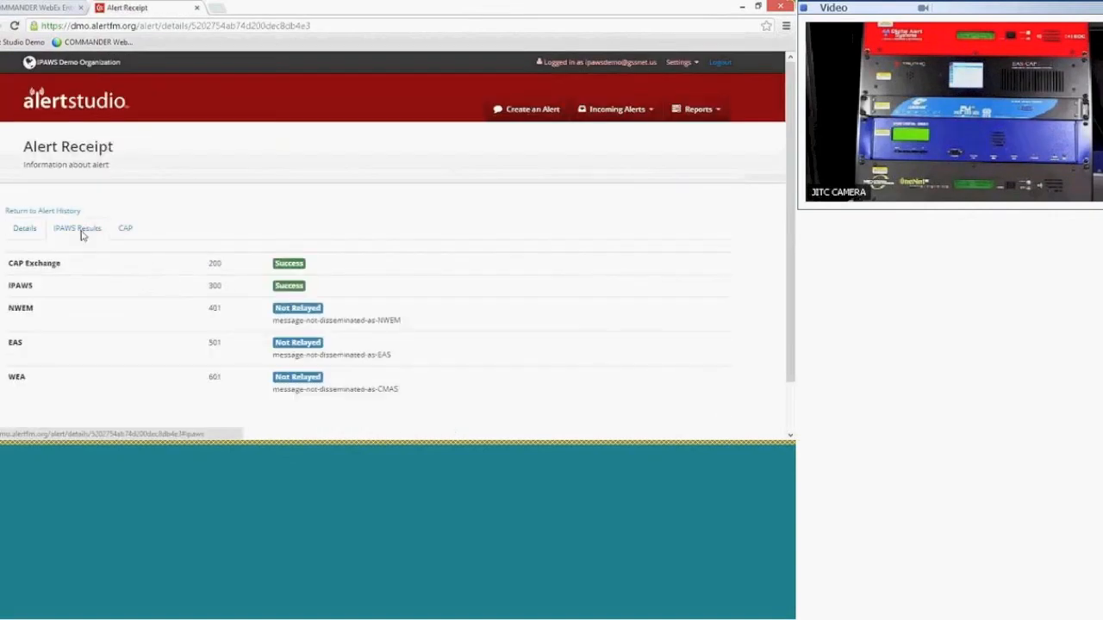
pyautogui.scroll(3)
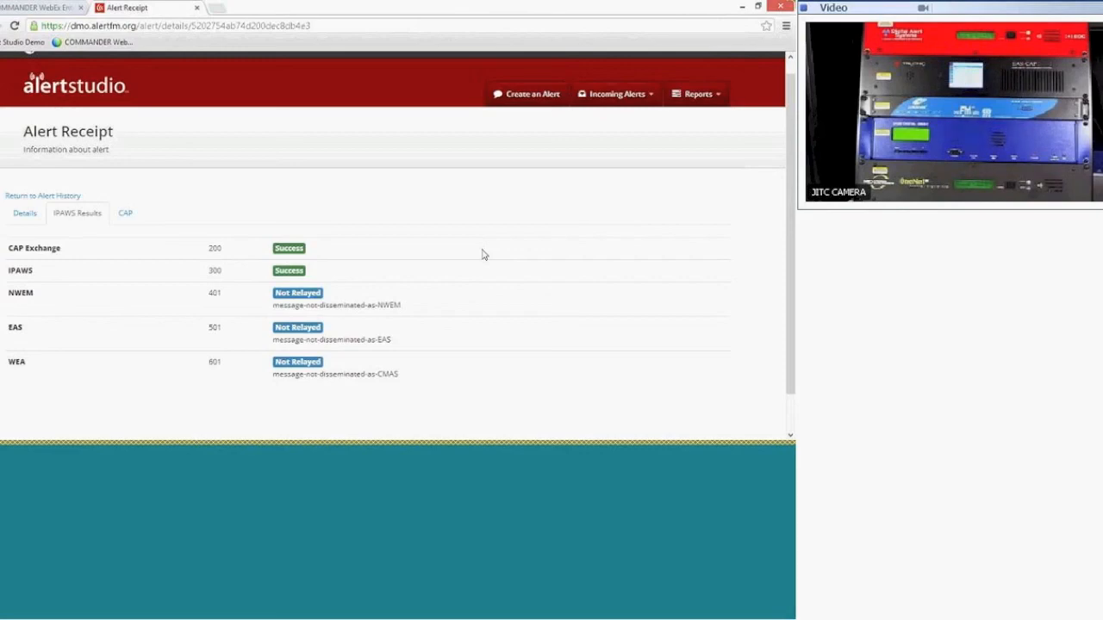
pyautogui.moveTo(302, 321)
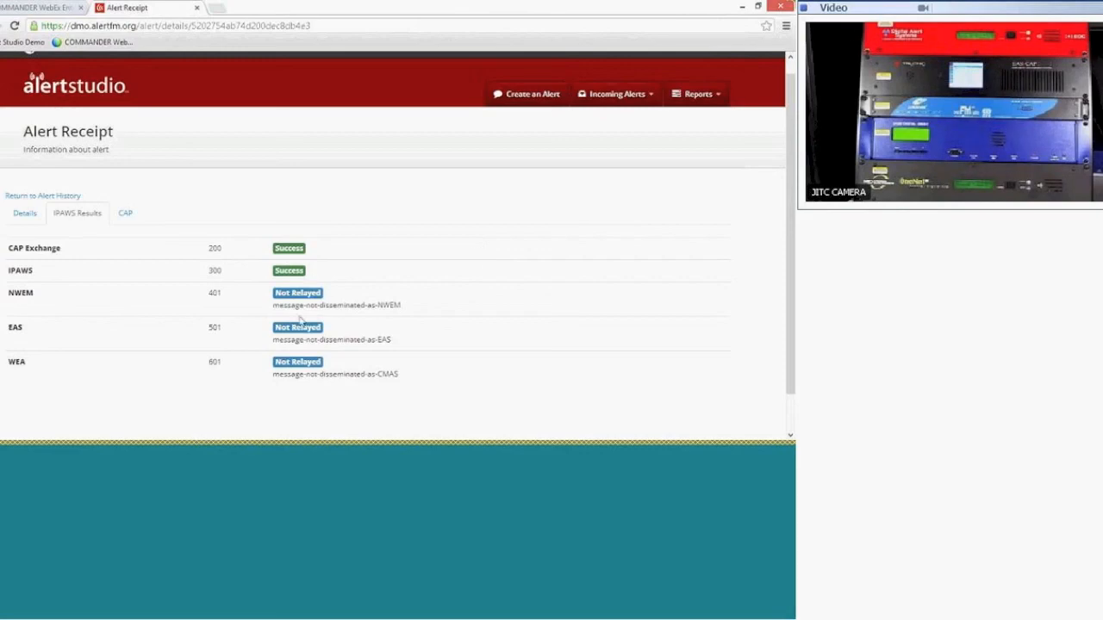
pyautogui.moveTo(576, 150)
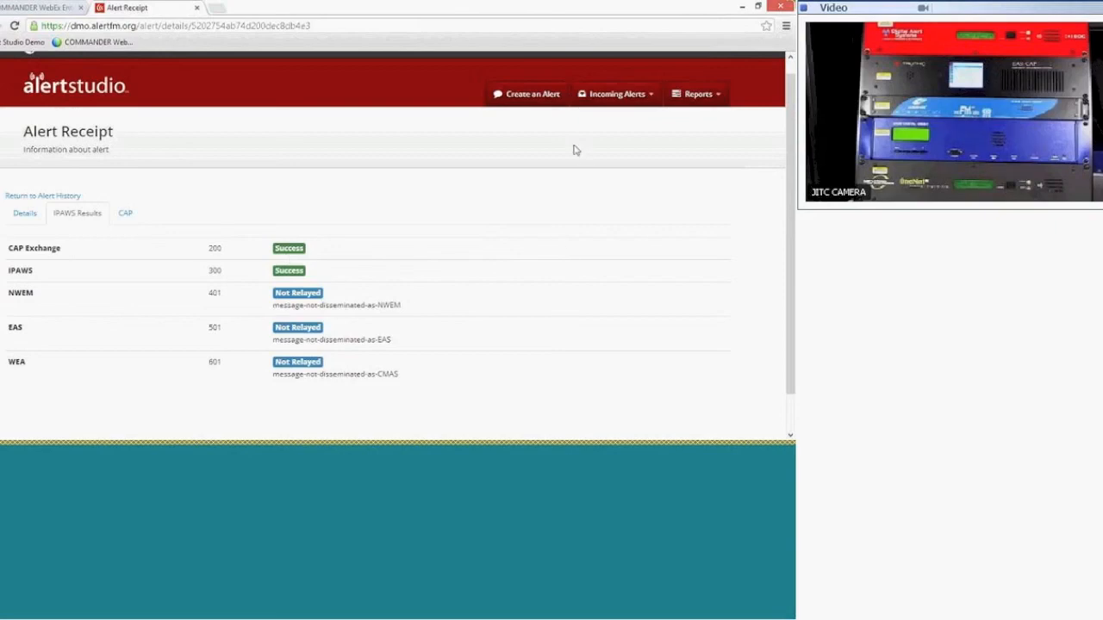
pyautogui.moveTo(604, 117)
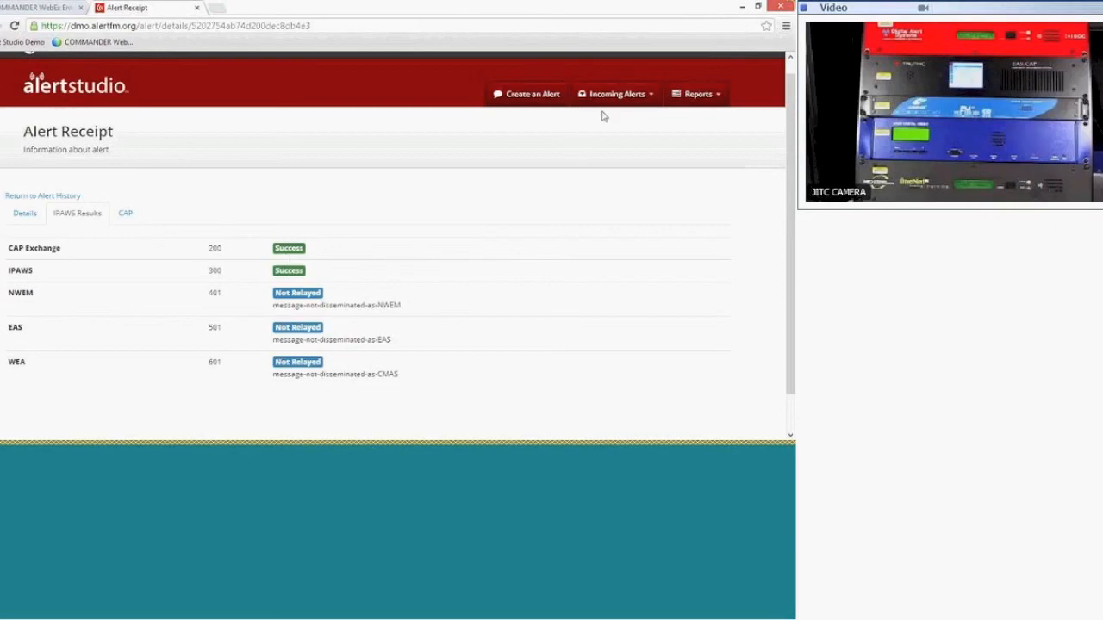
# Go to My IPAWS Inbox from Incoming Alerts and reload it twice
pyautogui.click(615, 94)
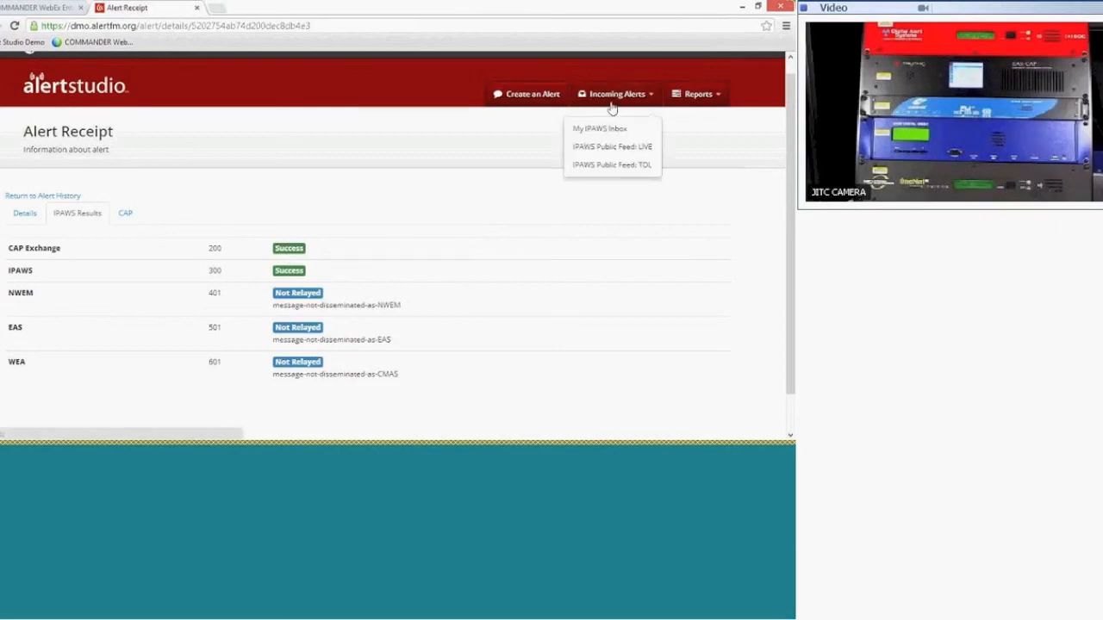
pyautogui.moveTo(612, 128)
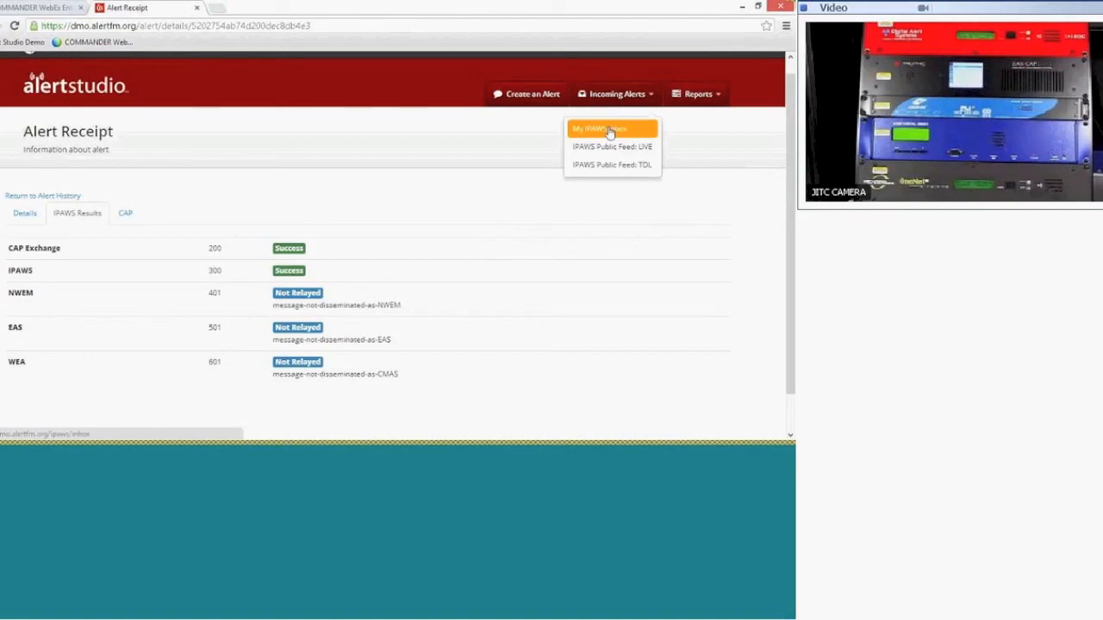
pyautogui.click(612, 128)
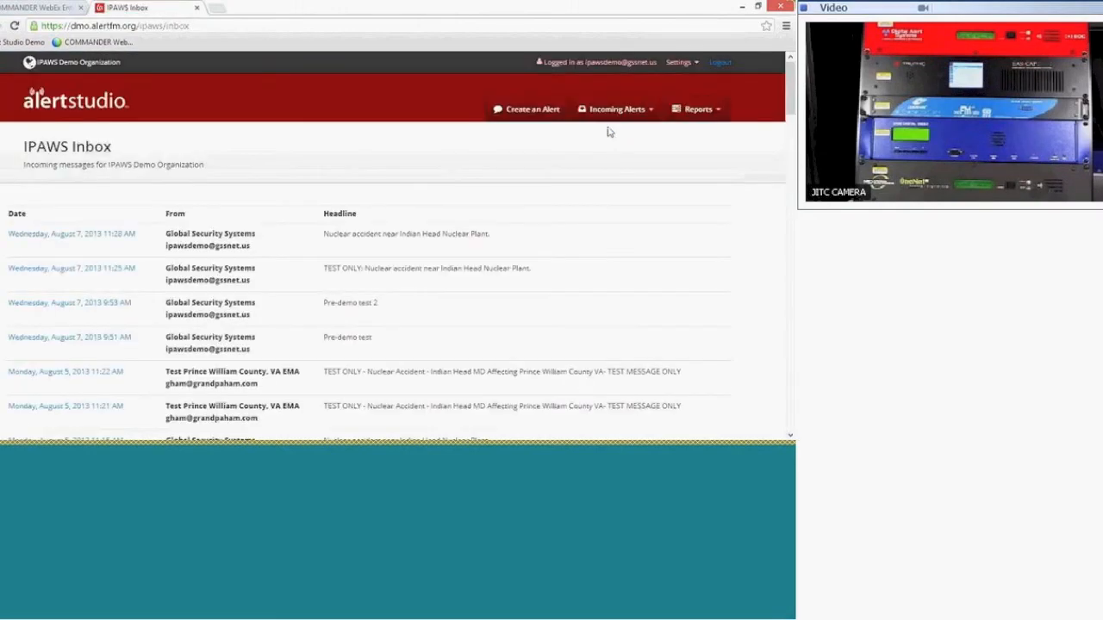
pyautogui.moveTo(270, 239)
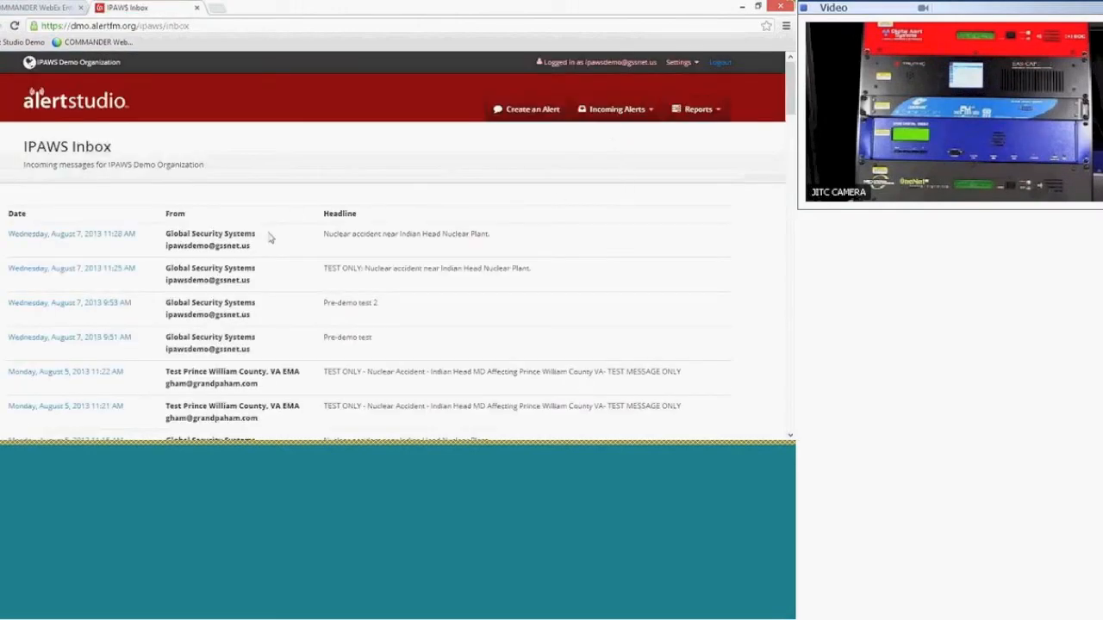
pyautogui.moveTo(491, 240)
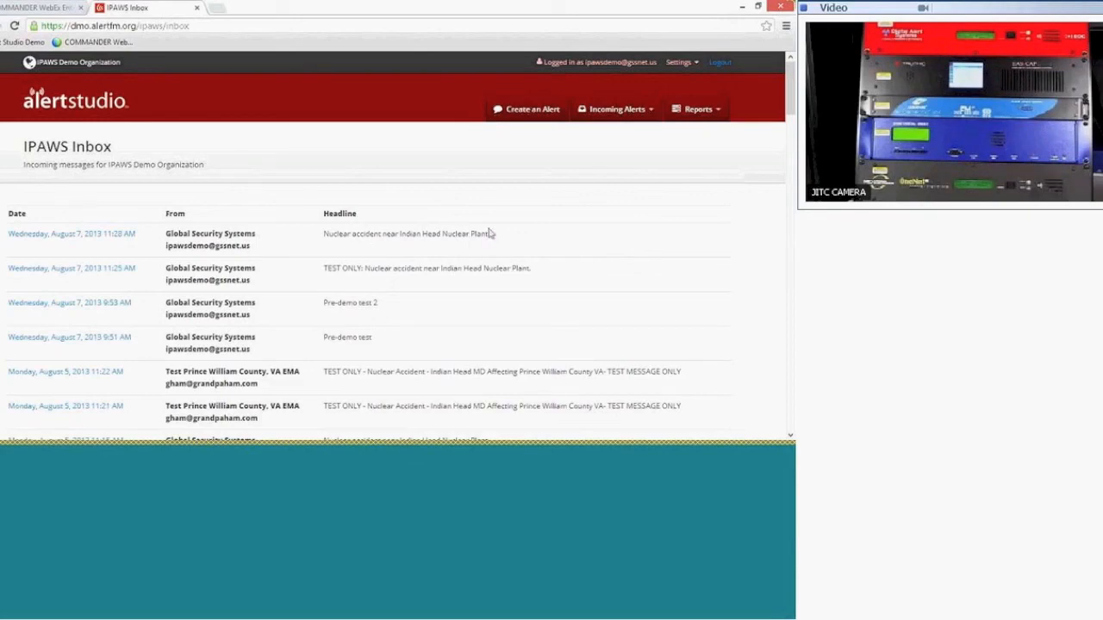
pyautogui.moveTo(425, 214)
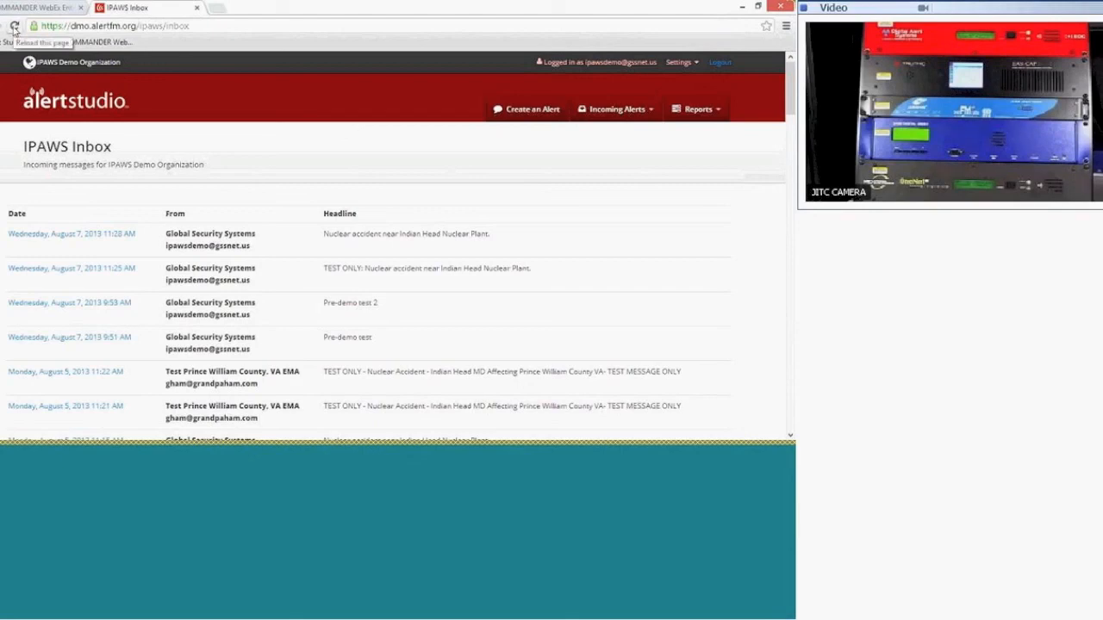
pyautogui.click(15, 25)
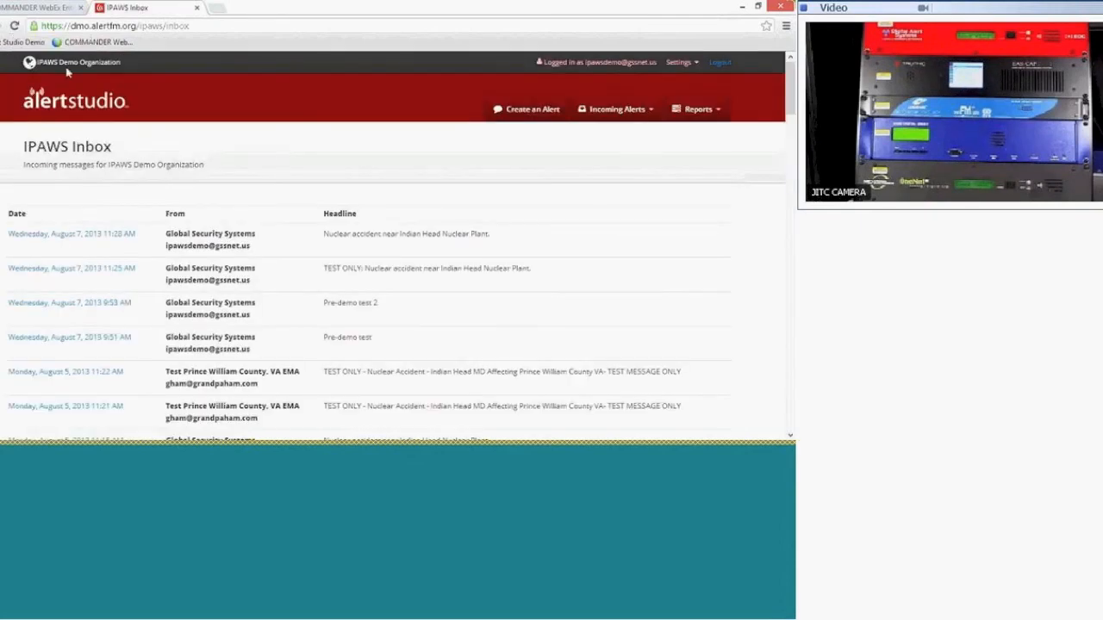
pyautogui.moveTo(434, 194)
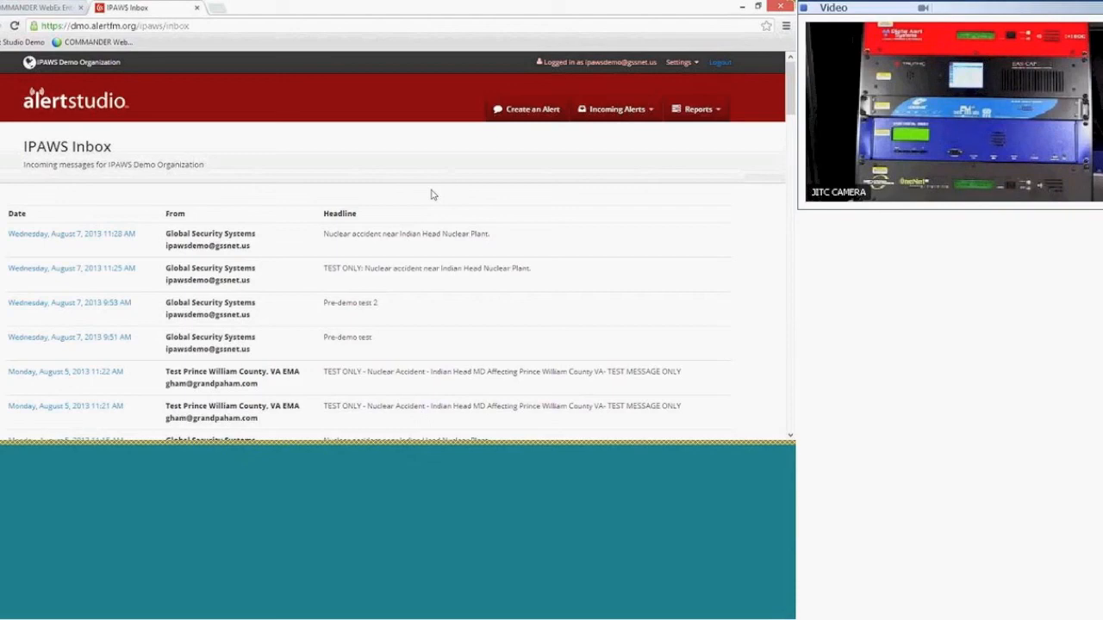
pyautogui.moveTo(327, 155)
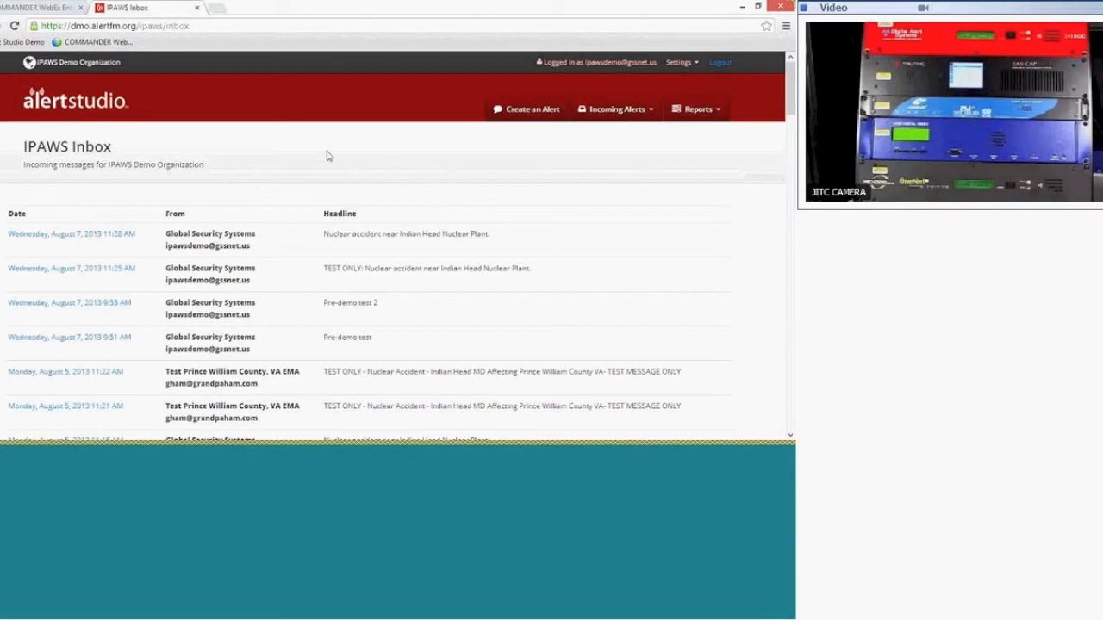
pyautogui.moveTo(294, 157)
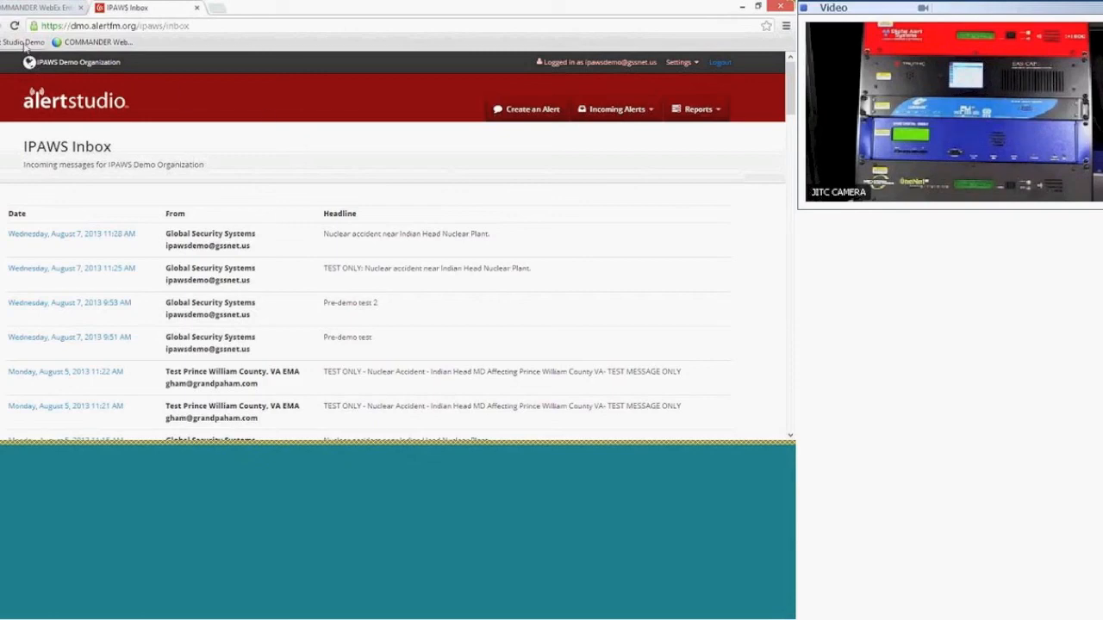
pyautogui.click(14, 25)
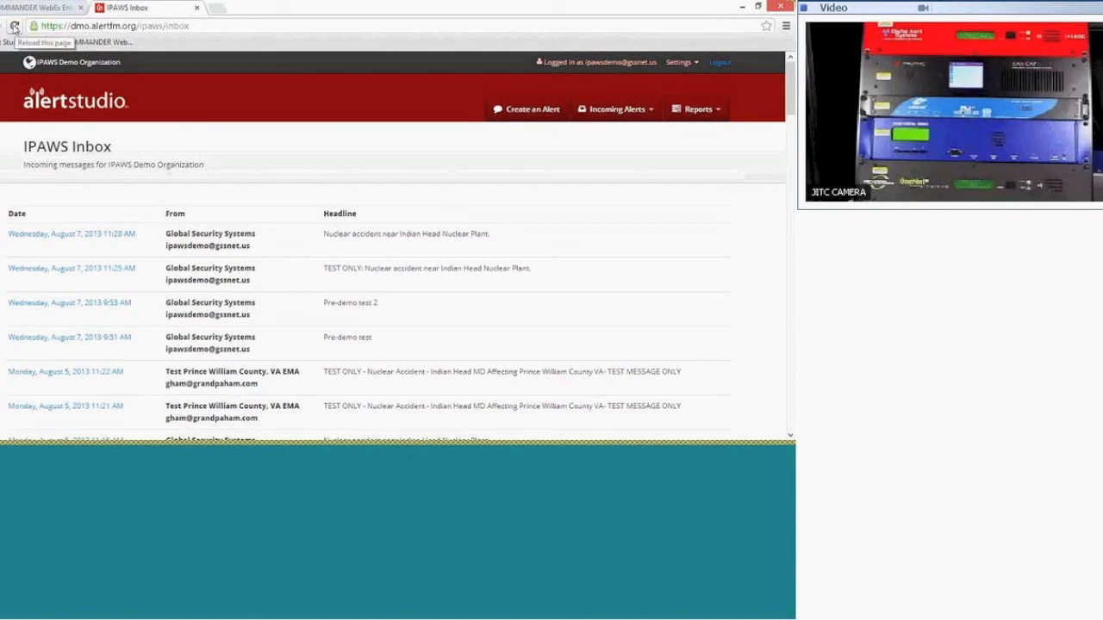
# Reload until the 11:29 AM Prince William County alert appears, then highlight its sender
pyautogui.click(15, 25)
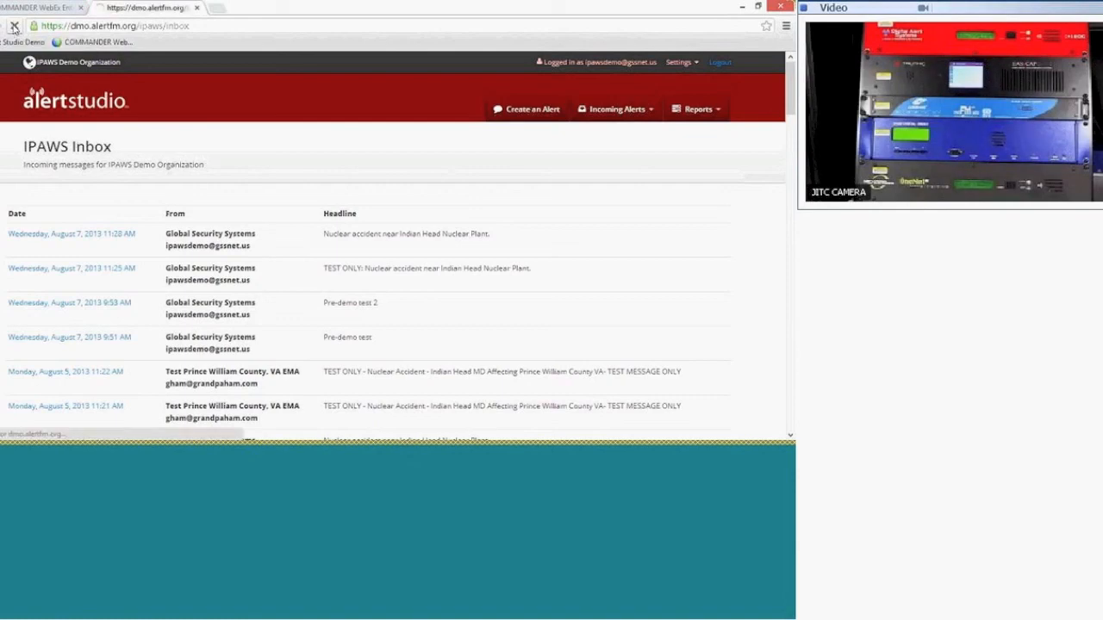
pyautogui.click(15, 25)
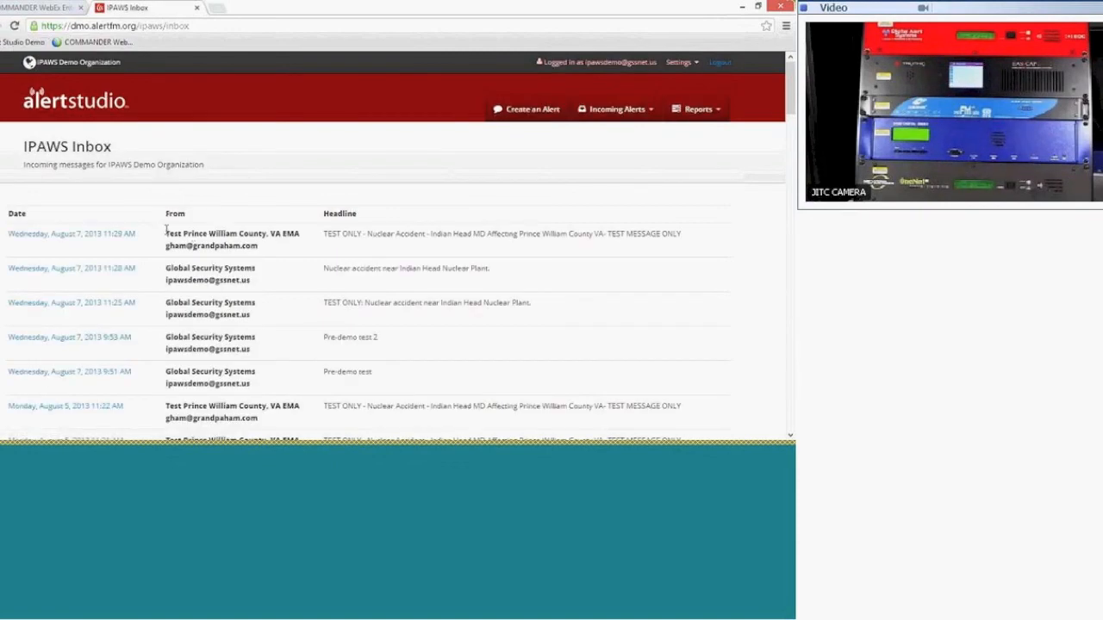
pyautogui.doubleClick(211, 234)
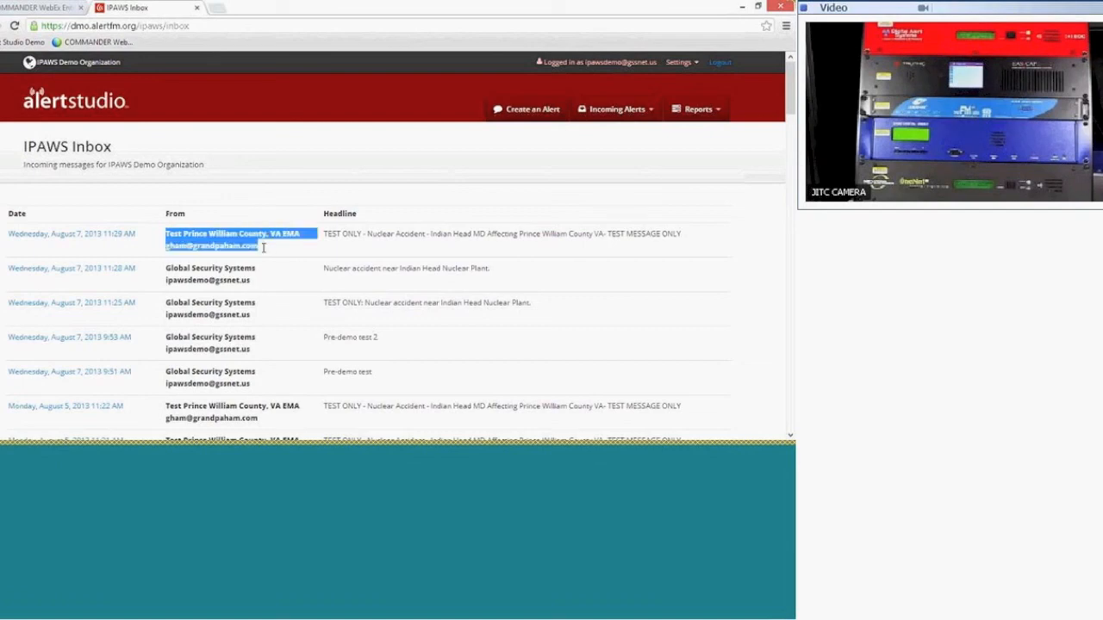
pyautogui.moveTo(116, 233)
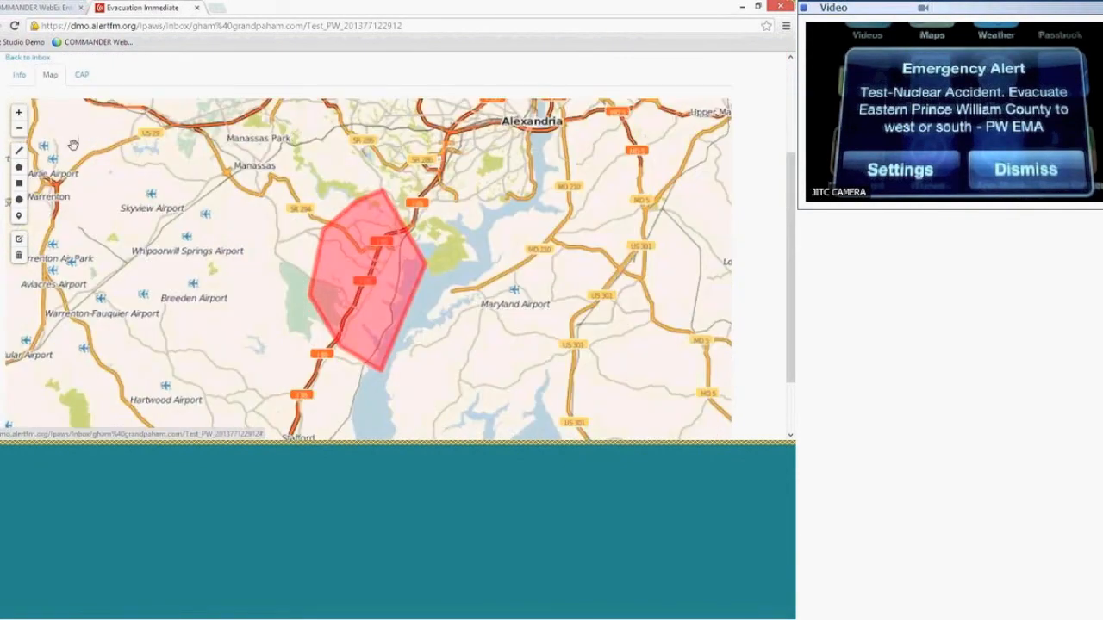
# Zoom the map out twice to show the red evacuation polygon near Alexandria
pyautogui.click(18, 128)
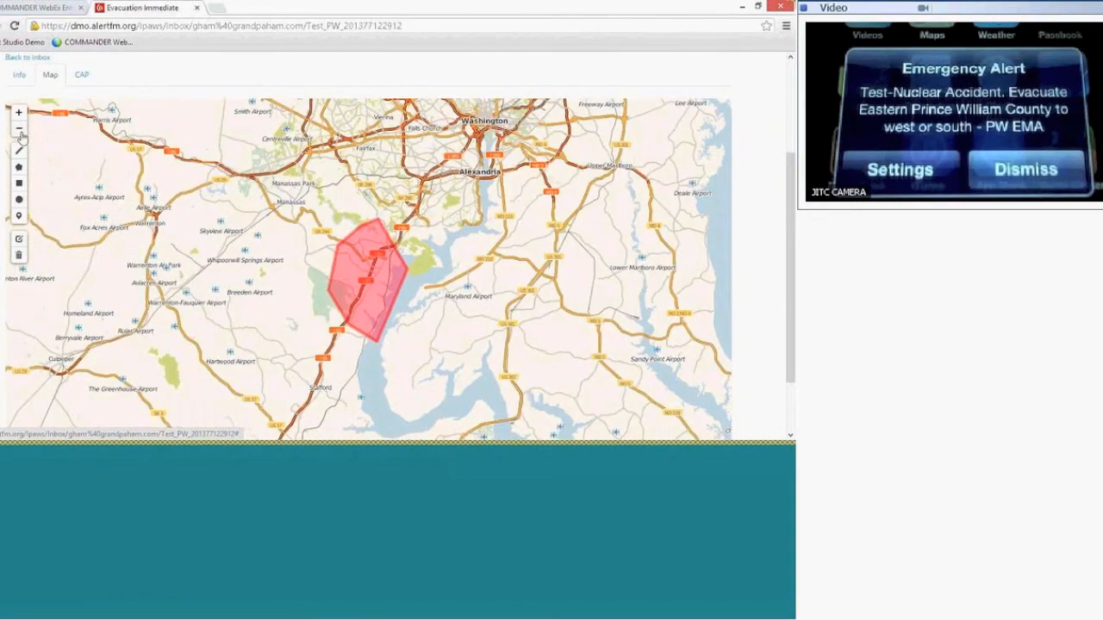
pyautogui.click(18, 128)
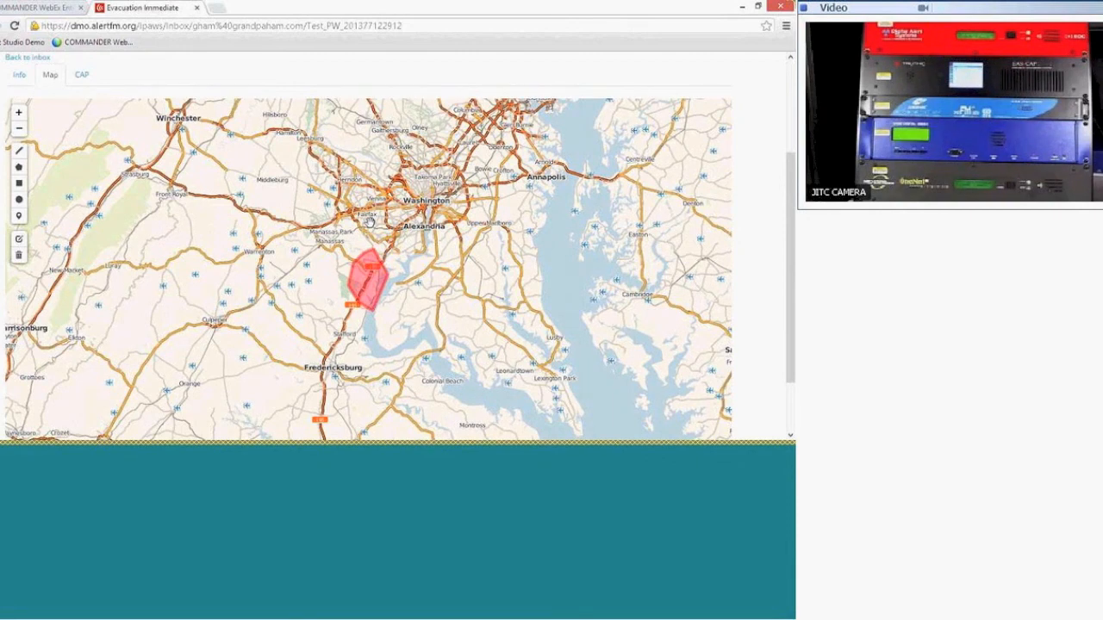
pyautogui.moveTo(400, 301)
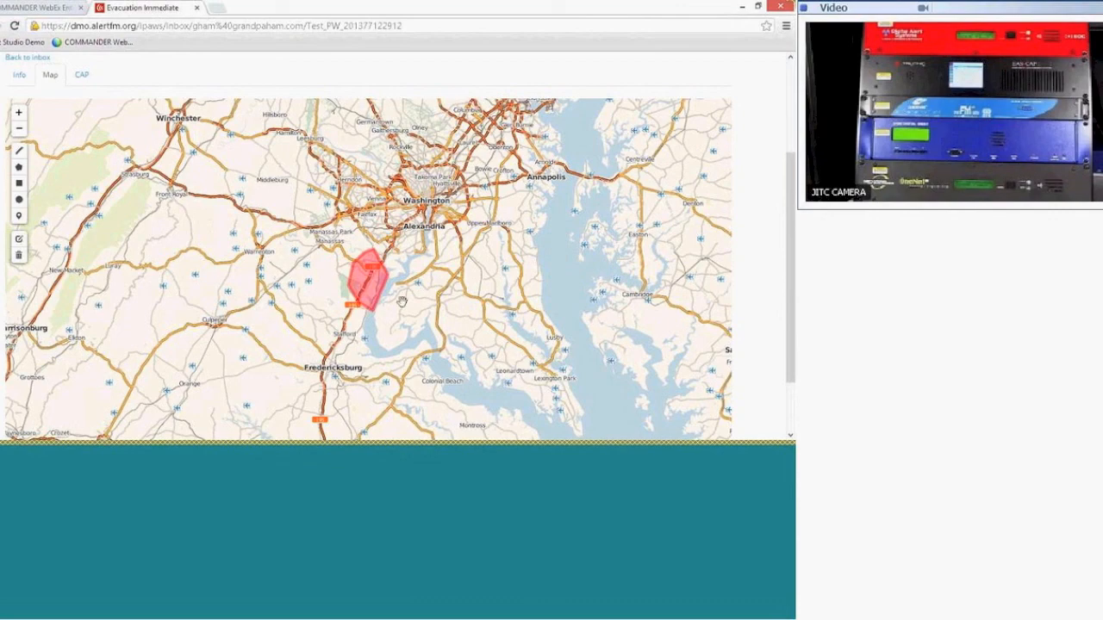